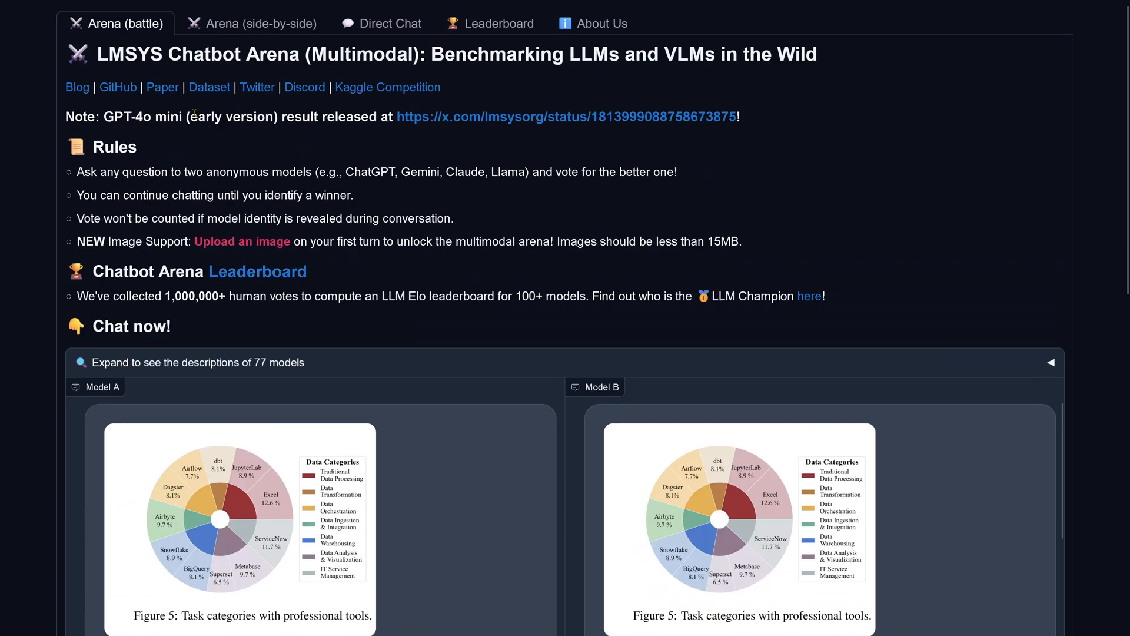
Highlight Model A's Donut Chart explanation and its Data-Driven Insights point while reading.
scroll(down, 3)
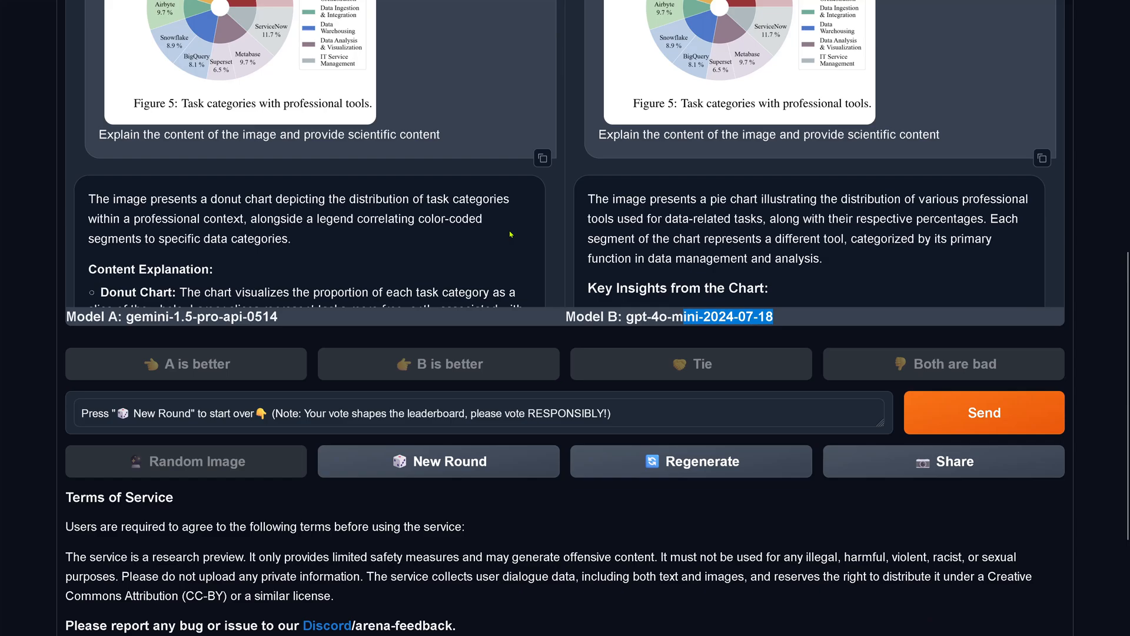
scroll(down, 3)
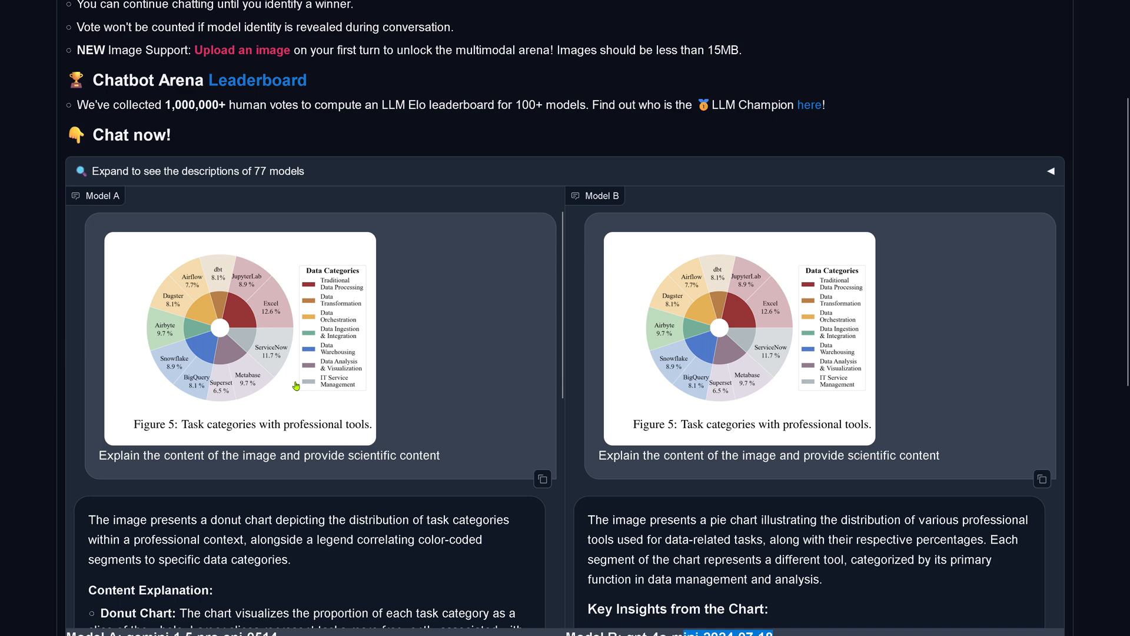
mouse_move(684, 309)
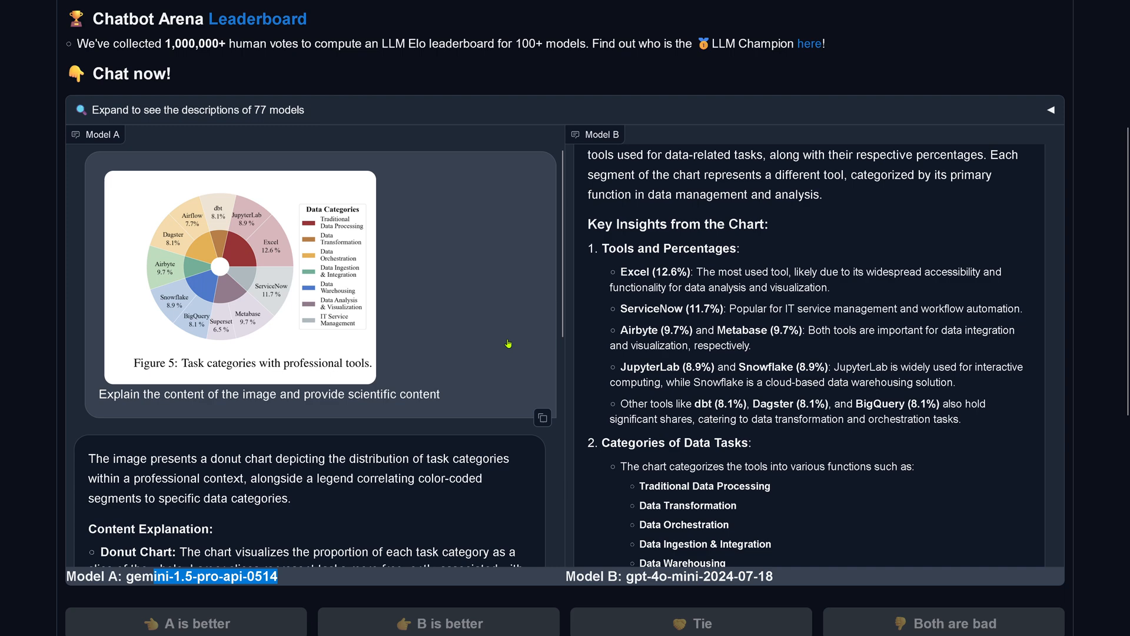
scroll(down, 3)
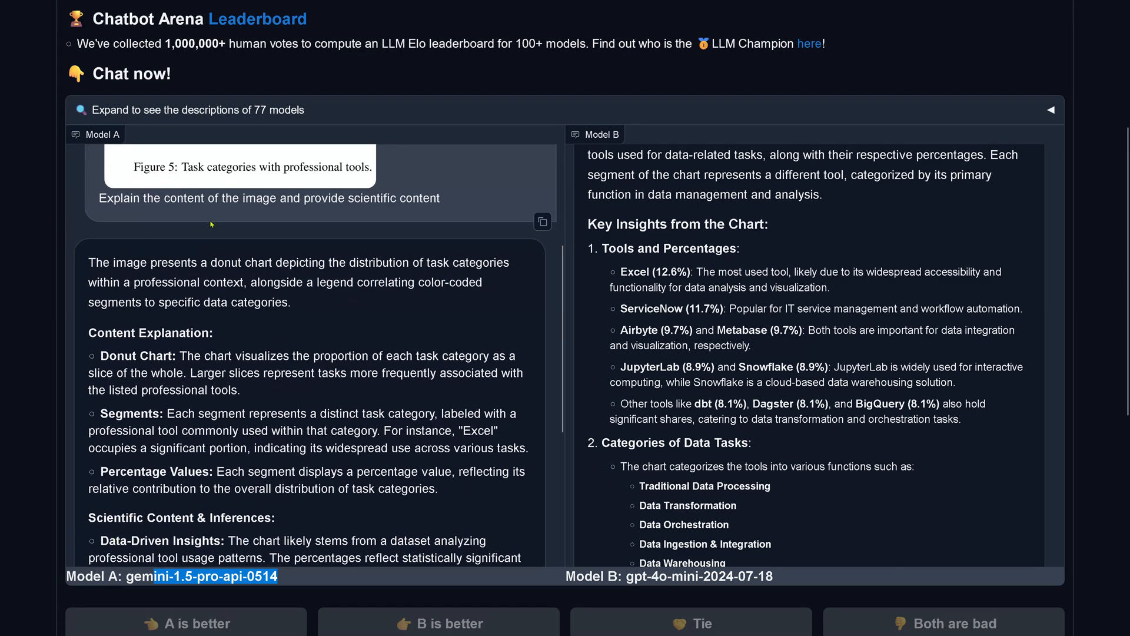
drag(189, 262, 295, 302)
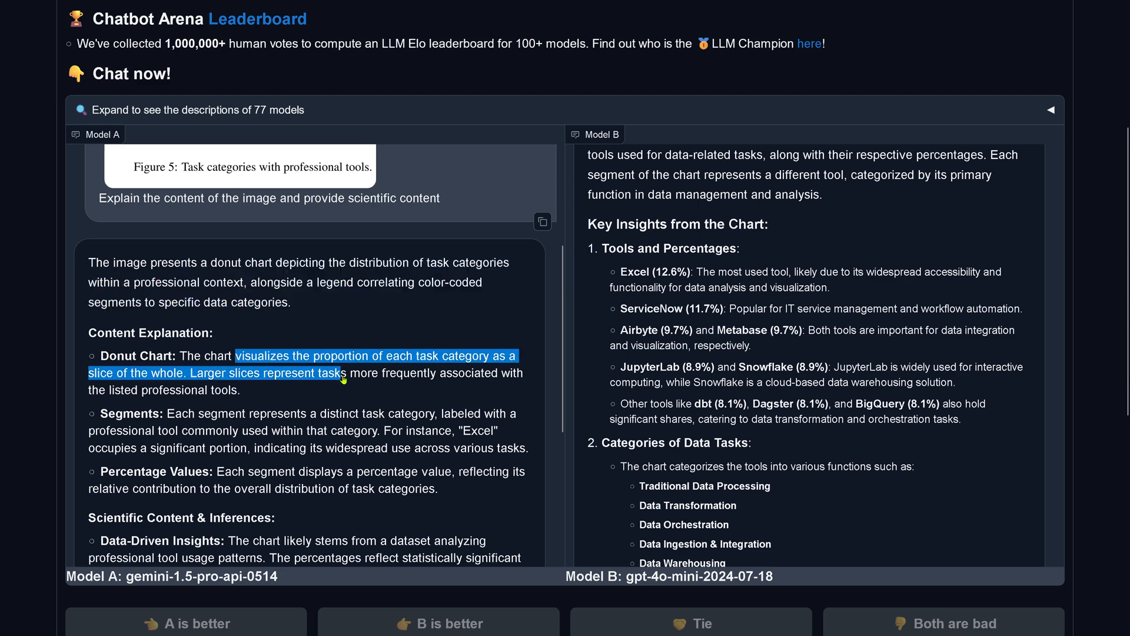
scroll(down, 3)
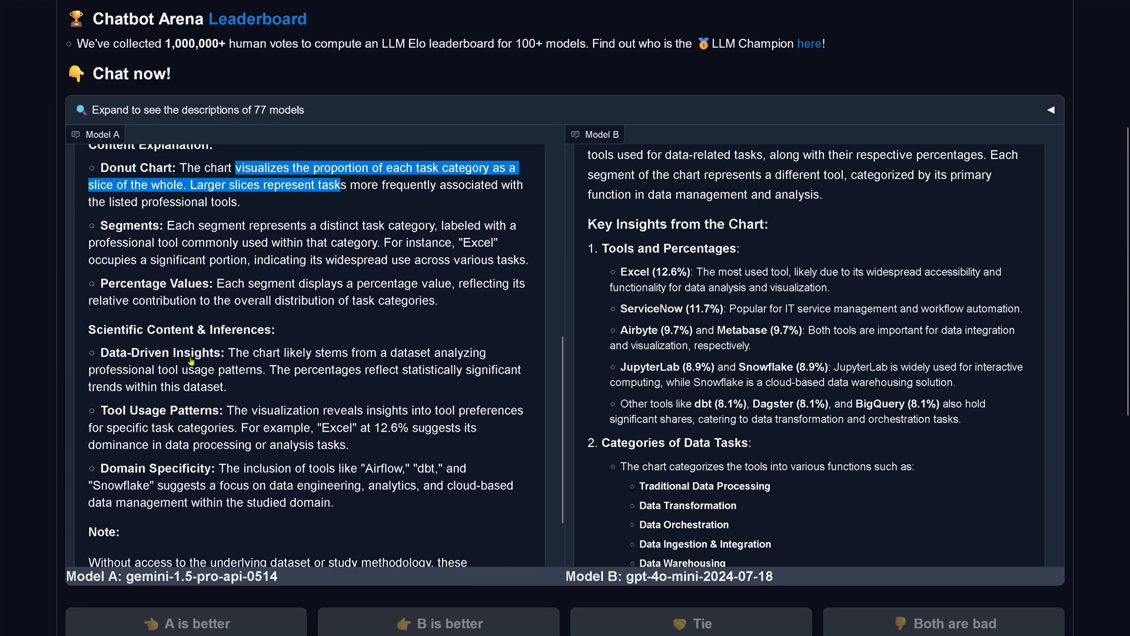
drag(251, 351, 374, 351)
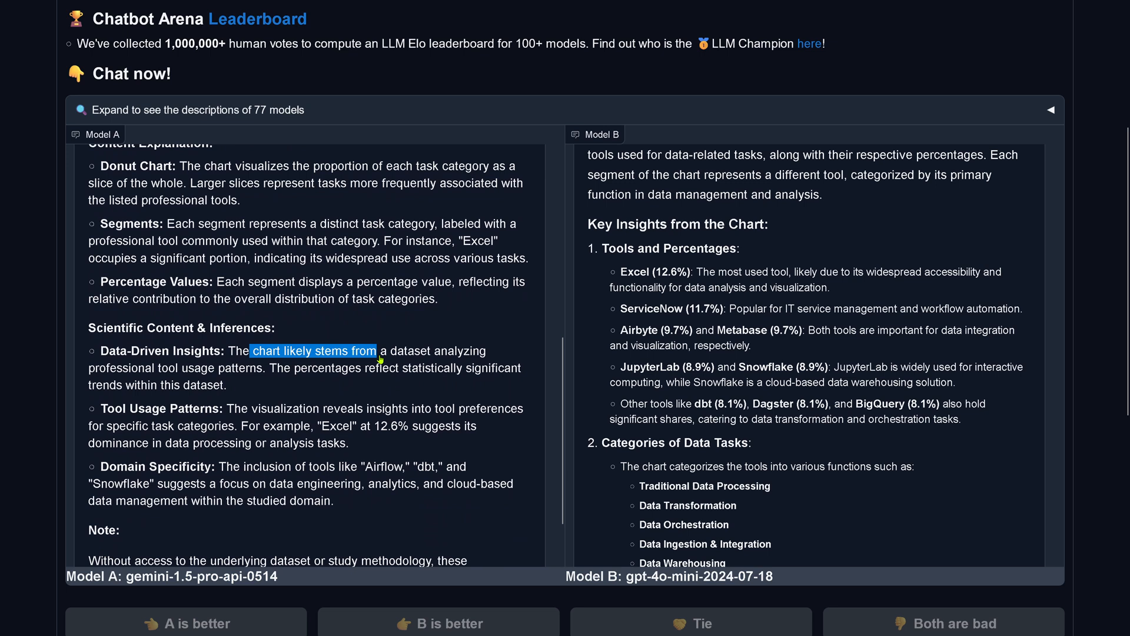
drag(375, 351, 173, 367)
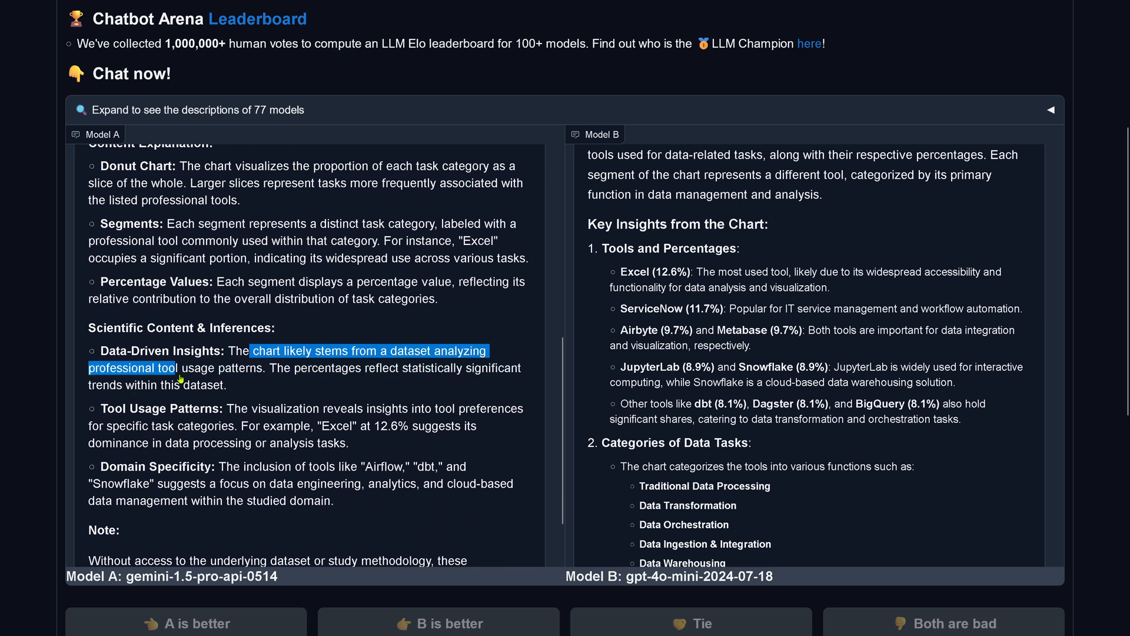
drag(173, 367, 260, 409)
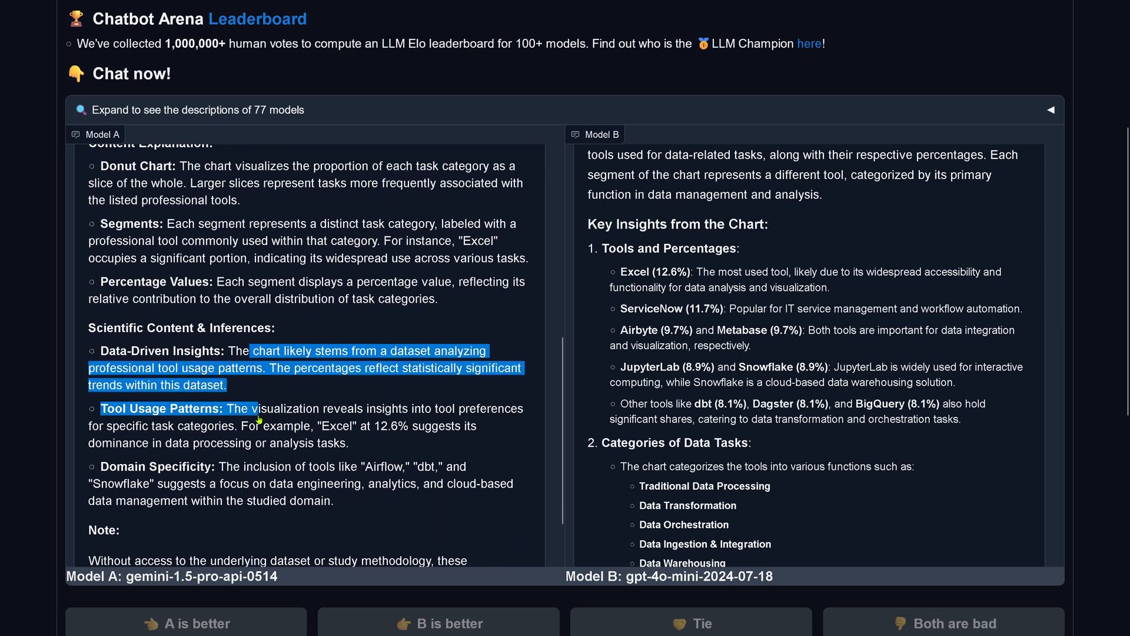
drag(267, 408, 350, 443)
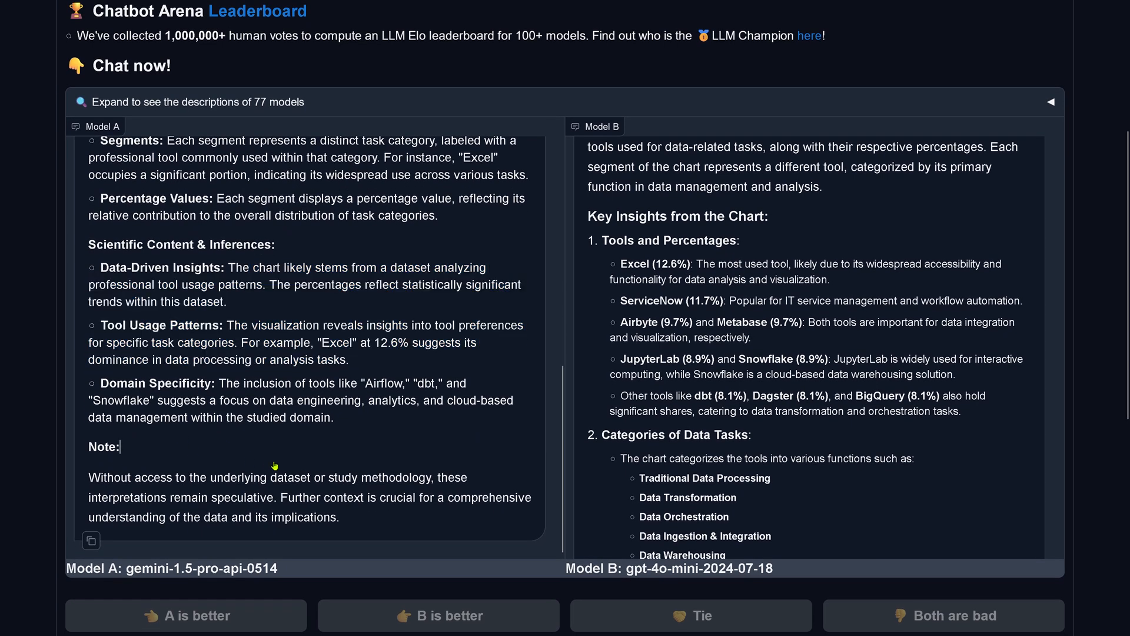
Highlight Model B's chart description, Data Warehousing point and Conclusion paragraph.
drag(87, 476, 340, 518)
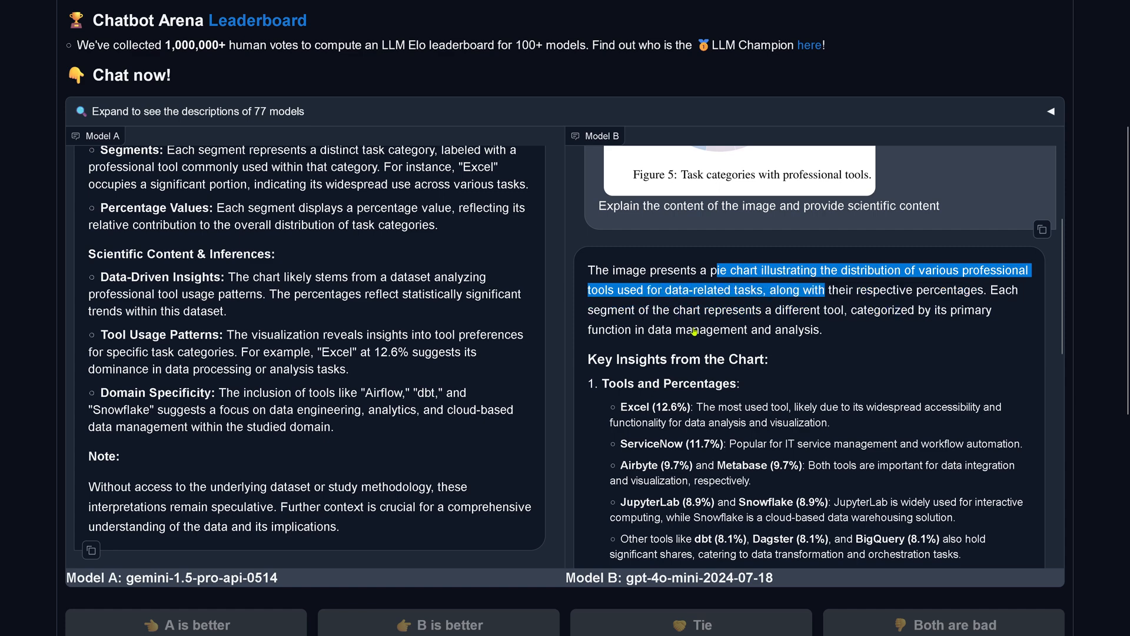
scroll(down, 3)
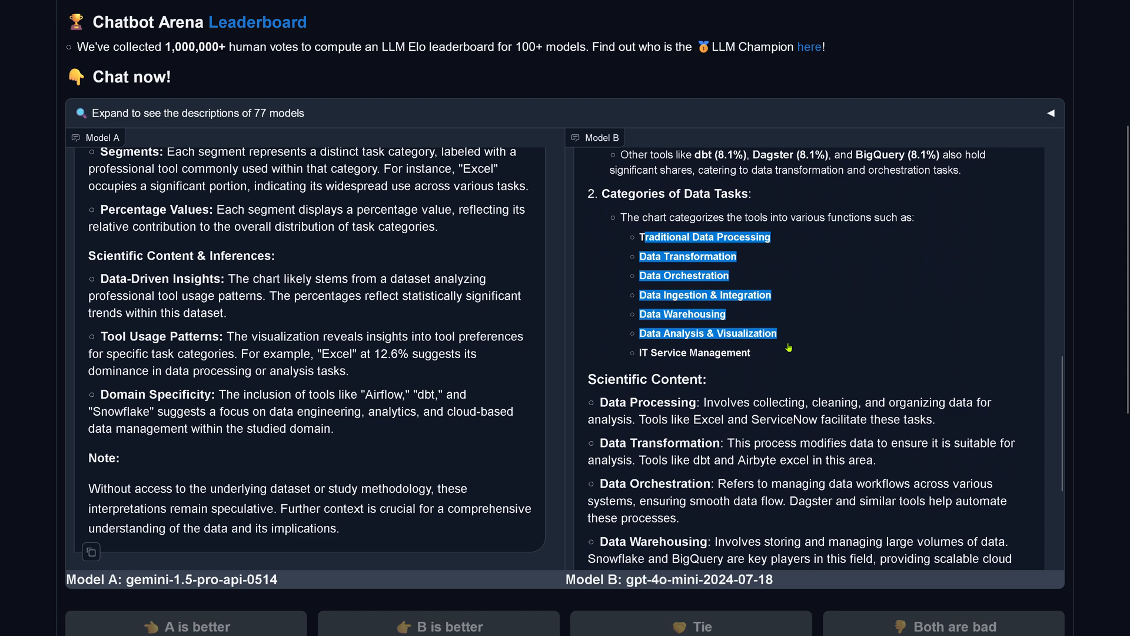
scroll(down, 3)
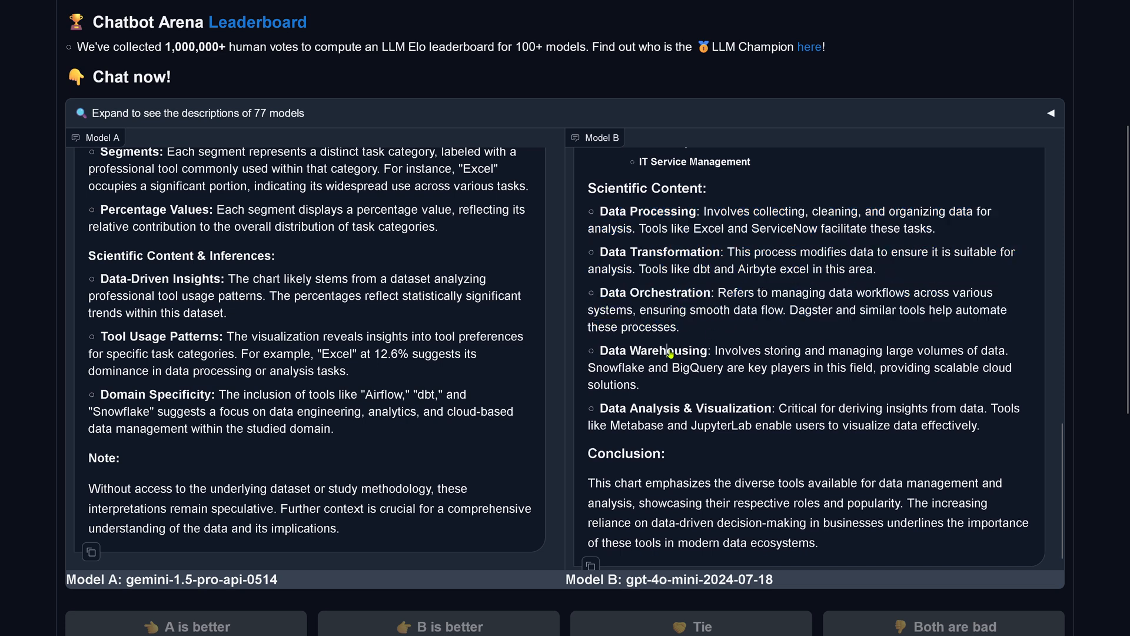
drag(684, 351, 637, 385)
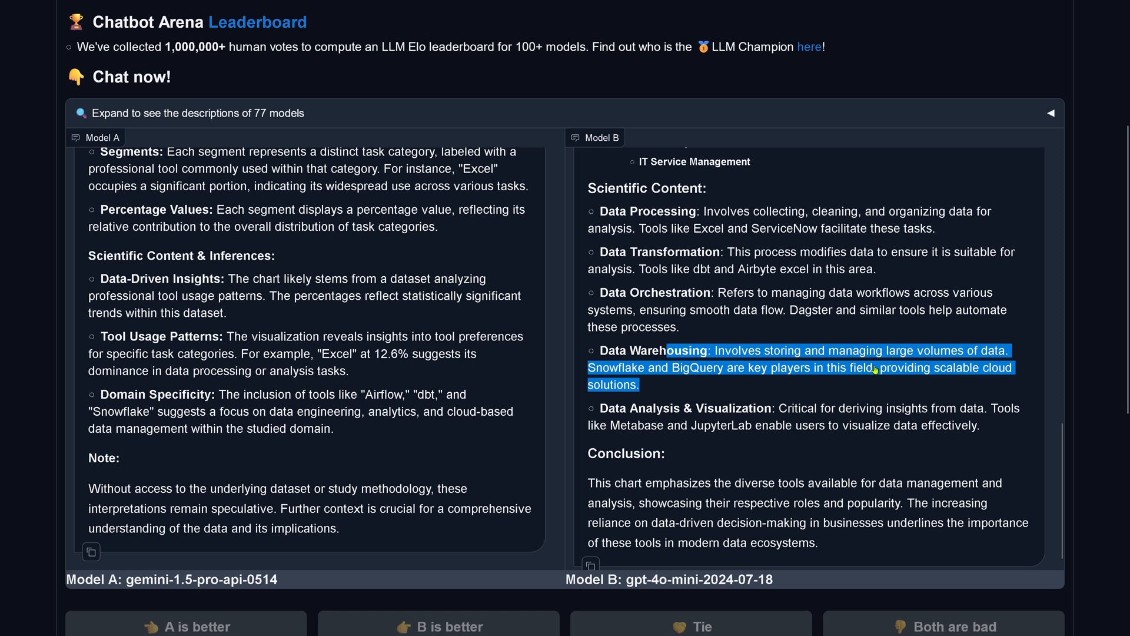
mouse_move(711, 375)
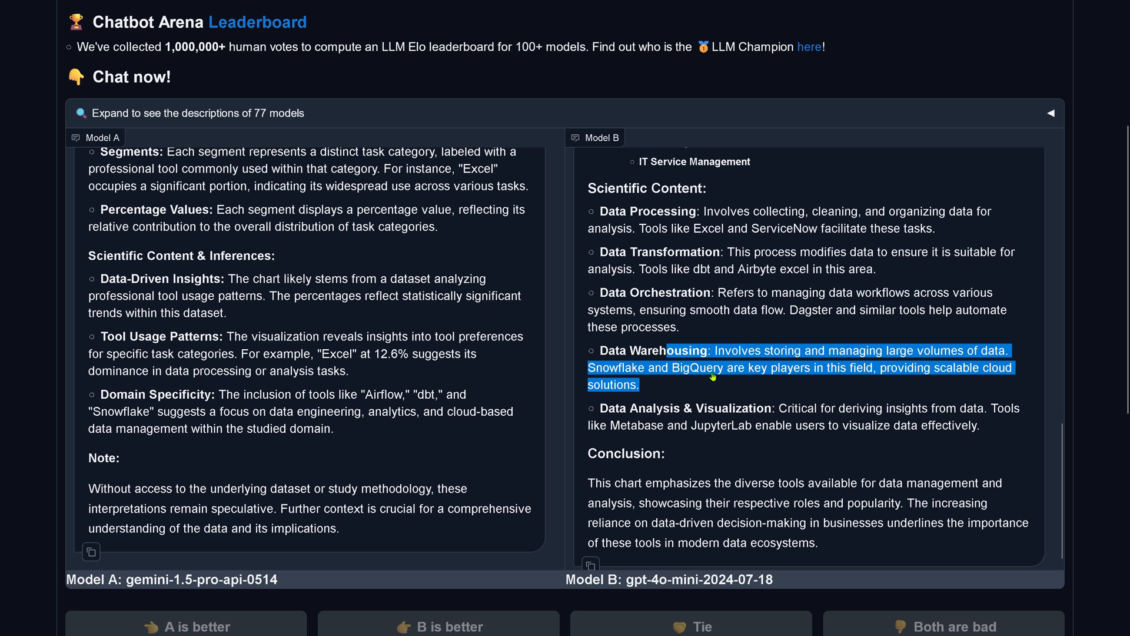
mouse_move(975, 381)
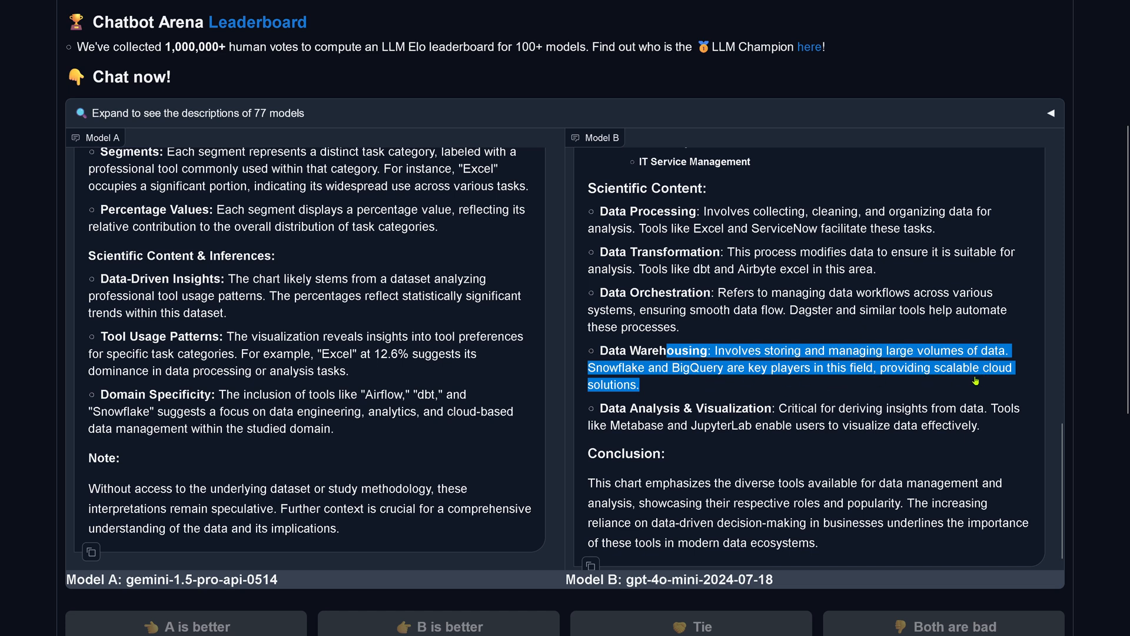
mouse_move(686, 436)
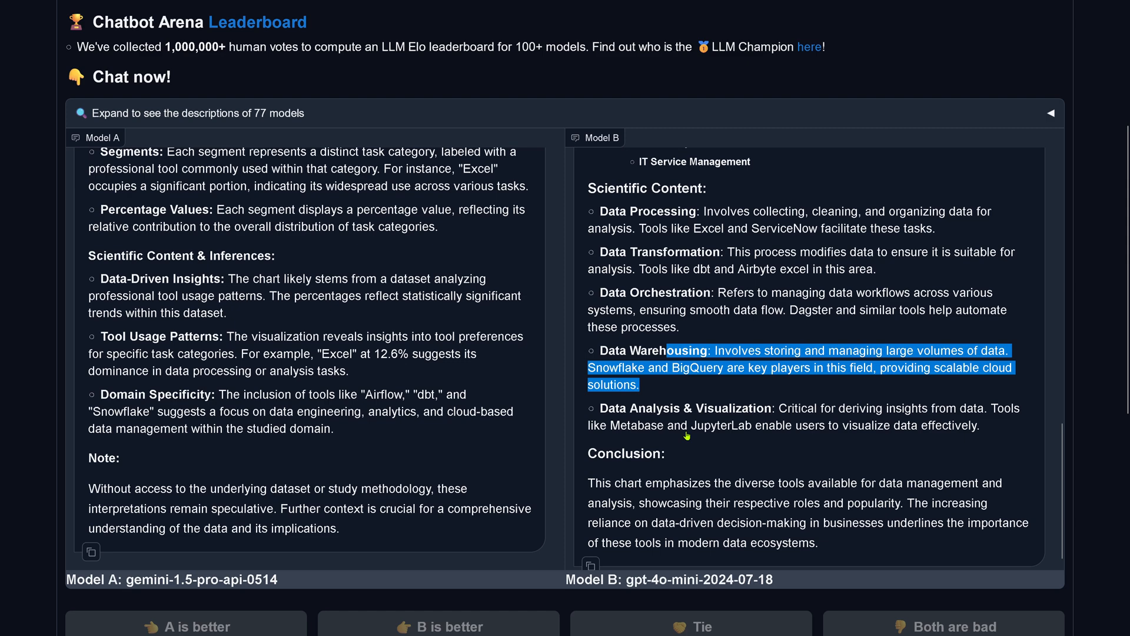
mouse_move(639, 436)
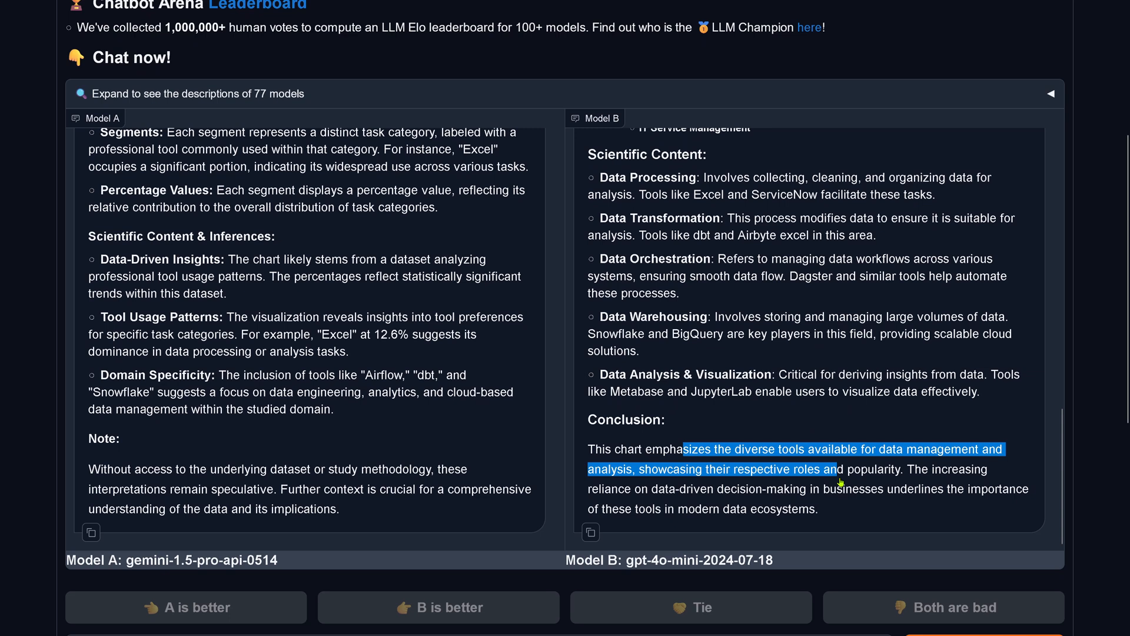
drag(838, 479, 818, 508)
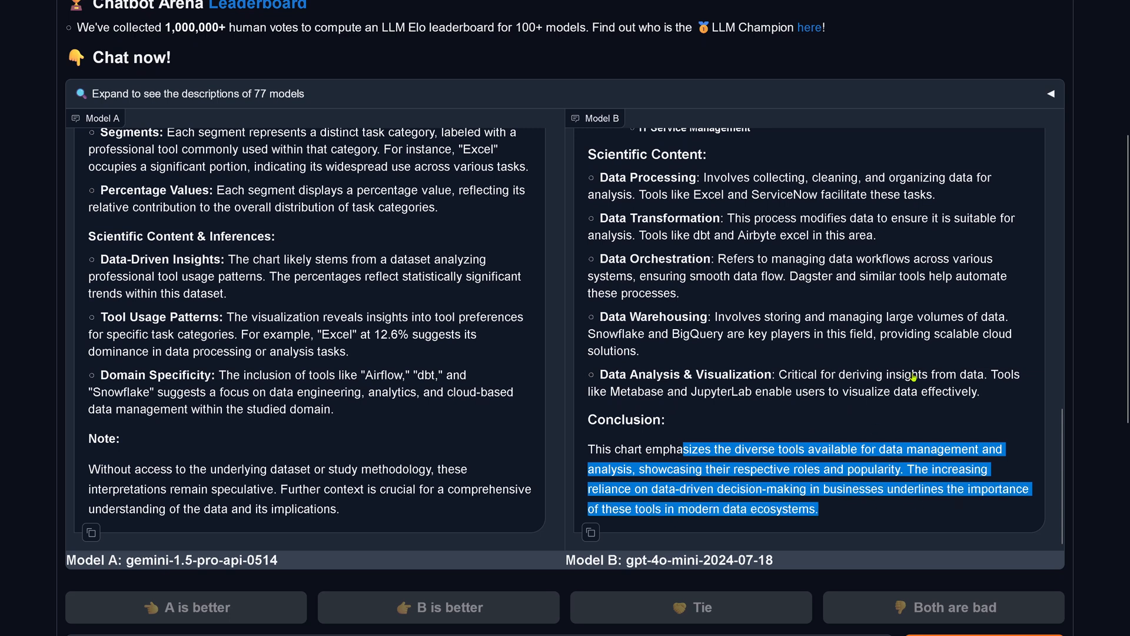
mouse_move(684, 542)
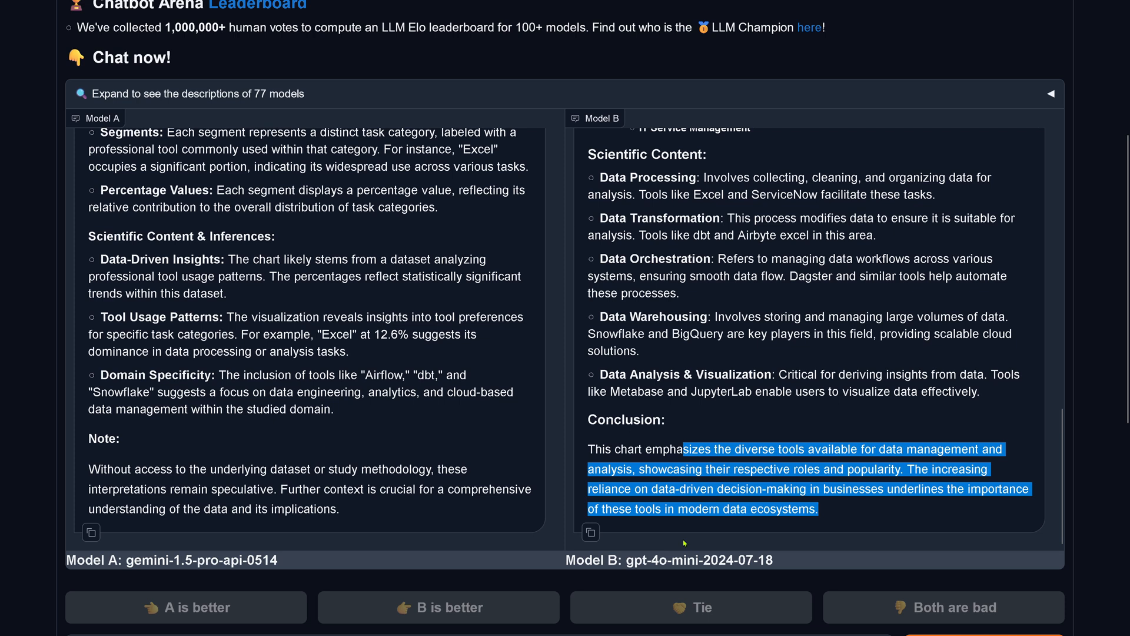
mouse_move(552, 462)
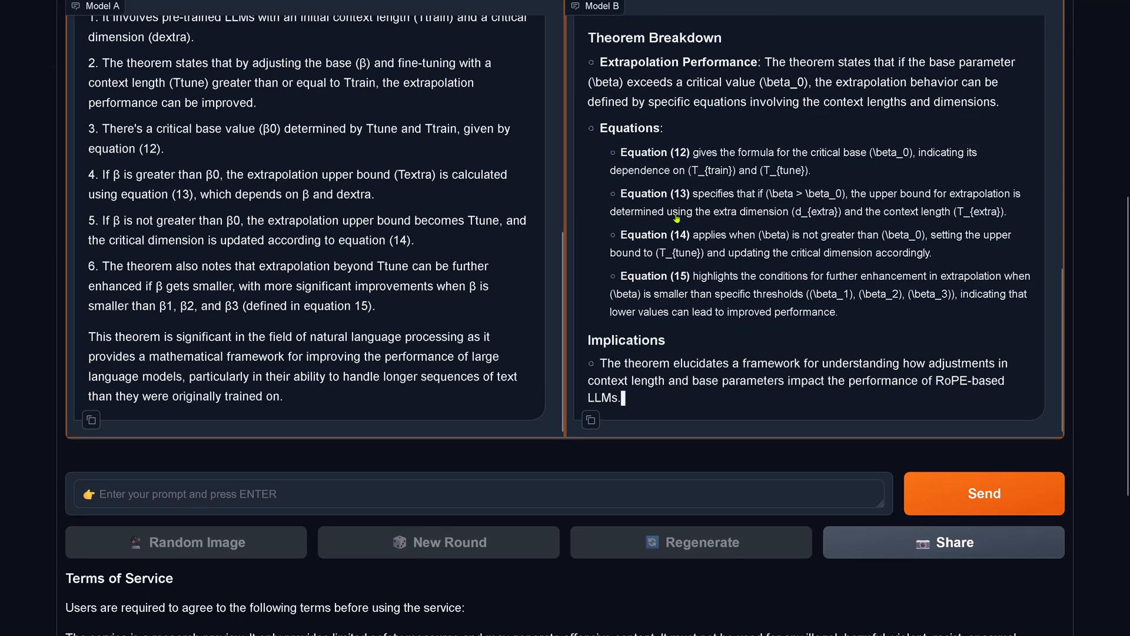
scroll(down, 3)
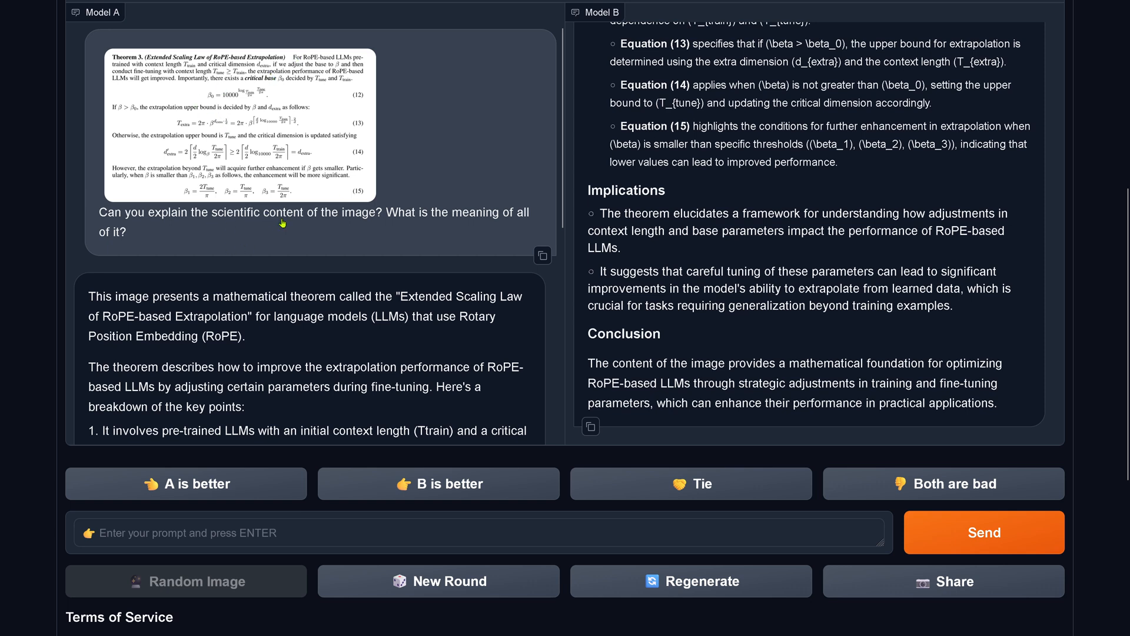
mouse_move(331, 260)
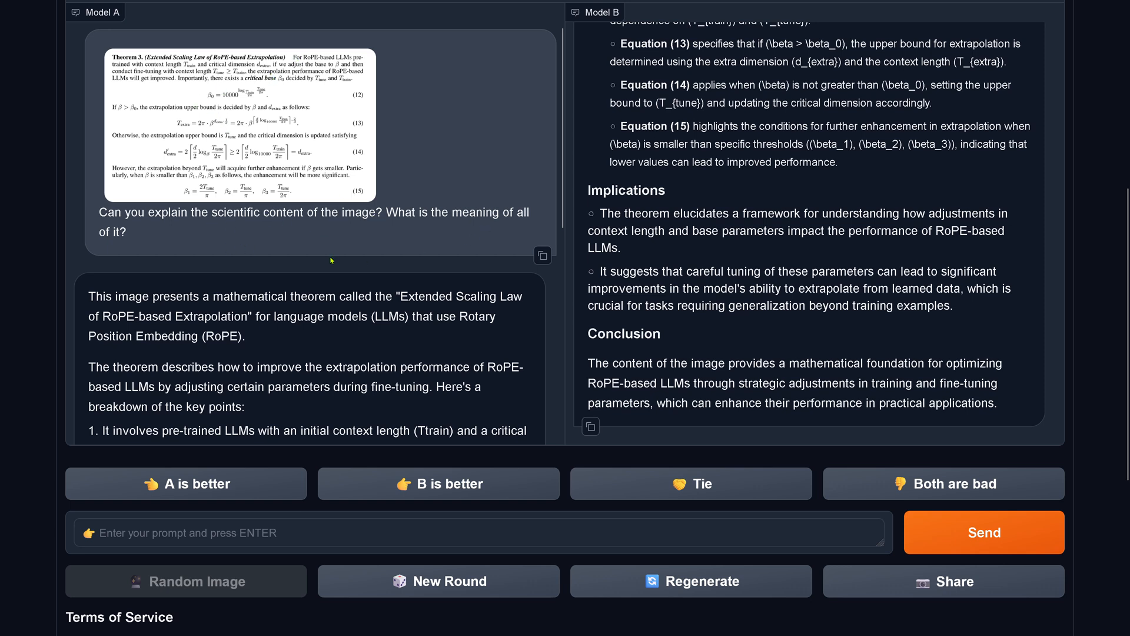
double_click(309, 317)
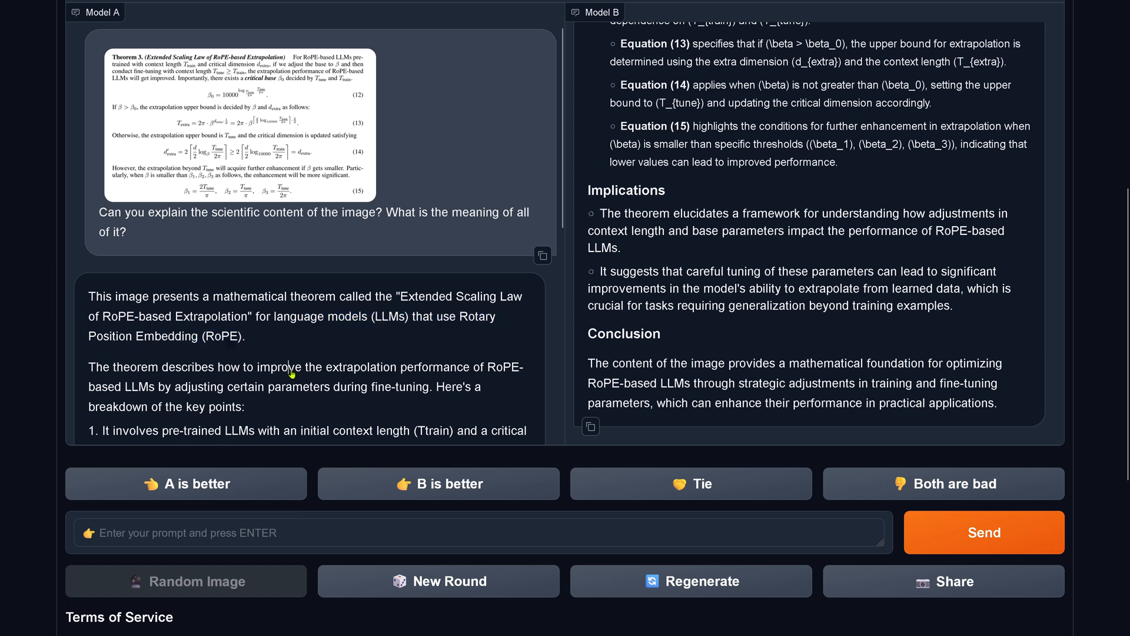
drag(290, 367, 245, 407)
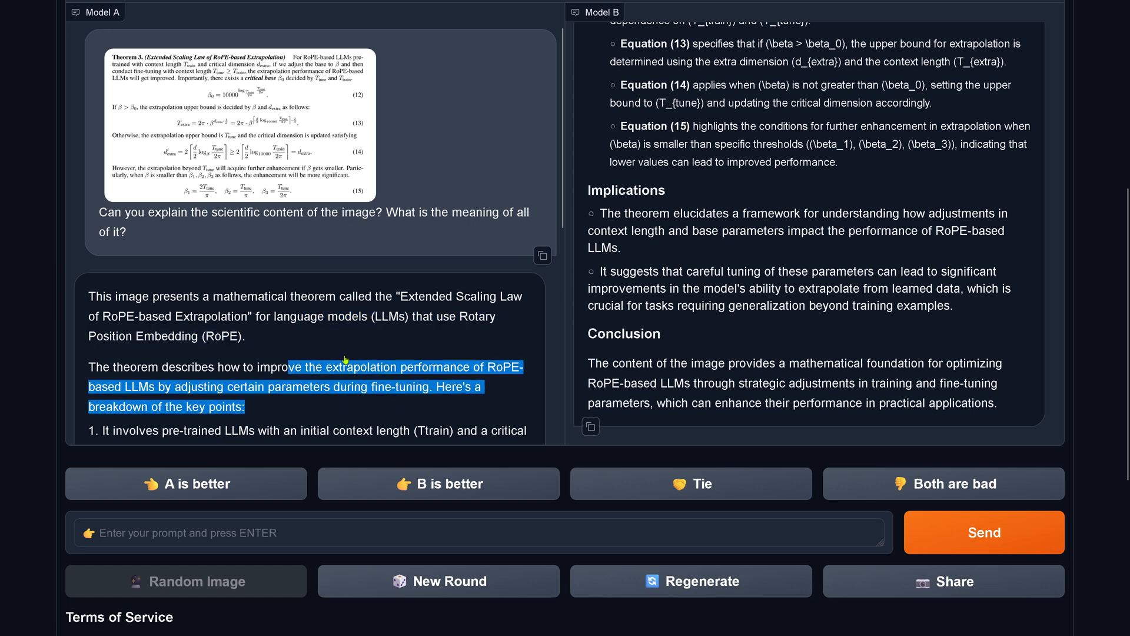
scroll(down, 3)
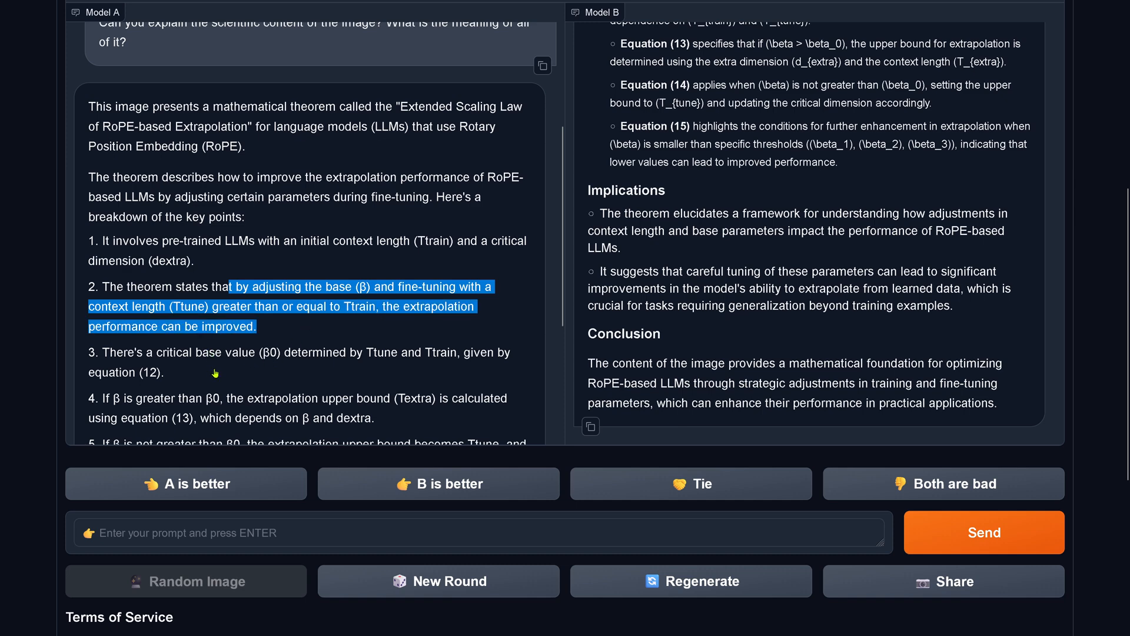
scroll(down, 3)
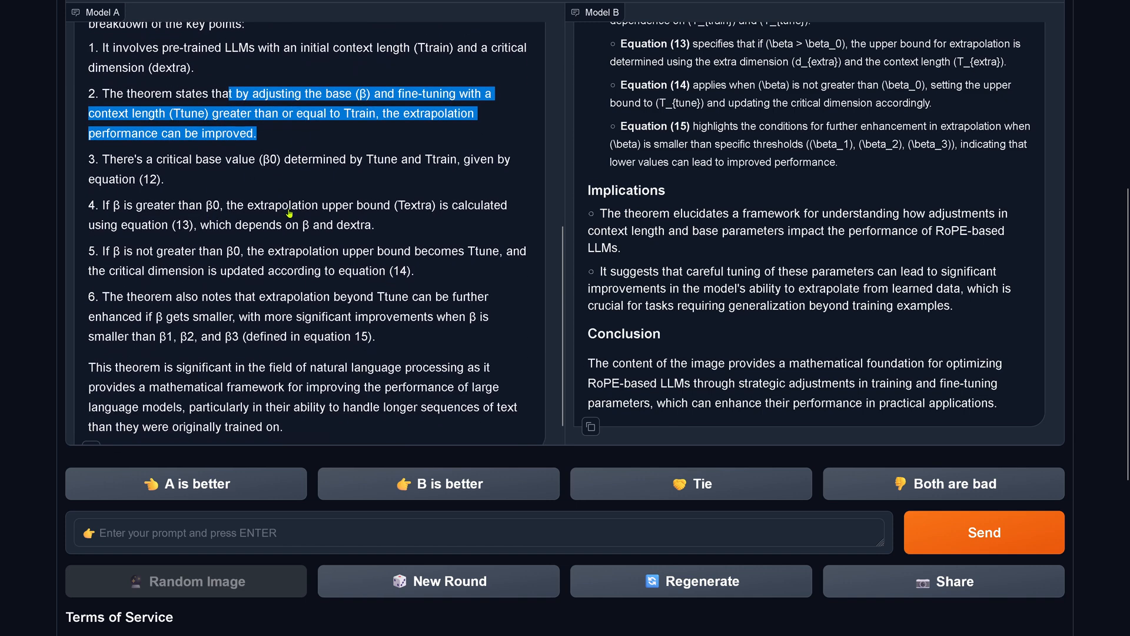
drag(269, 206, 374, 225)
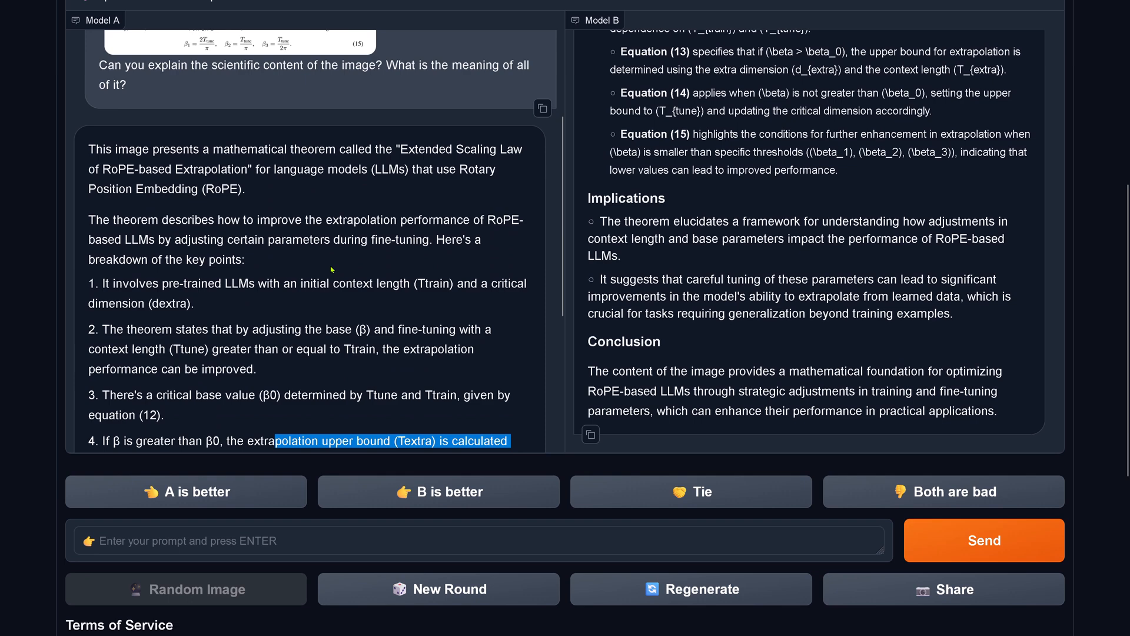
scroll(down, 3)
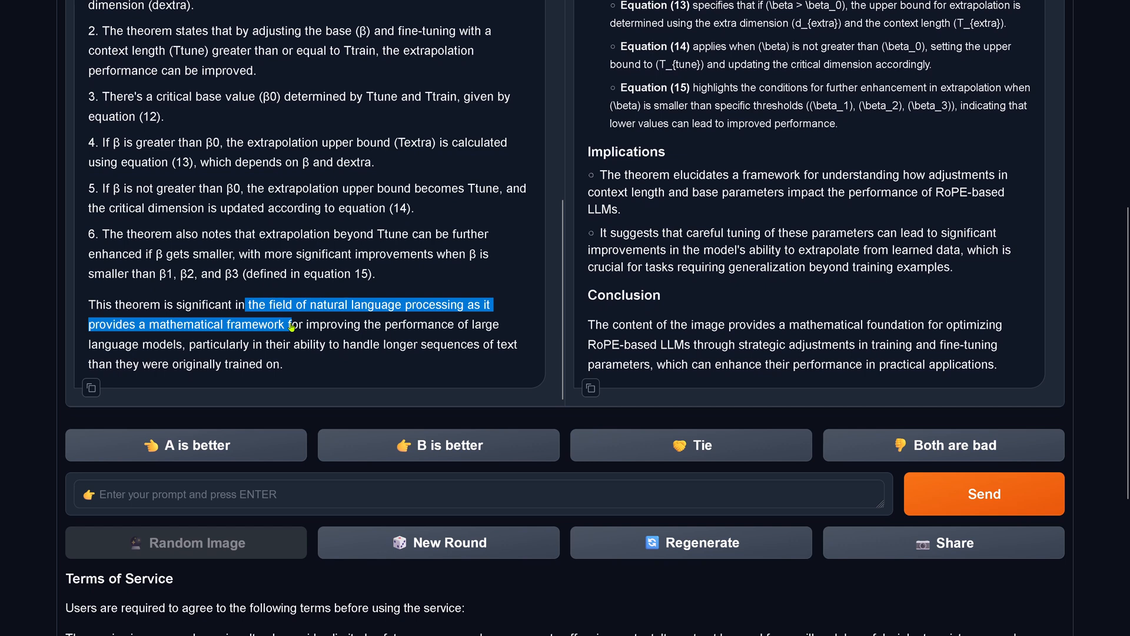
drag(287, 324, 193, 344)
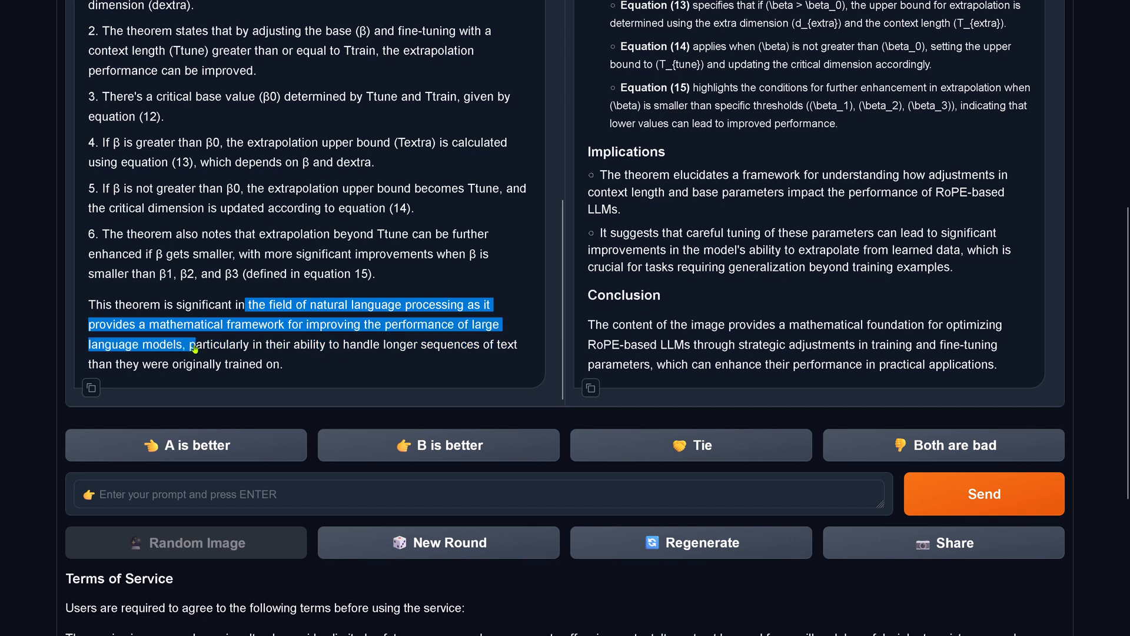
drag(193, 344, 526, 353)
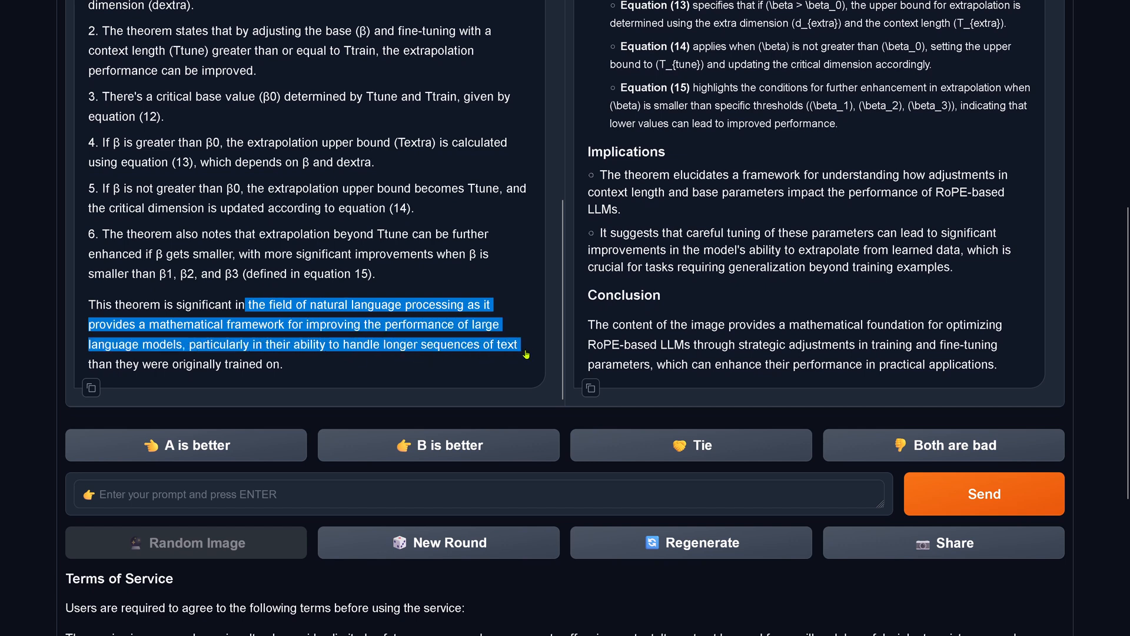
drag(517, 344, 284, 364)
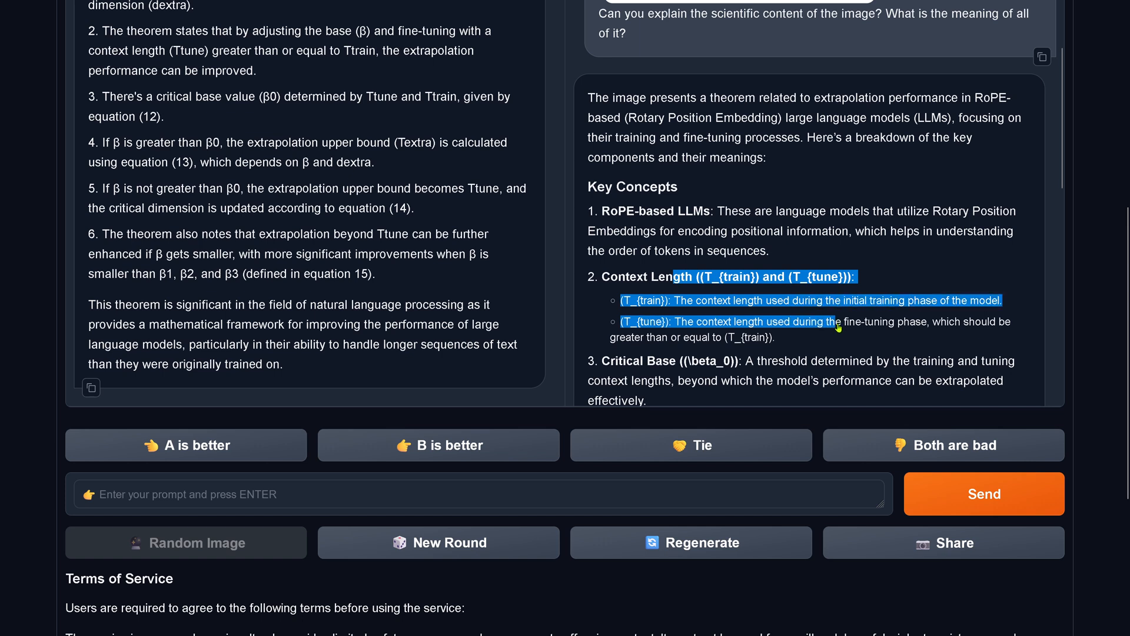
mouse_move(908, 340)
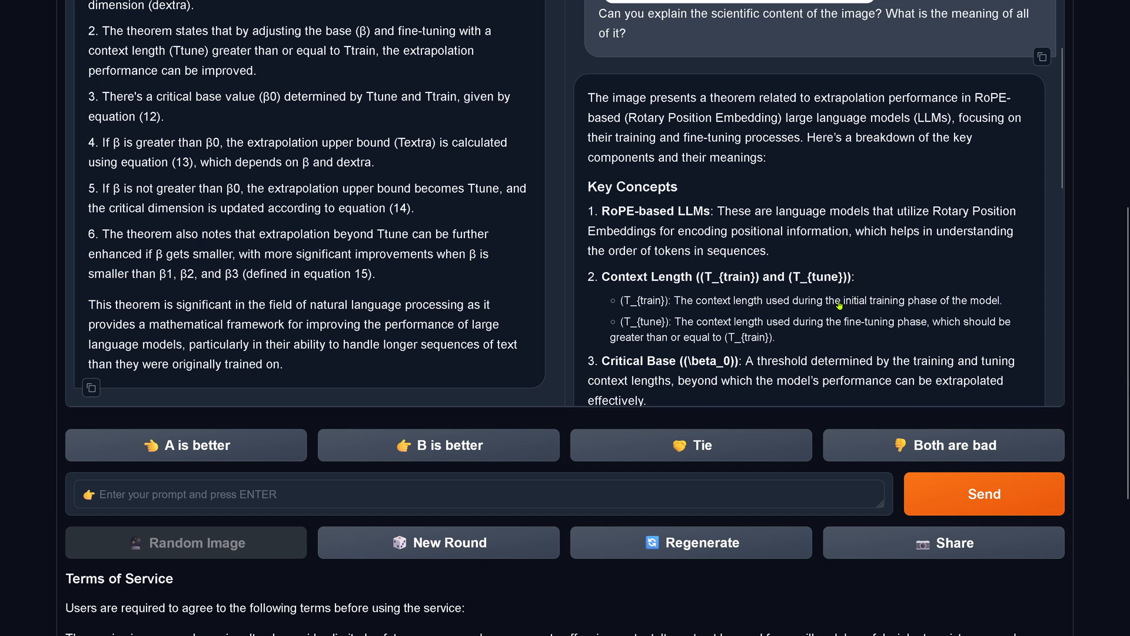
scroll(down, 3)
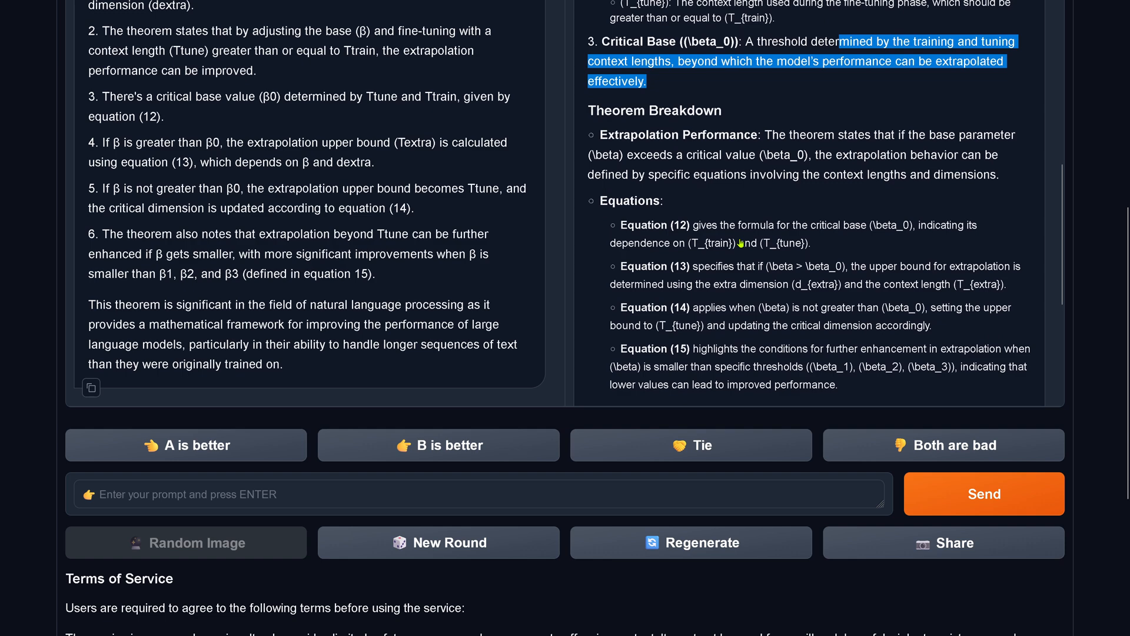
scroll(down, 3)
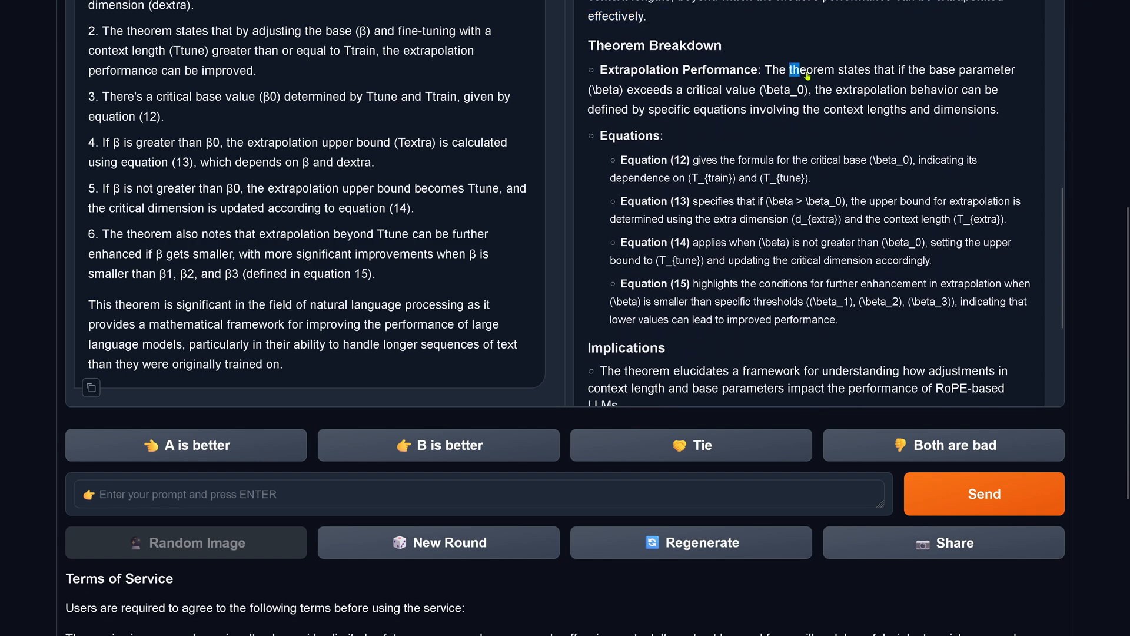
drag(789, 70, 677, 90)
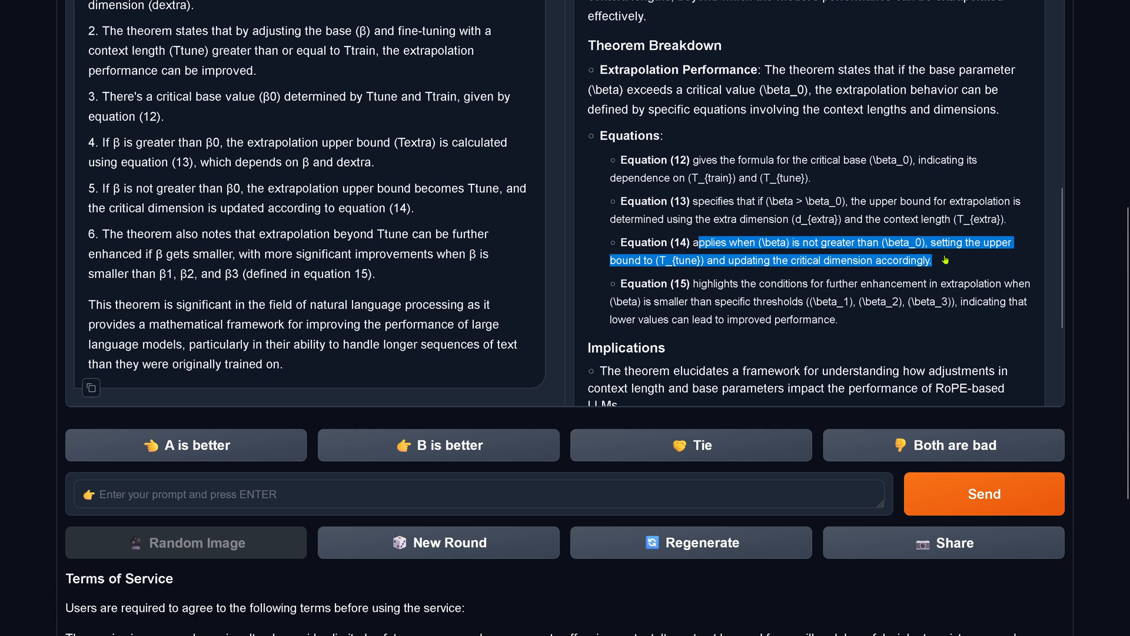
mouse_move(726, 293)
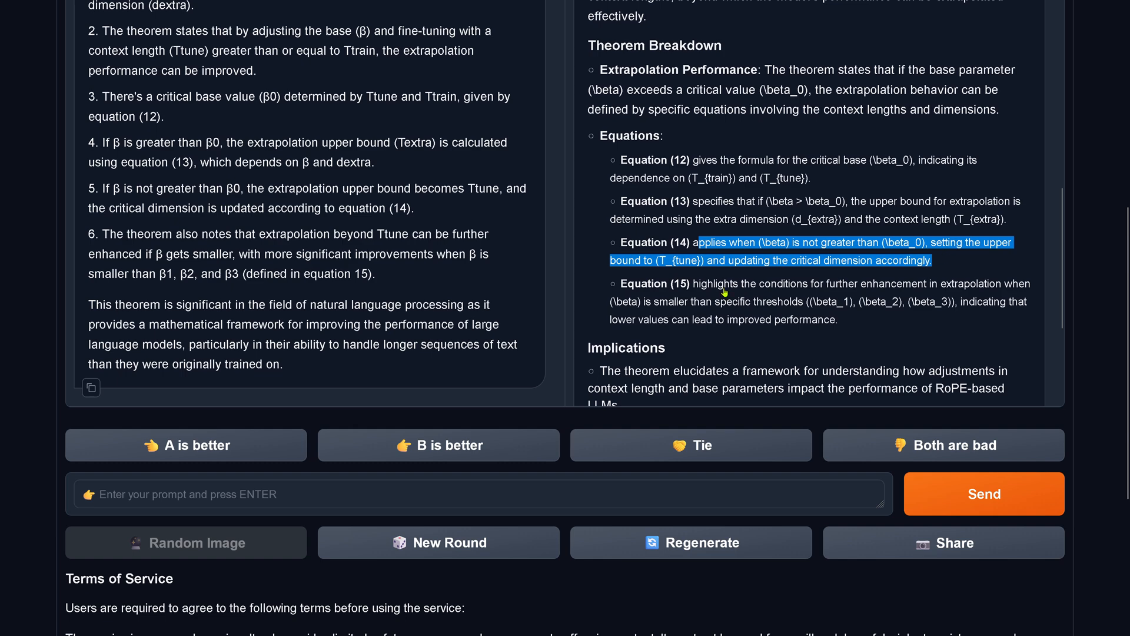
scroll(down, 3)
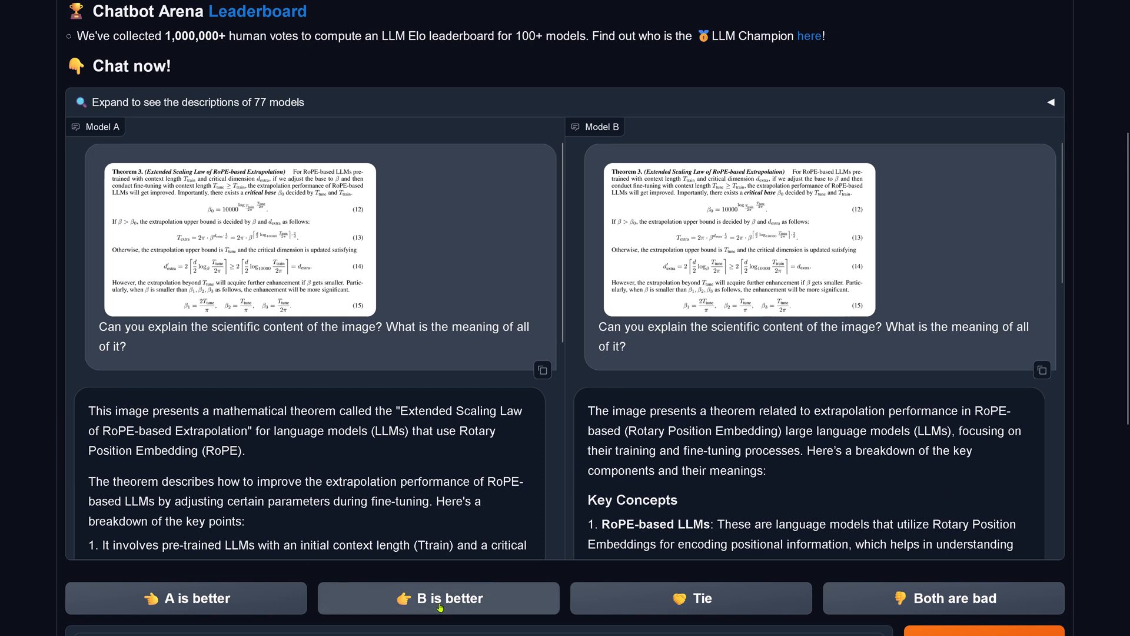
Vote B is better, revealing Claude 3.5 Sonnet vs GPT-4o mini, and reread the responses.
click(437, 615)
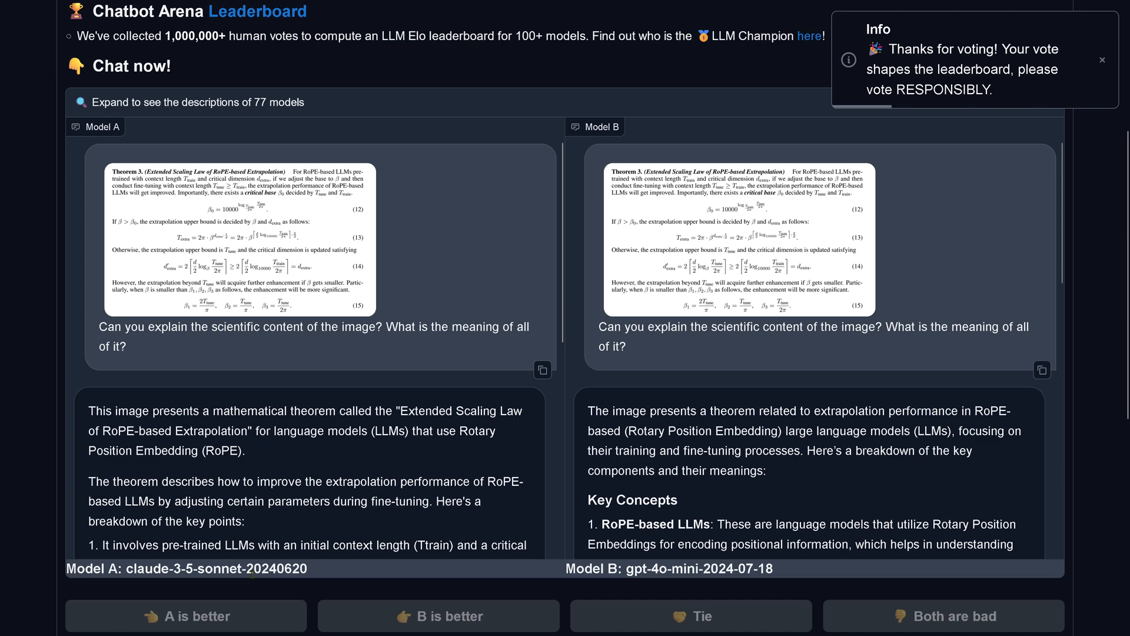
mouse_move(577, 423)
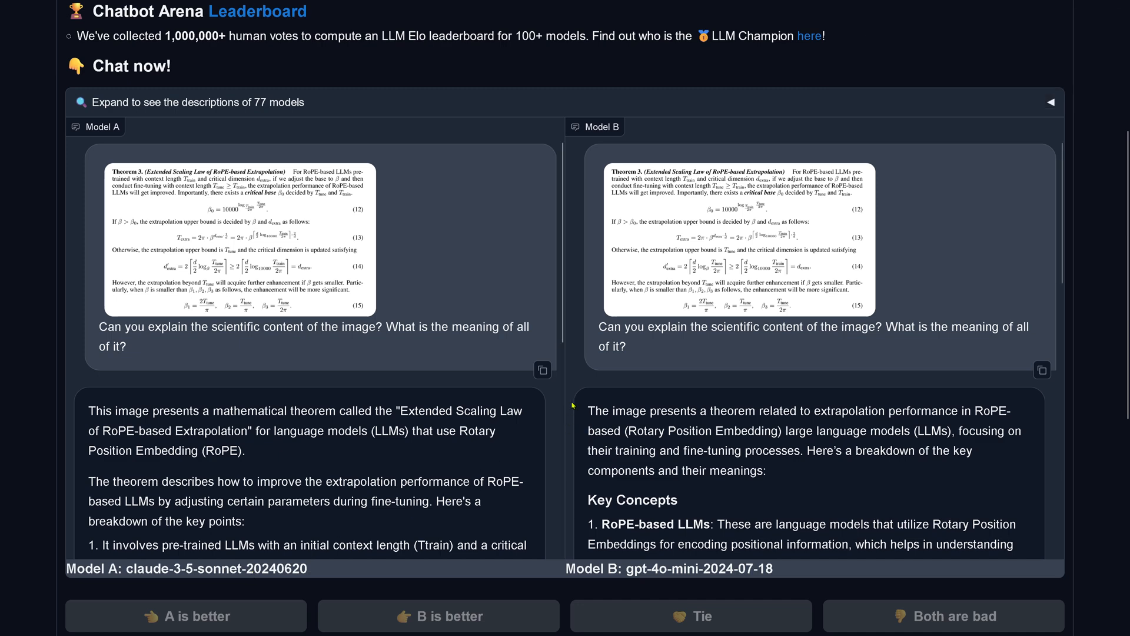
scroll(down, 3)
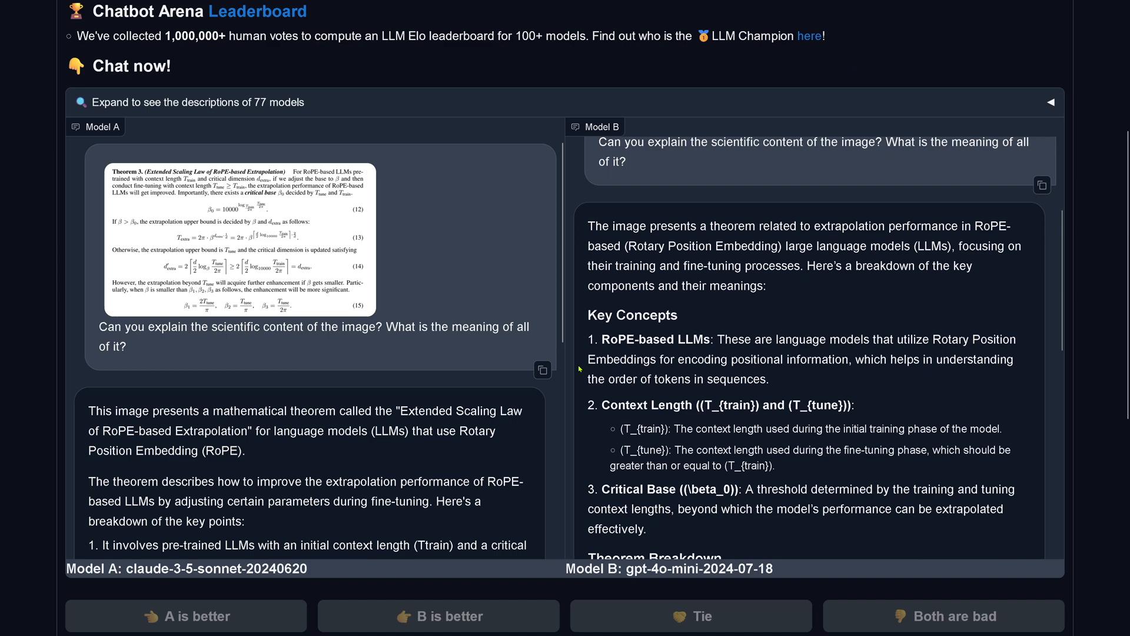
scroll(down, 3)
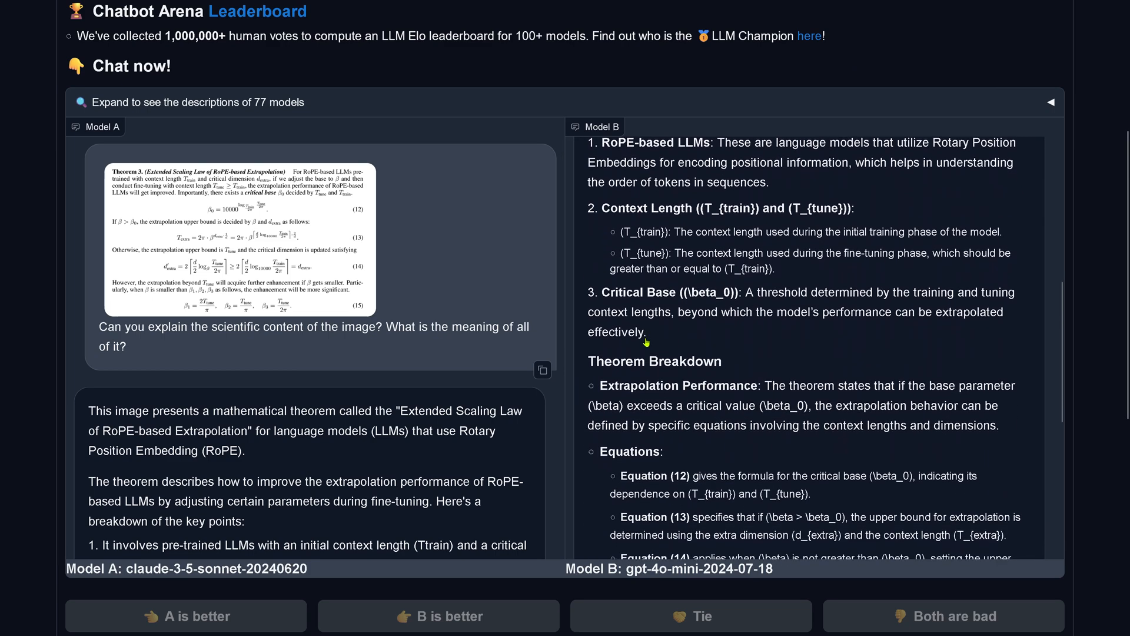
scroll(down, 3)
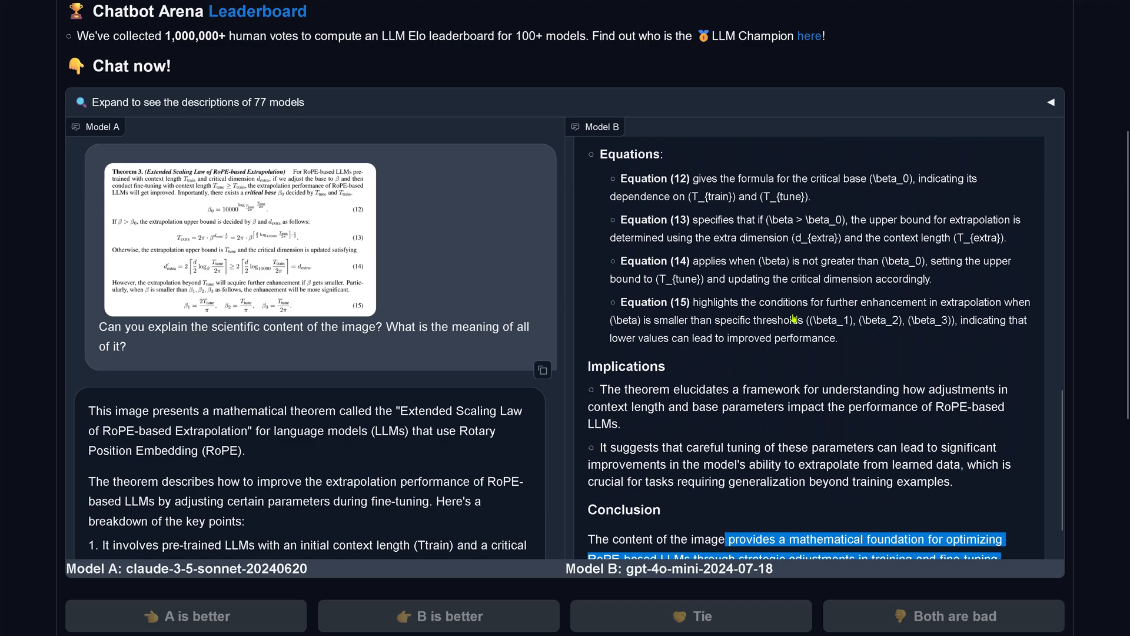
scroll(down, 3)
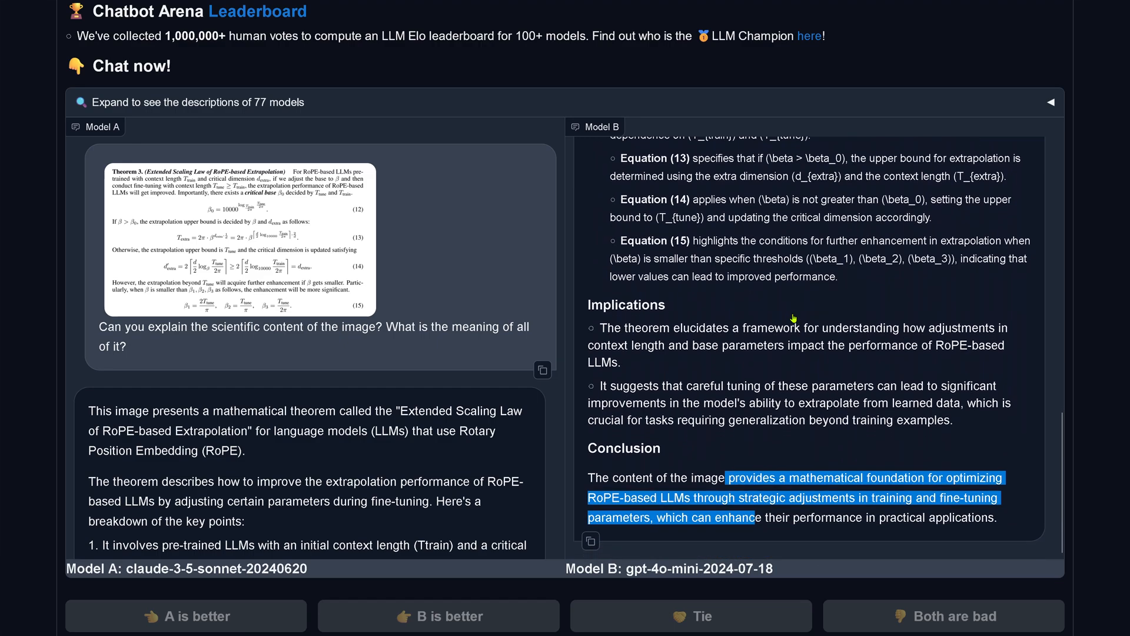
scroll(down, 3)
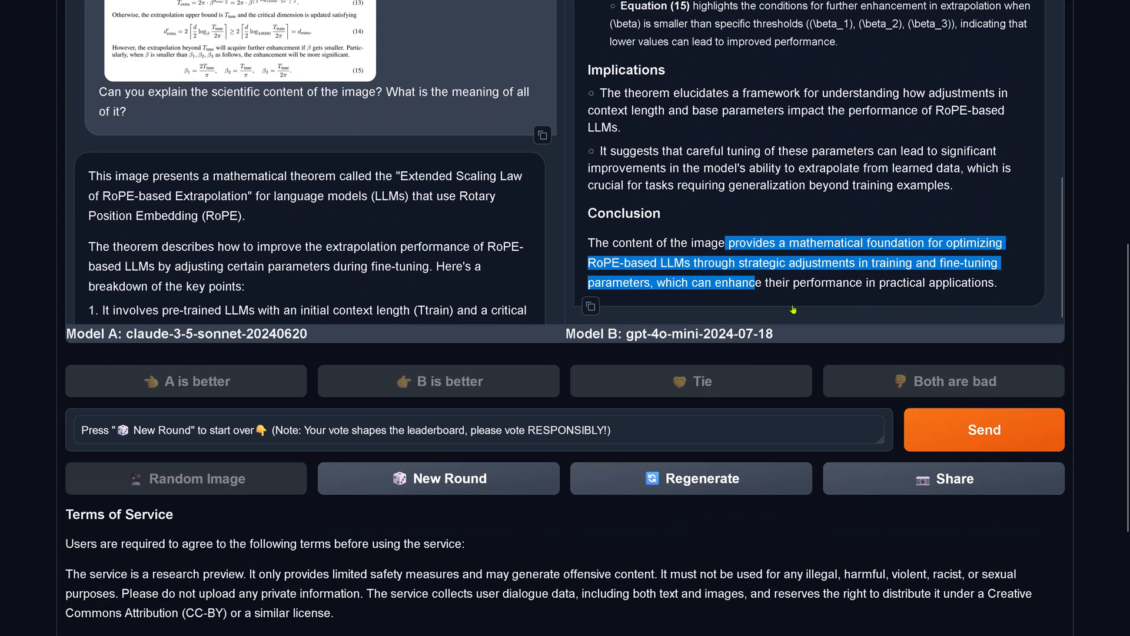
scroll(down, 3)
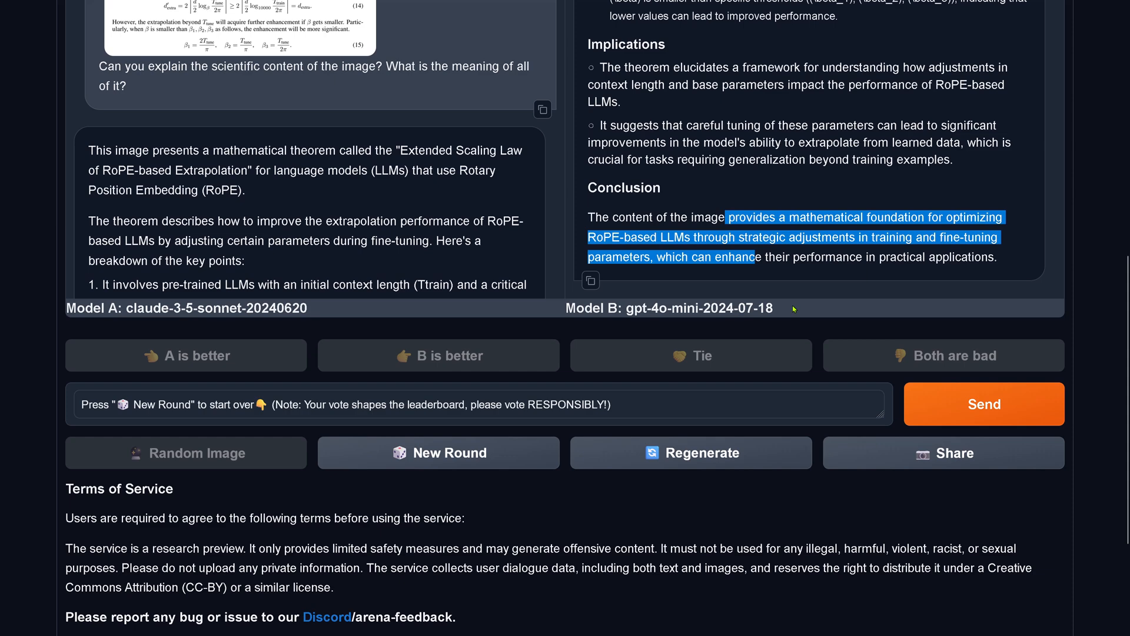
mouse_move(420, 434)
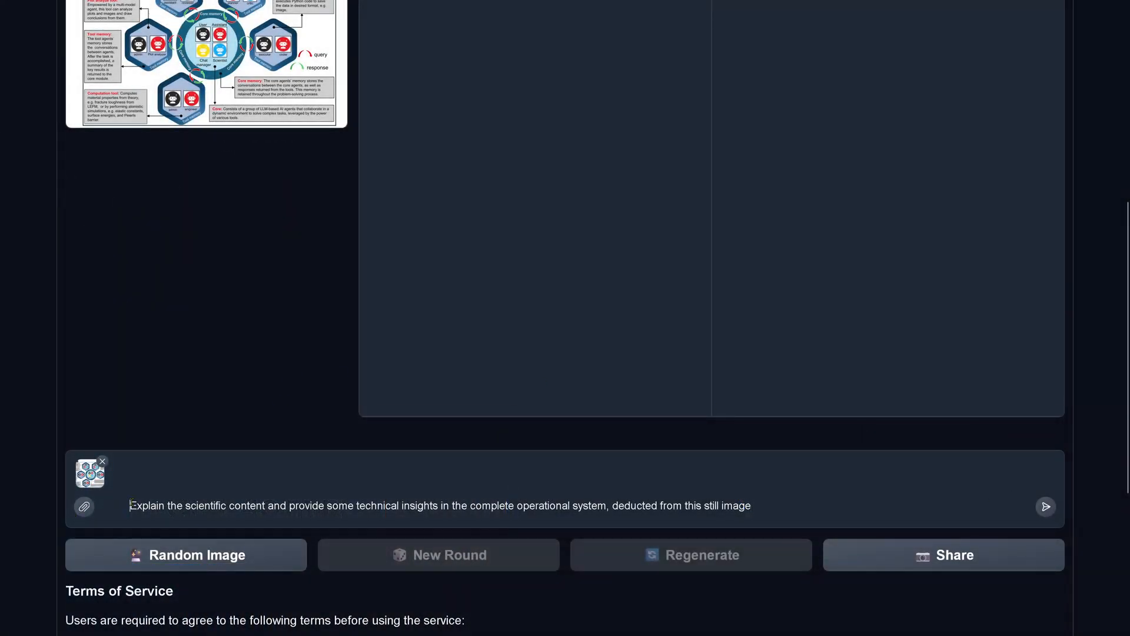
Select the AtomAgents diagram prompt text and send it to both models.
drag(128, 505, 481, 505)
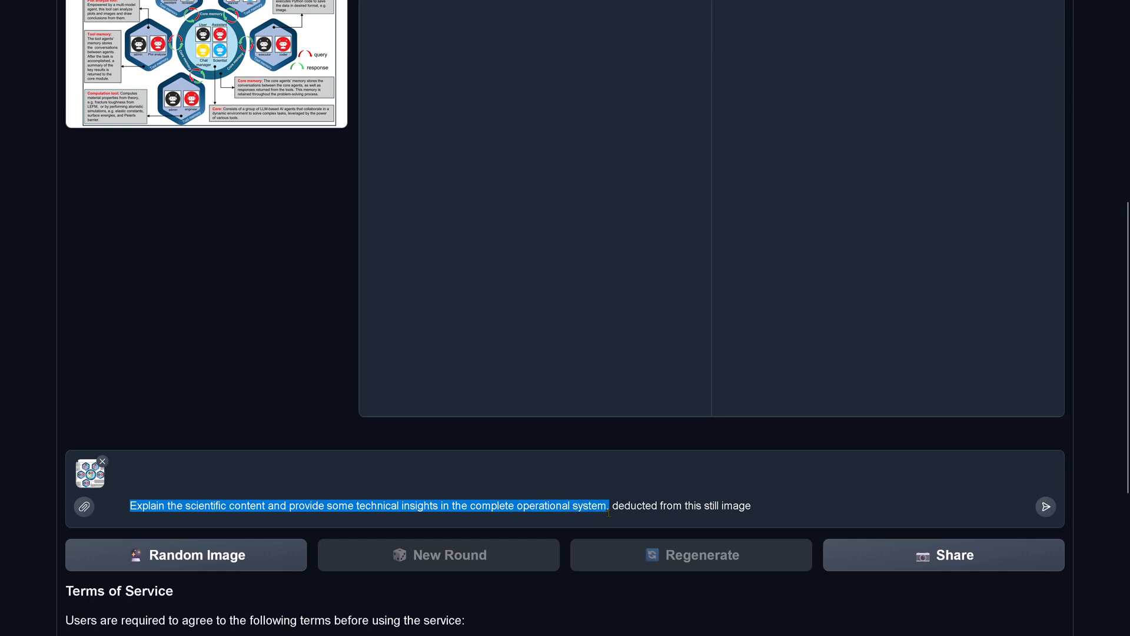
drag(608, 505, 749, 505)
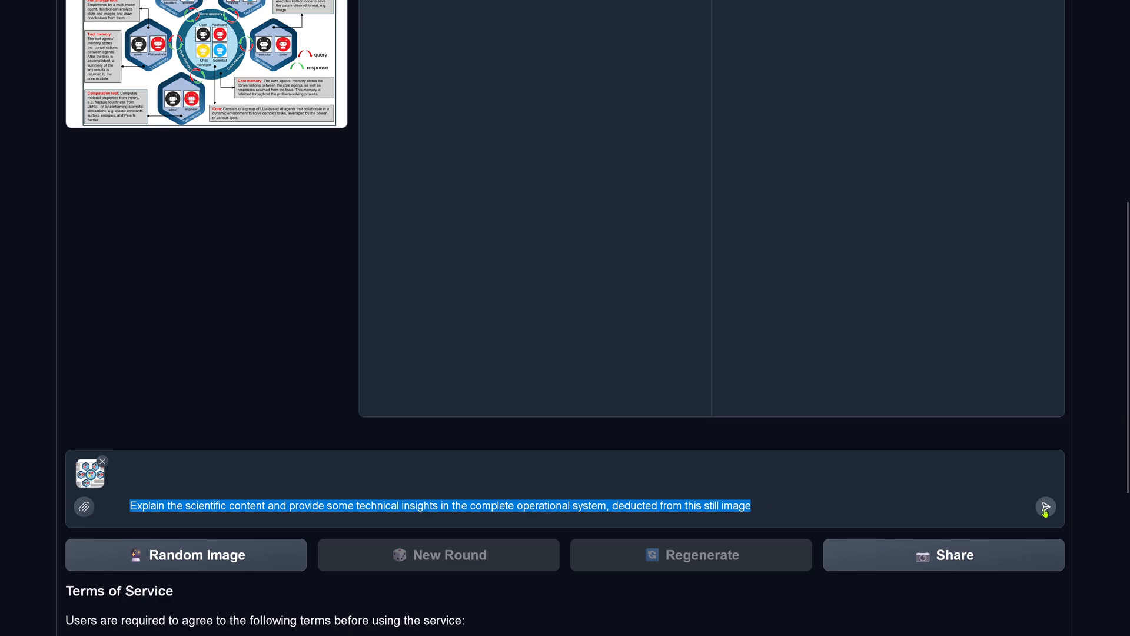
click(1046, 506)
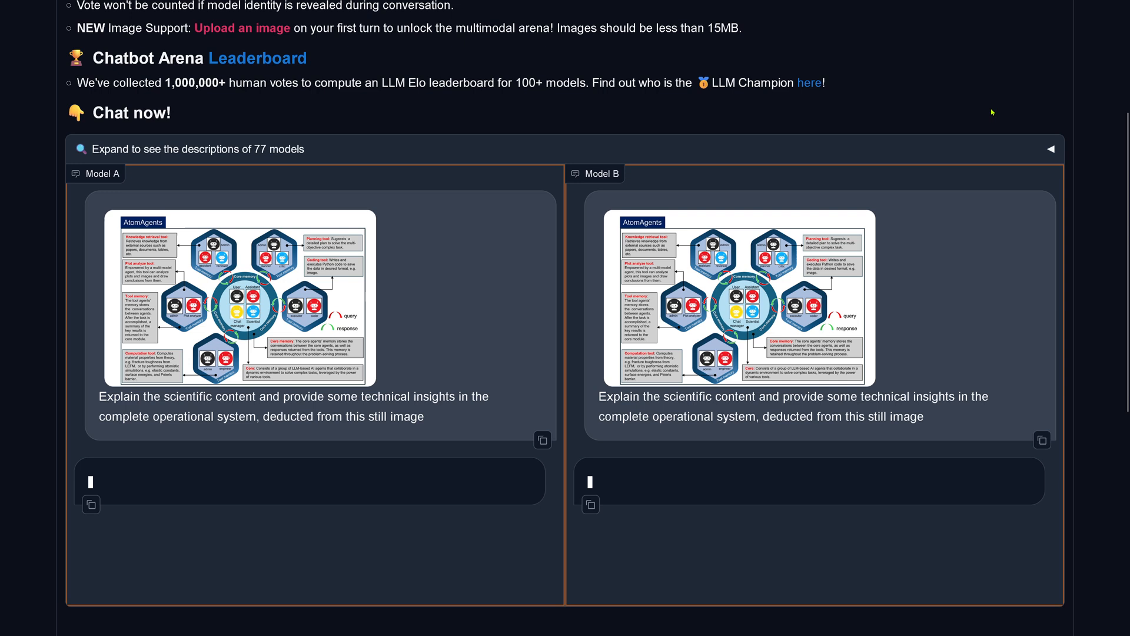
mouse_move(950, 106)
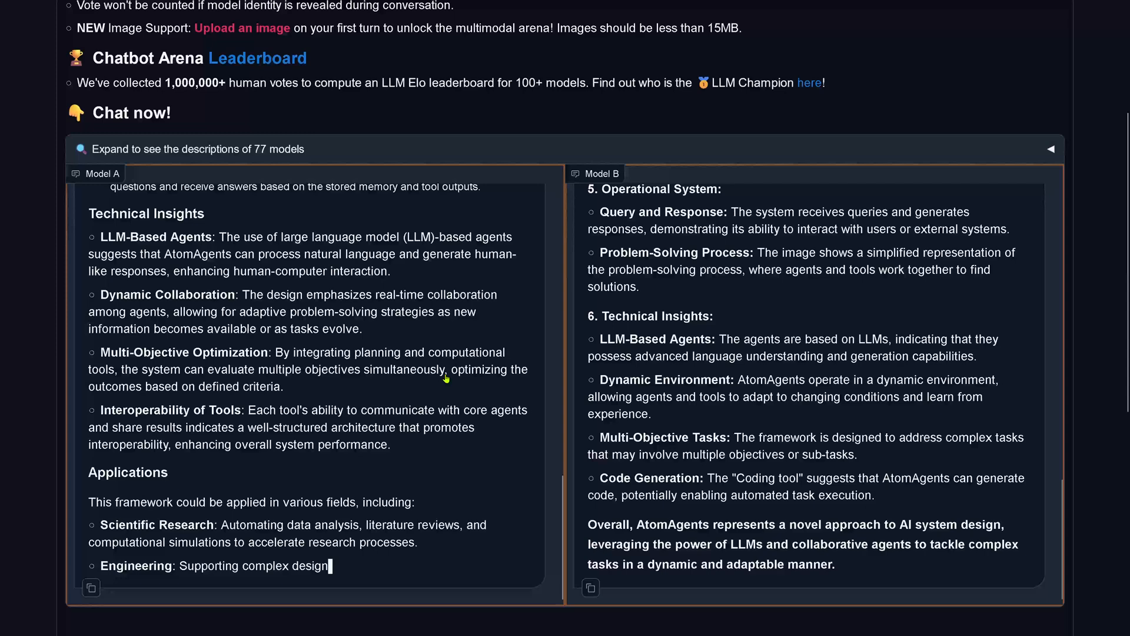
mouse_move(472, 390)
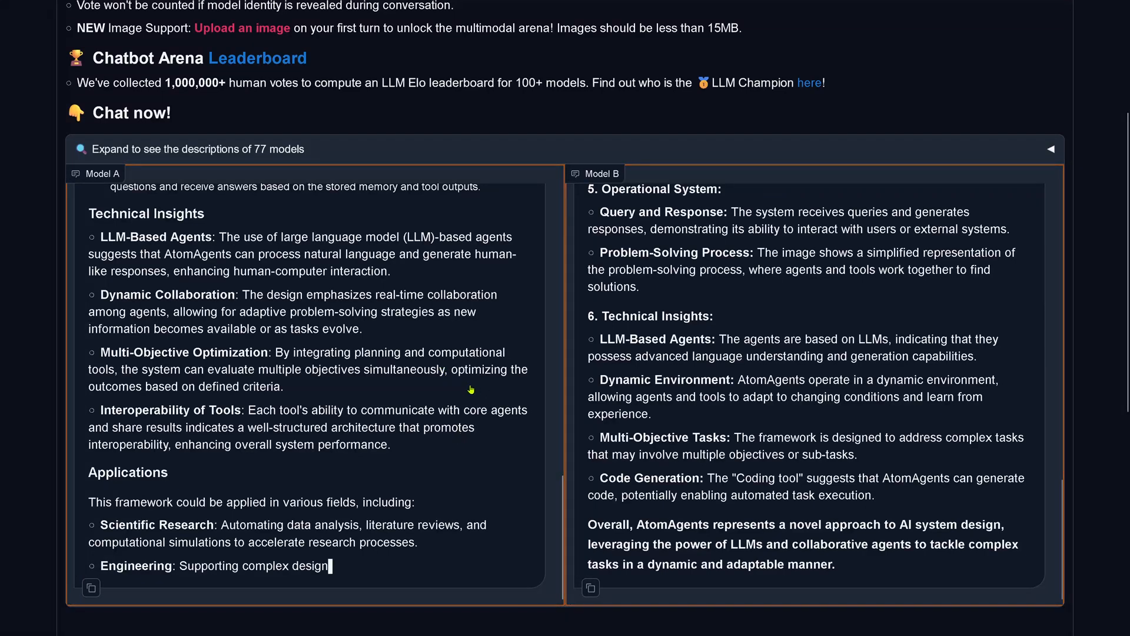
mouse_move(456, 417)
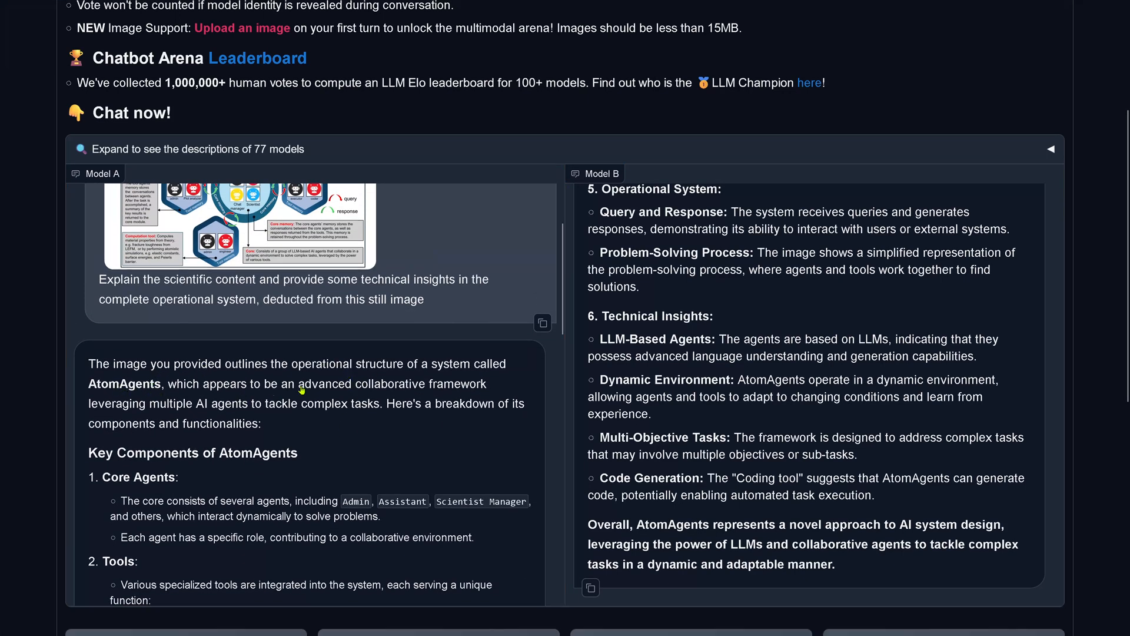
mouse_move(189, 415)
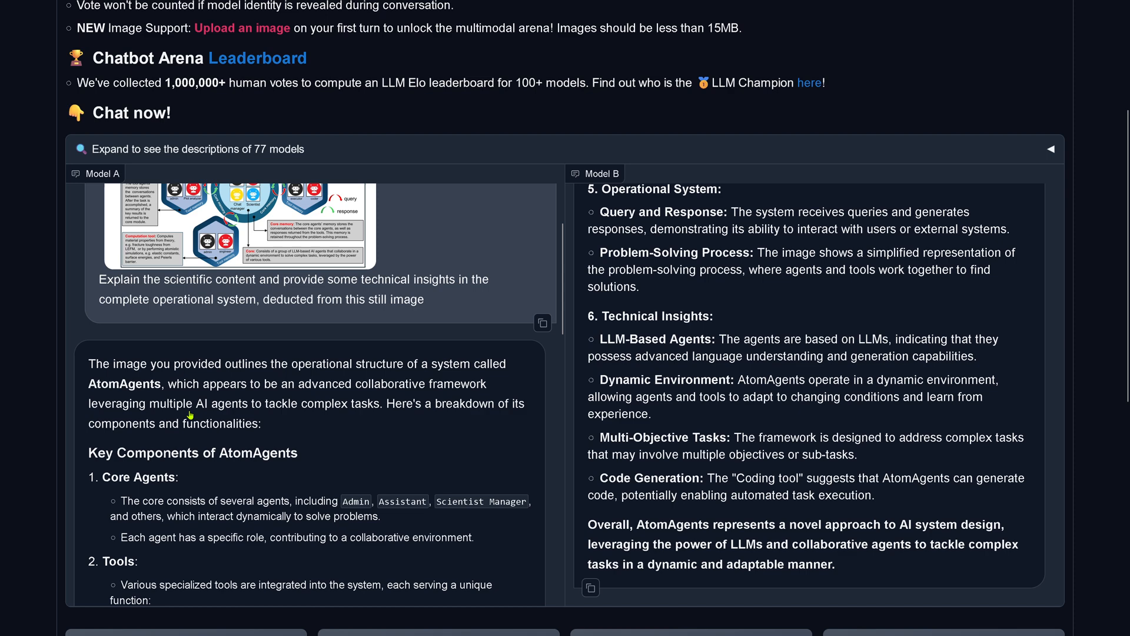
mouse_move(376, 422)
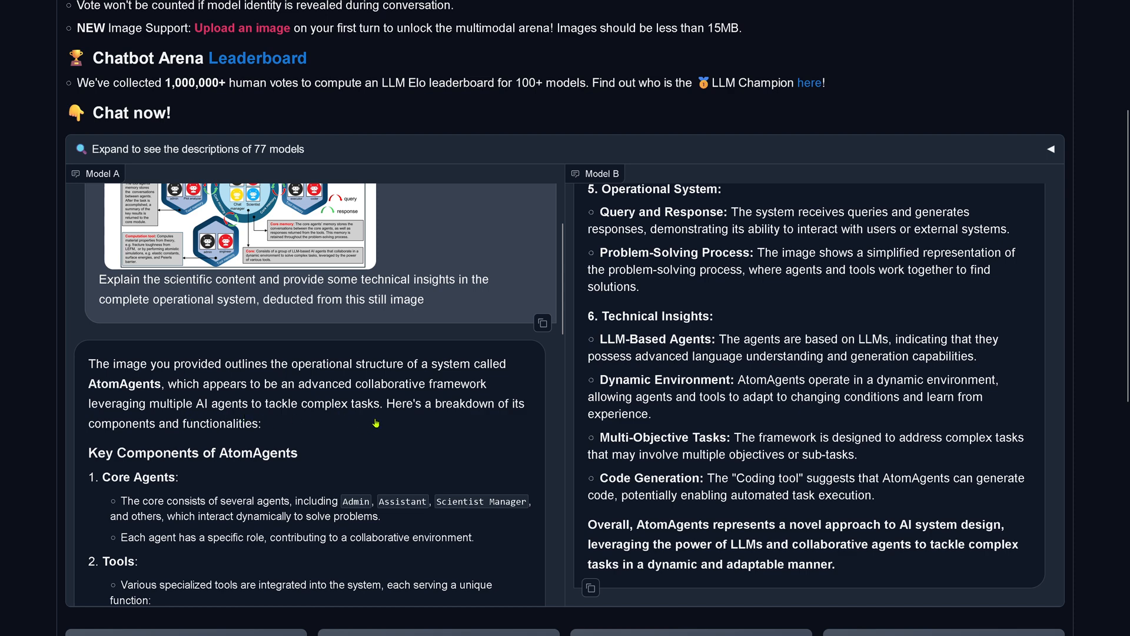
scroll(down, 3)
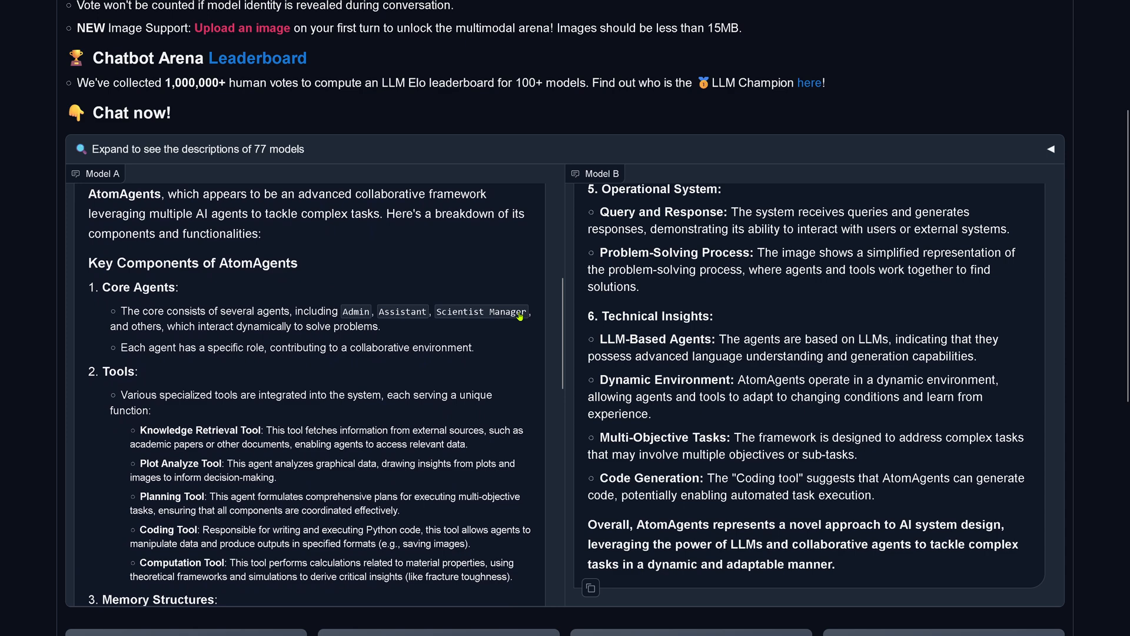
mouse_move(240, 330)
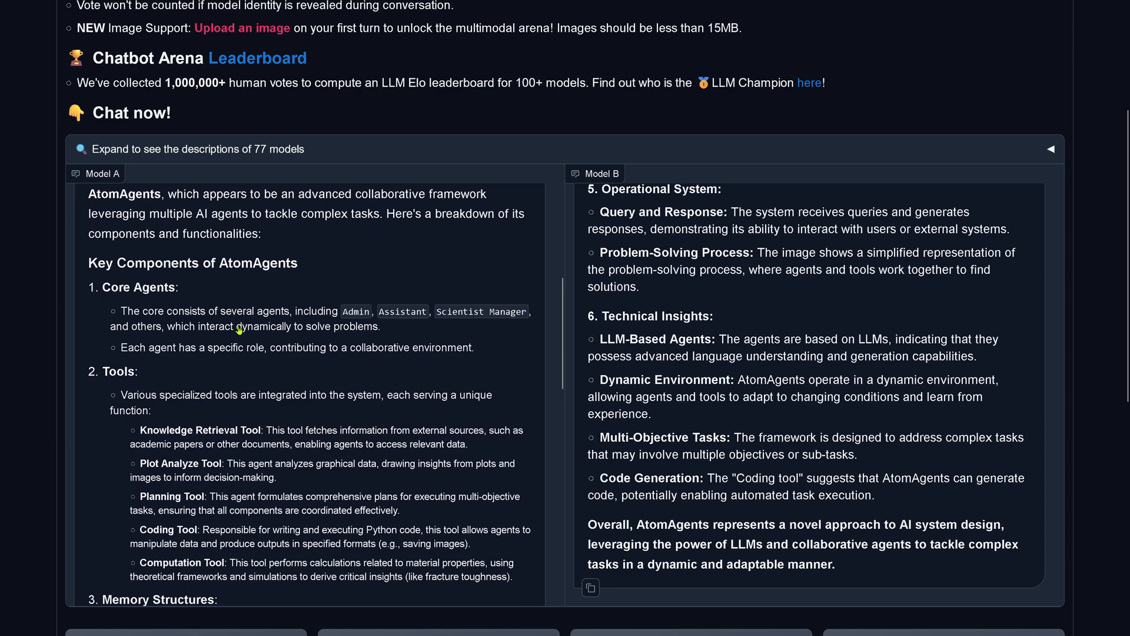
scroll(down, 3)
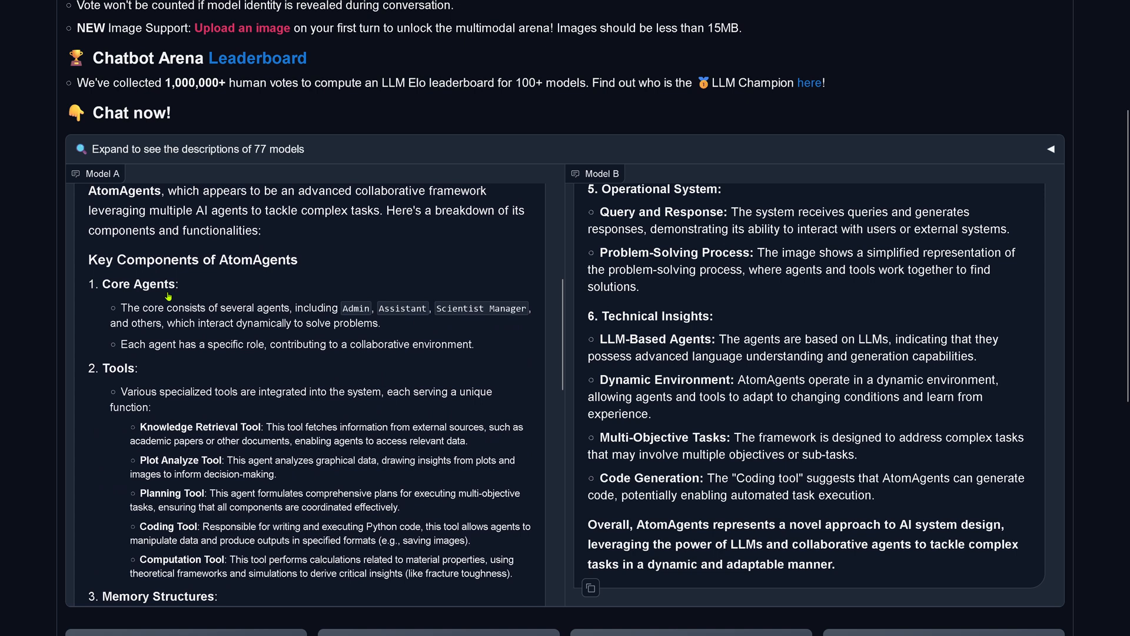
mouse_move(145, 407)
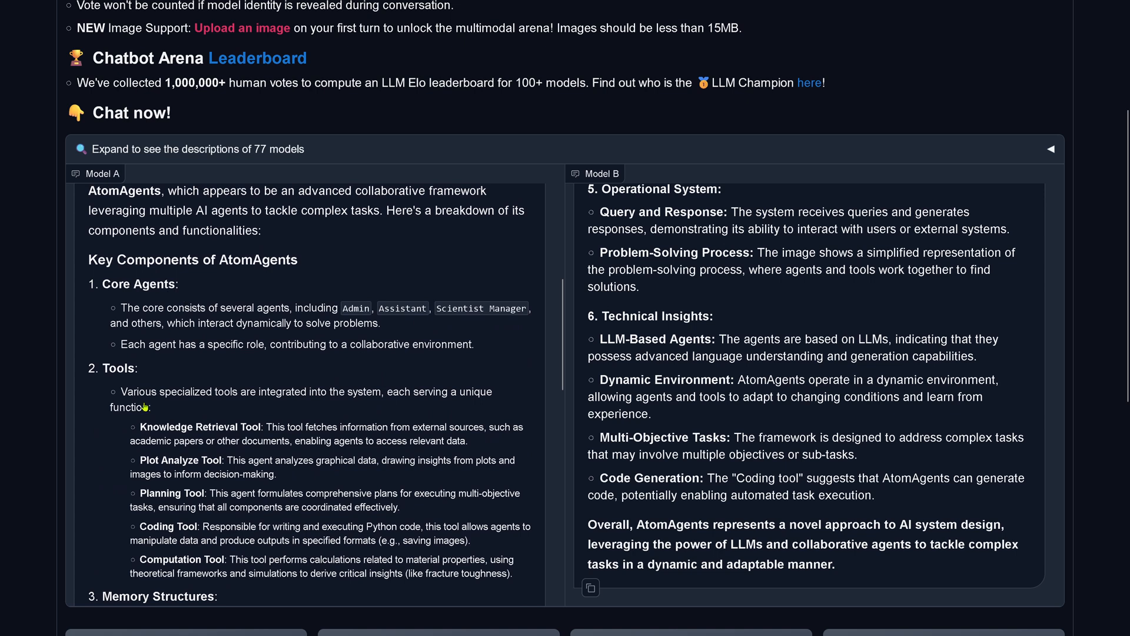
mouse_move(172, 469)
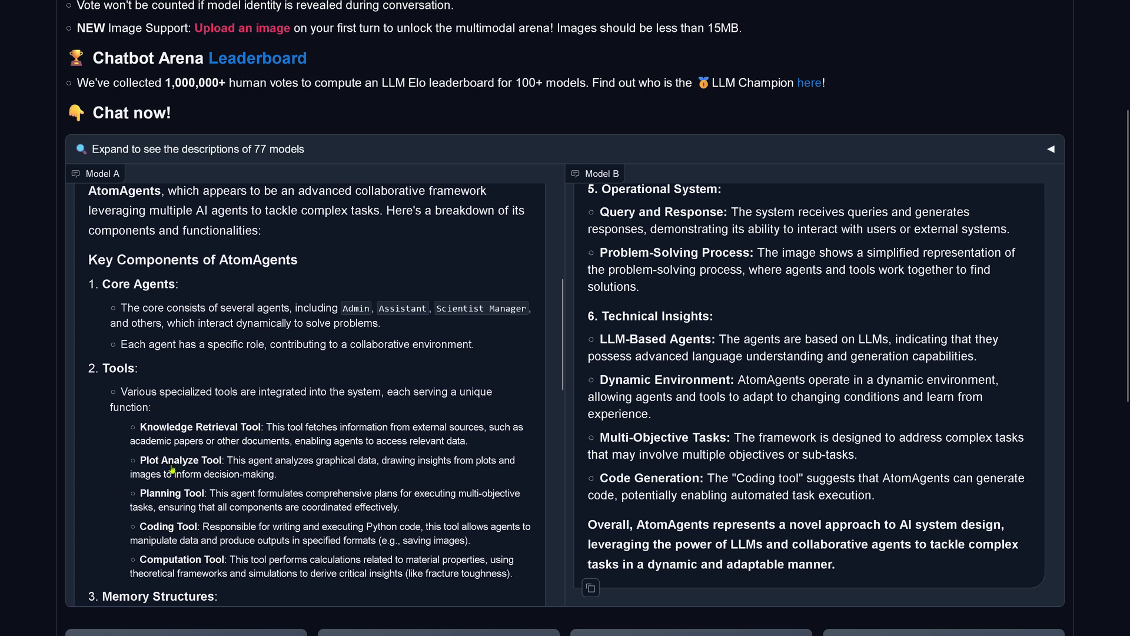
mouse_move(200, 499)
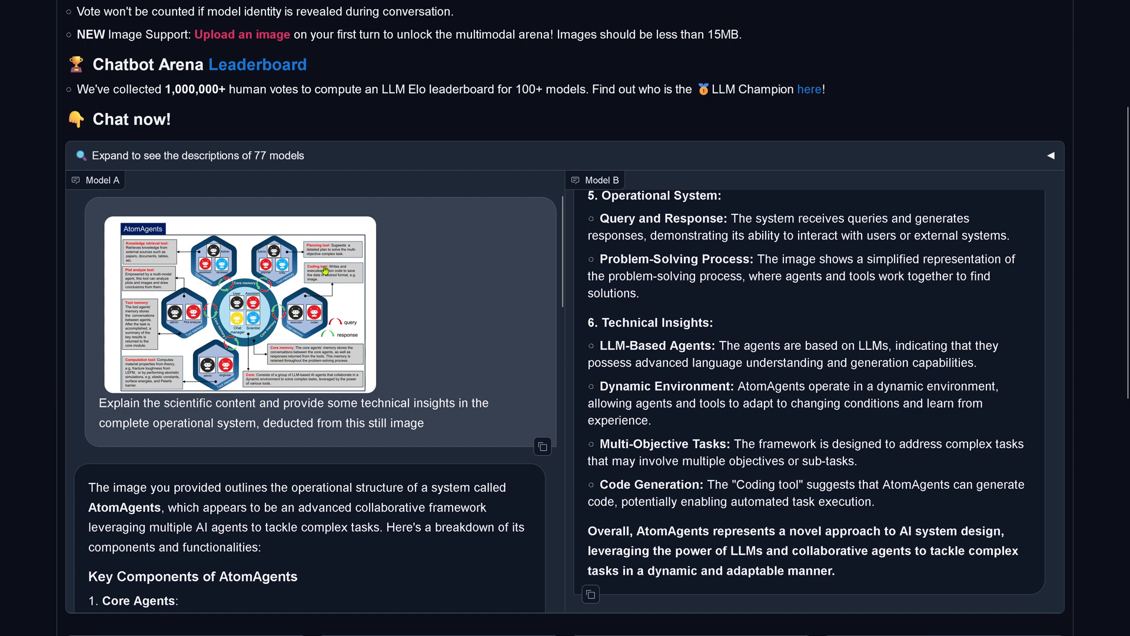
mouse_move(385, 332)
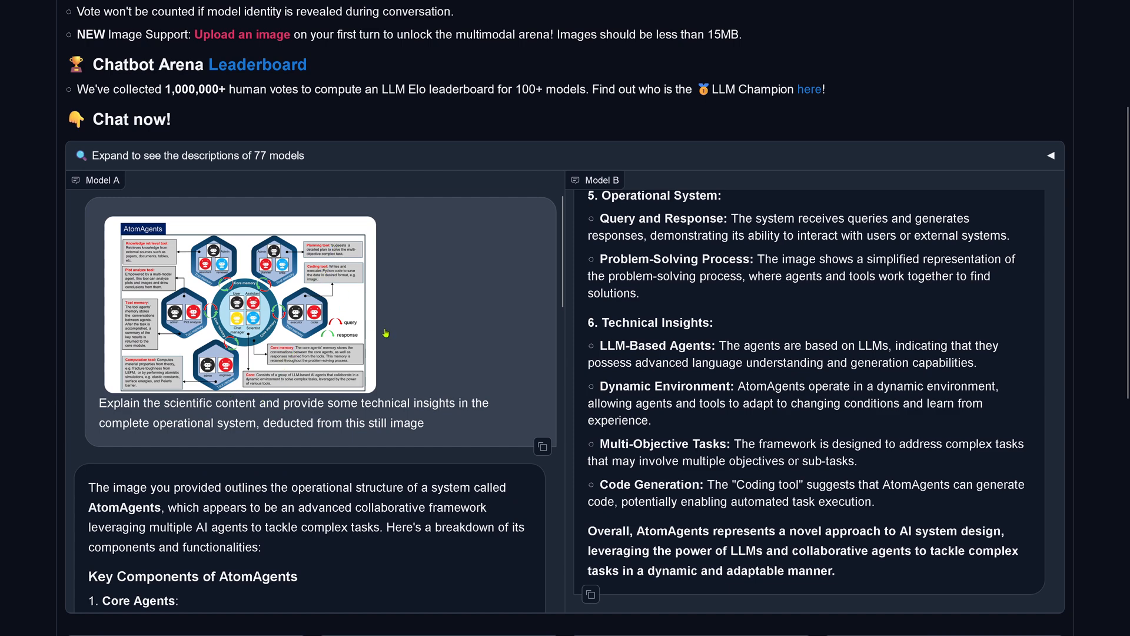
scroll(down, 3)
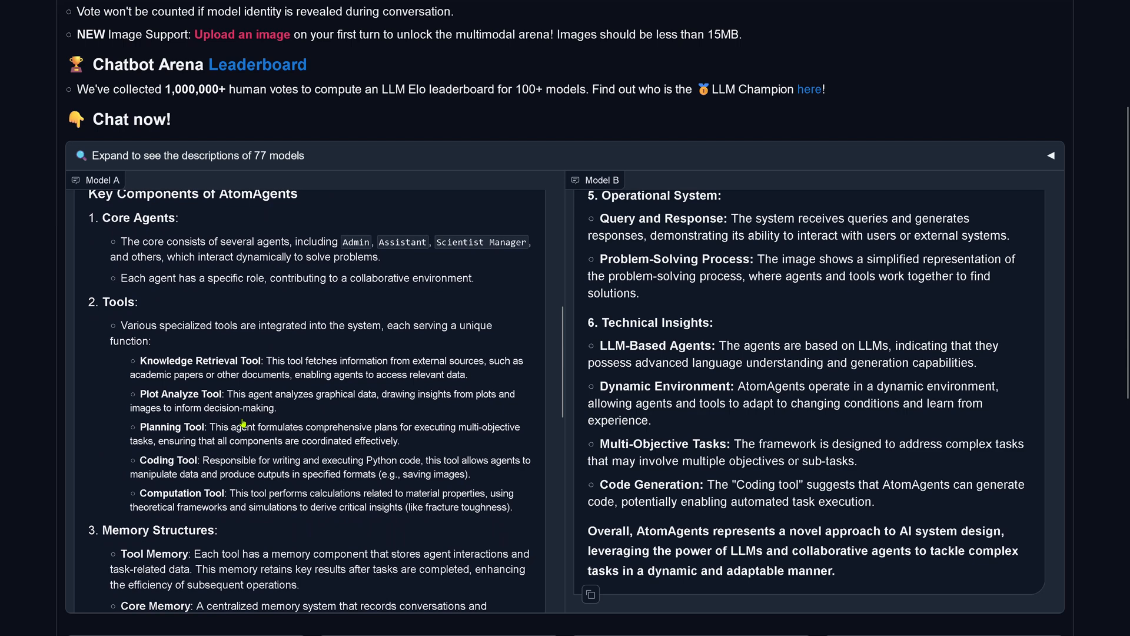
scroll(down, 3)
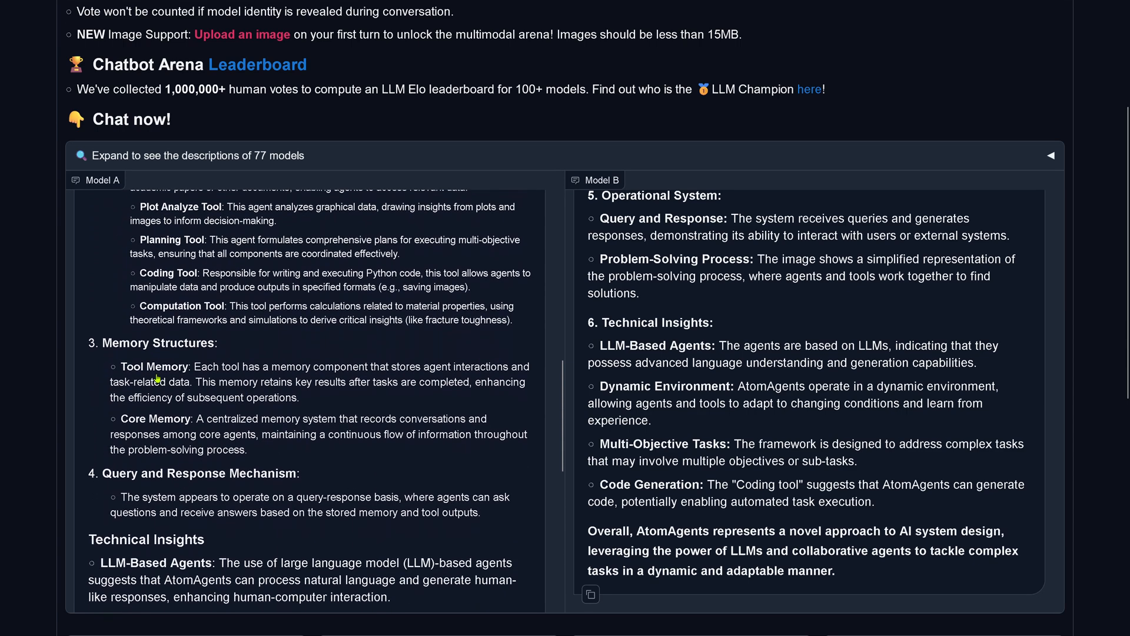
scroll(down, 3)
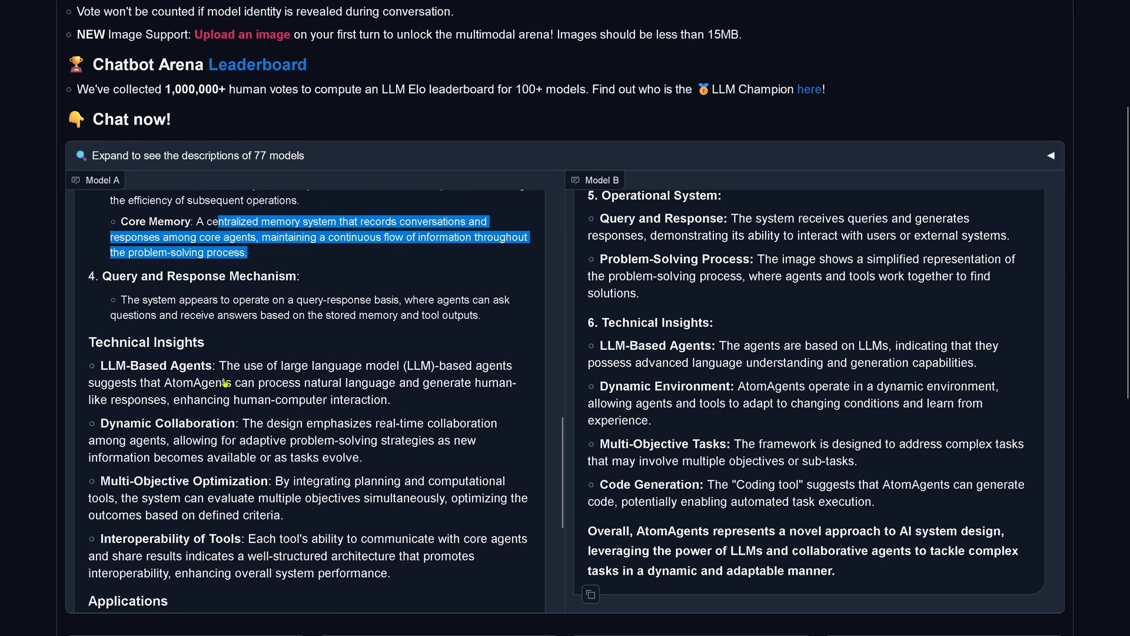
drag(251, 366, 393, 400)
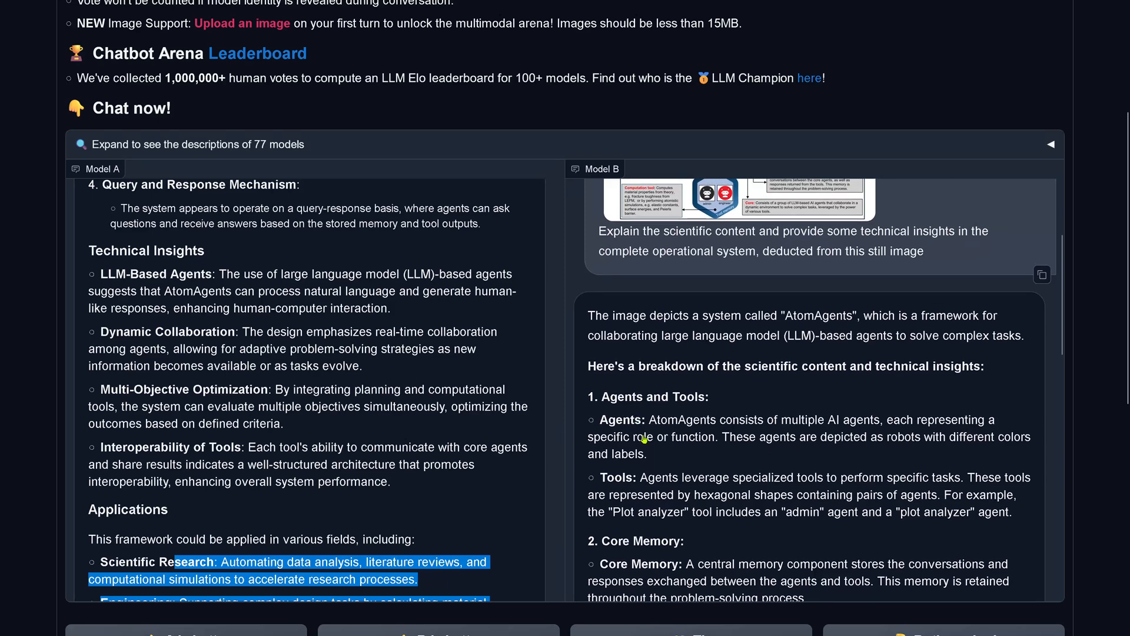
Highlight Model B's agents and tools descriptions, reading down to the voting buttons.
drag(643, 420, 647, 453)
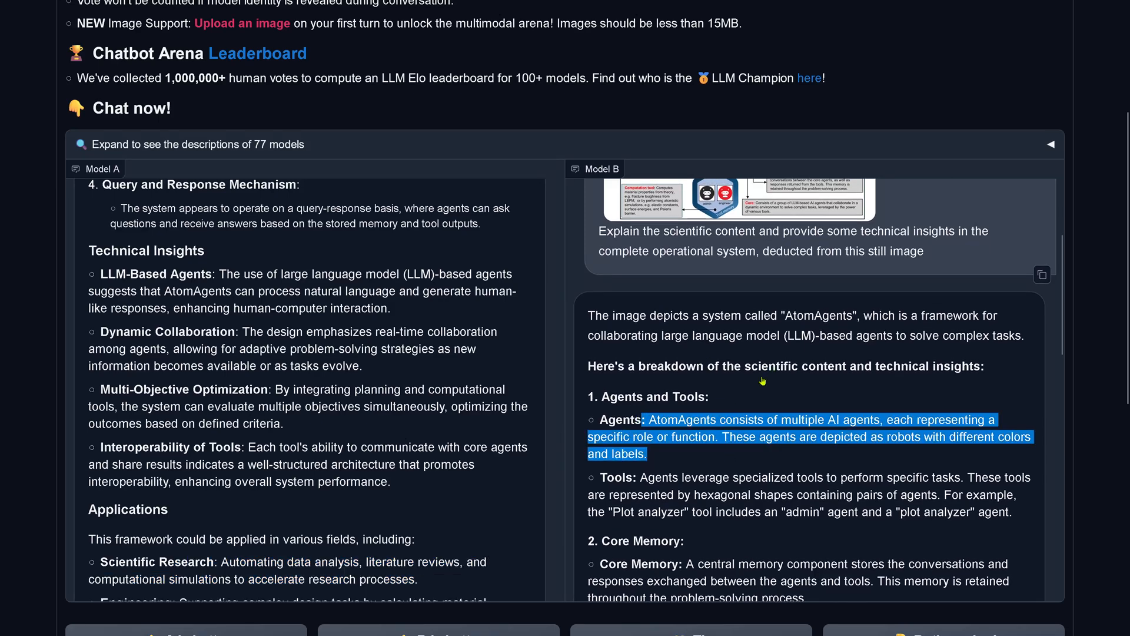
mouse_move(931, 386)
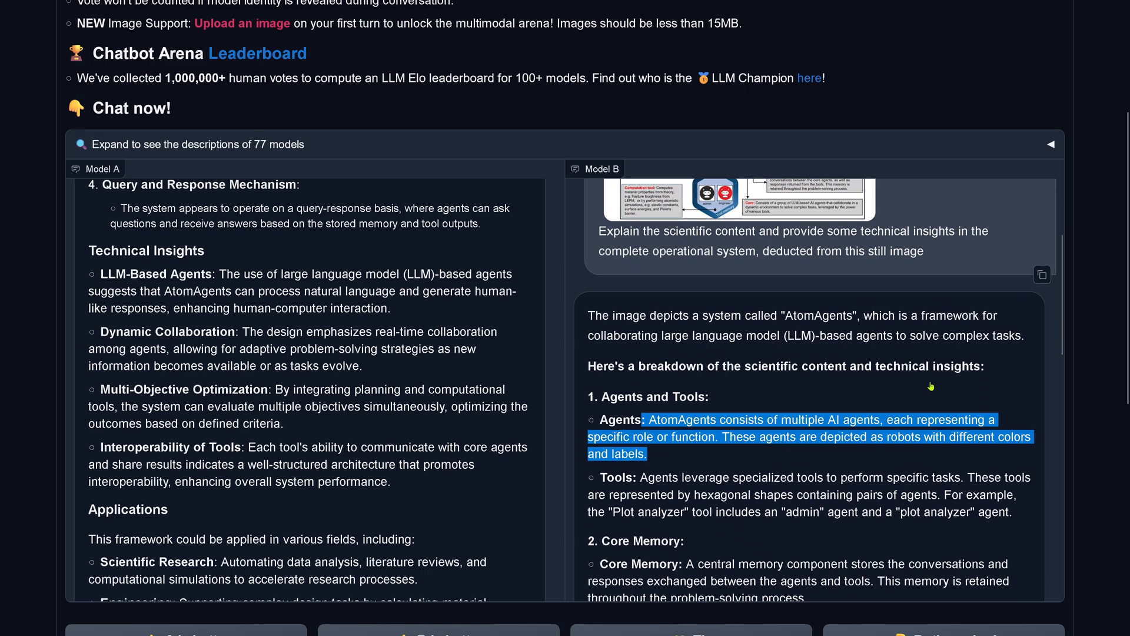
scroll(down, 3)
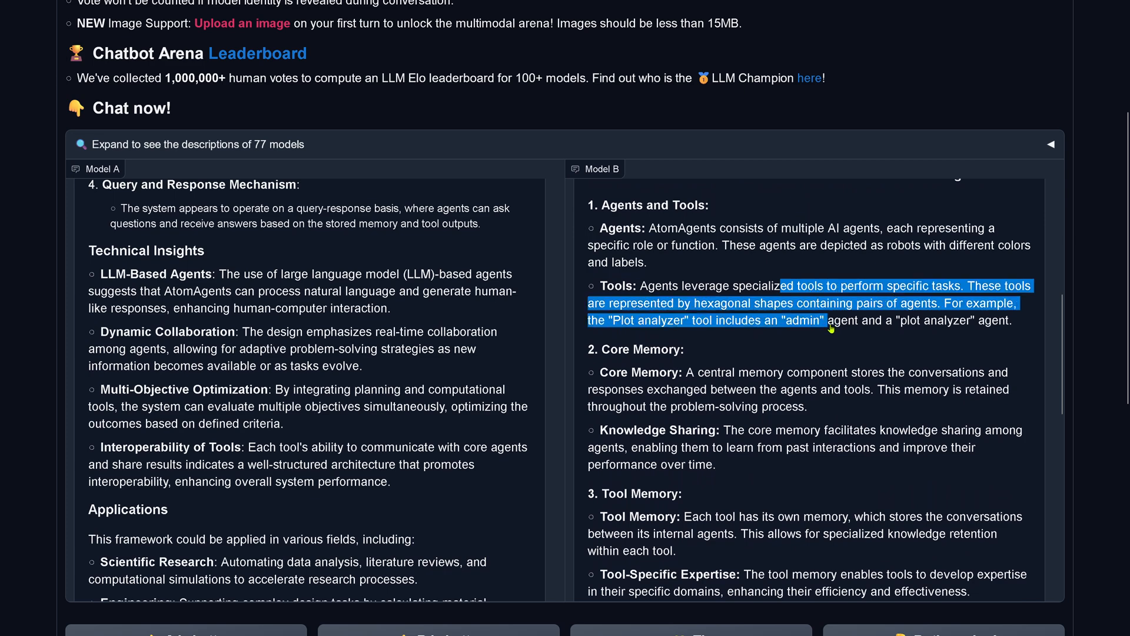
drag(828, 325, 821, 373)
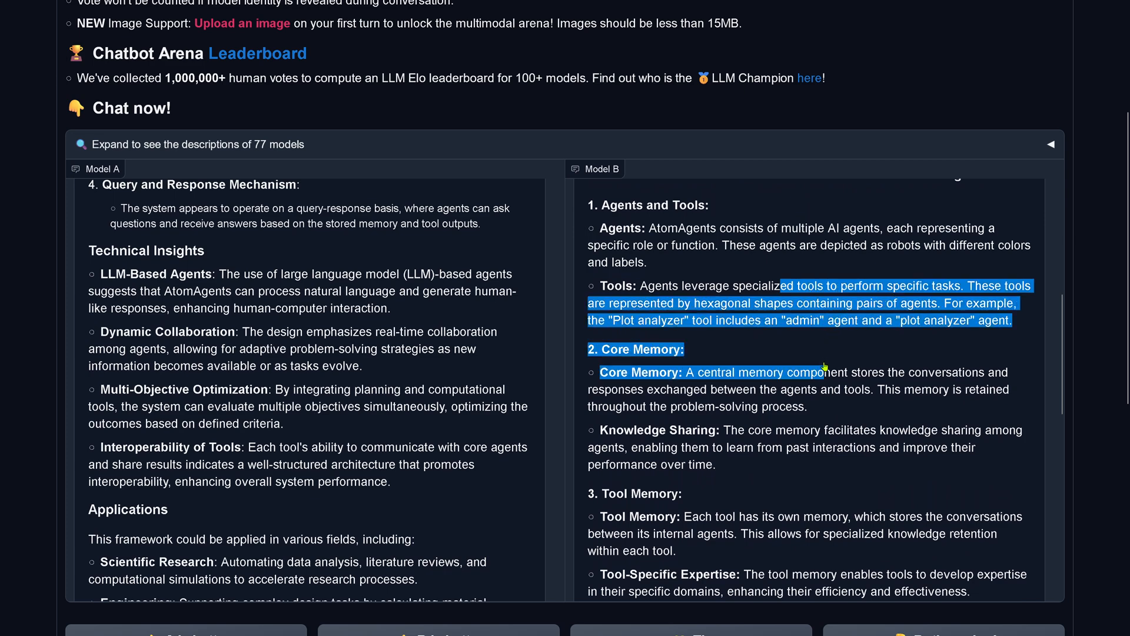
scroll(down, 3)
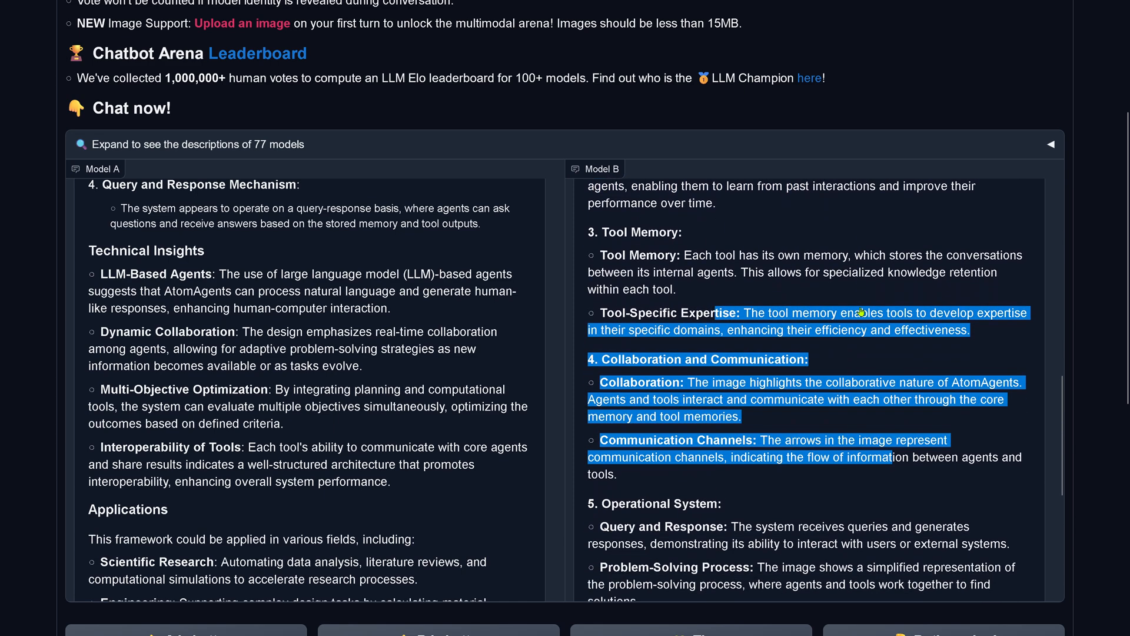
scroll(down, 3)
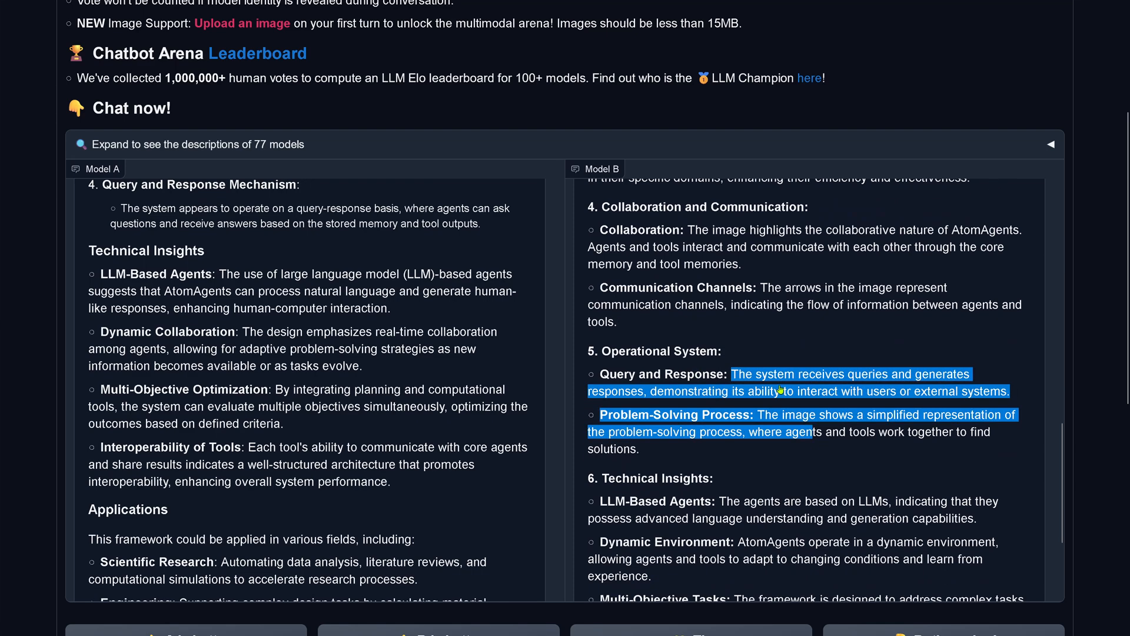
scroll(down, 3)
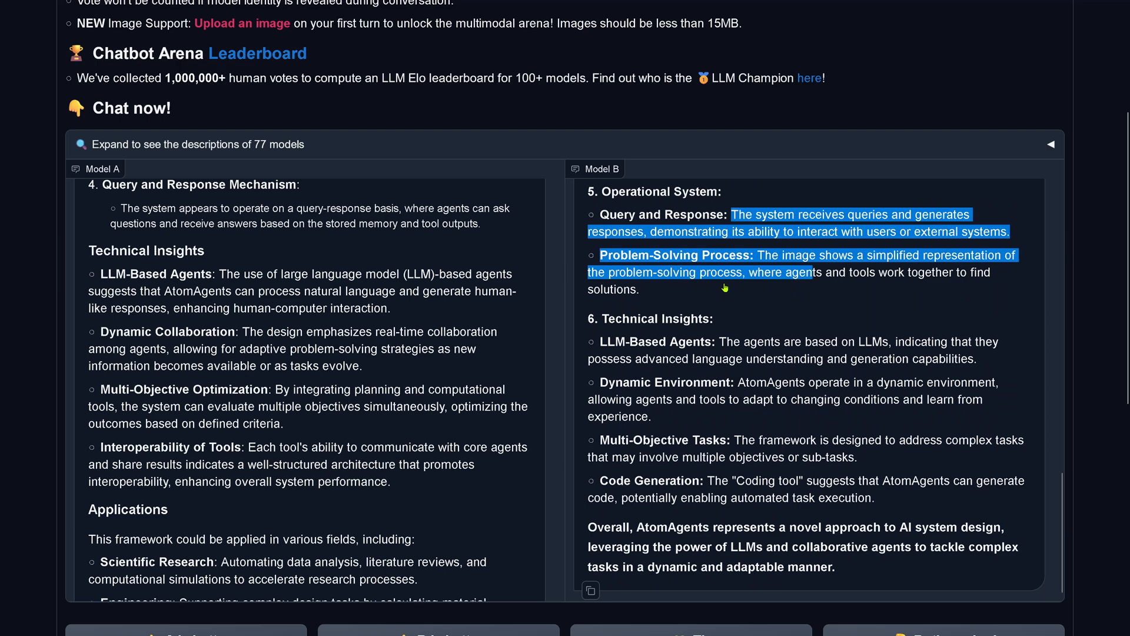
mouse_move(702, 345)
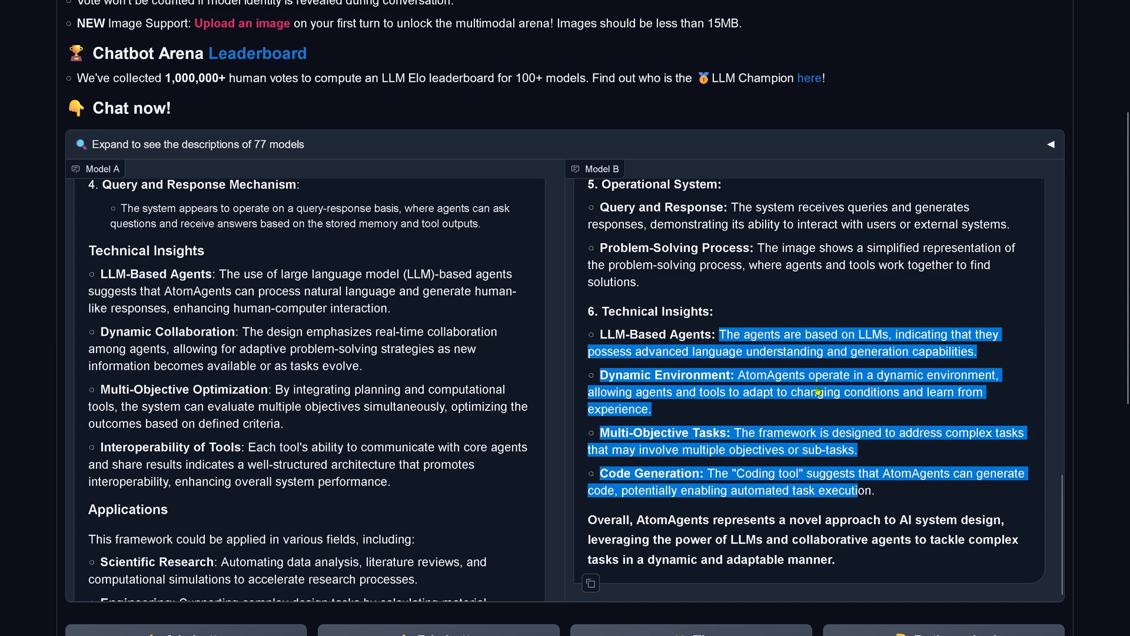
scroll(down, 3)
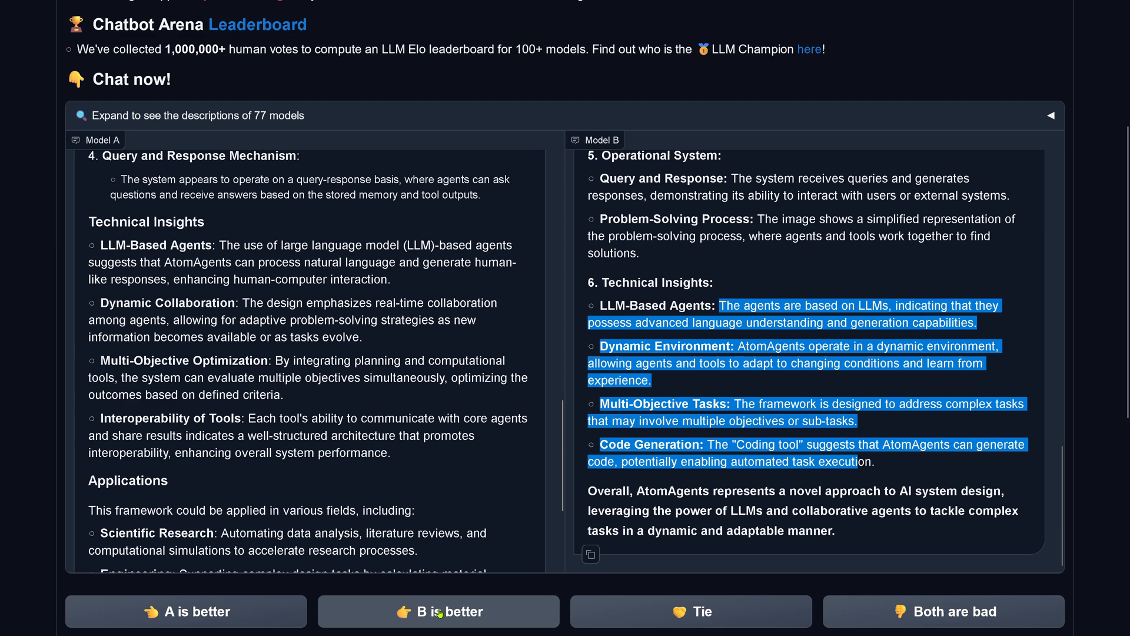
Vote B is better, revealing GPT-4o mini vs Gemini 1.5 Flash, and scroll the answers.
click(443, 612)
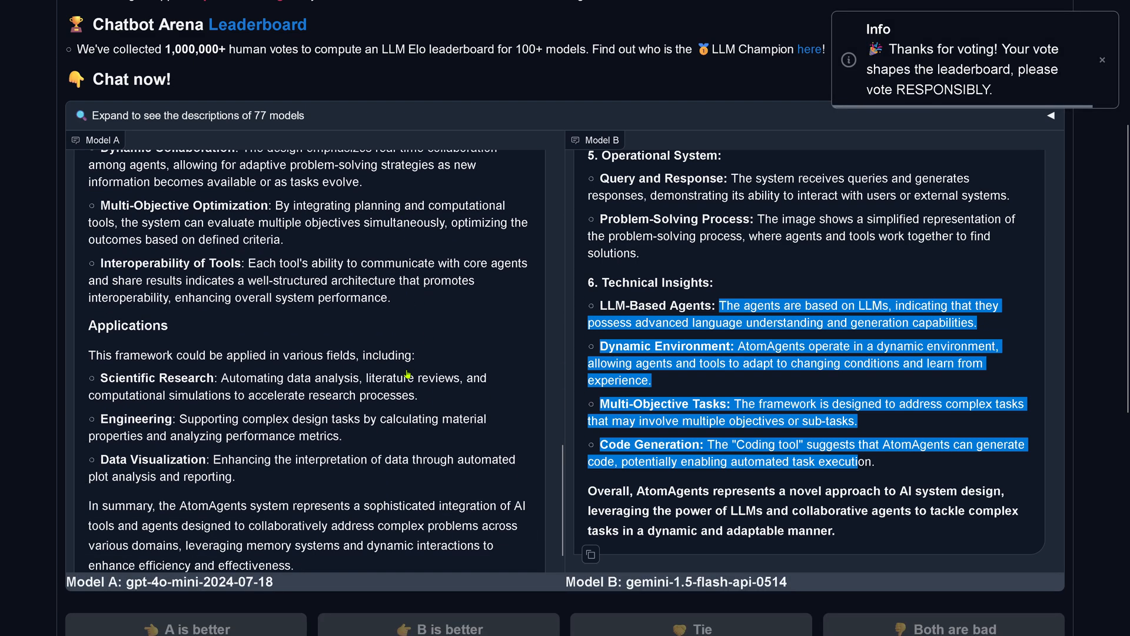
scroll(down, 3)
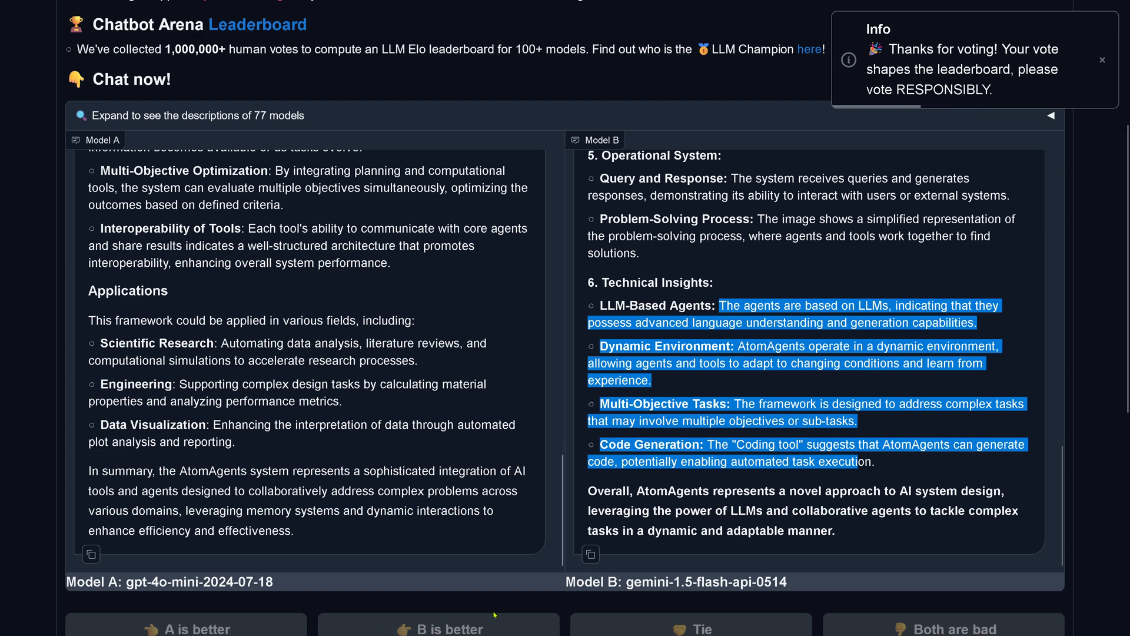
mouse_move(295, 360)
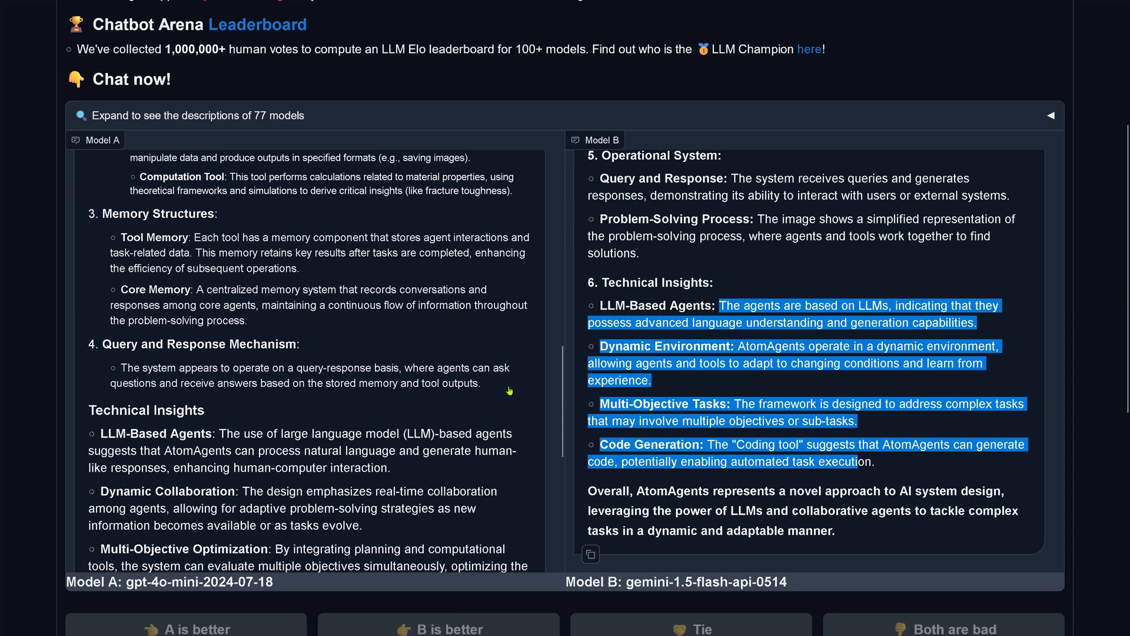
scroll(down, 3)
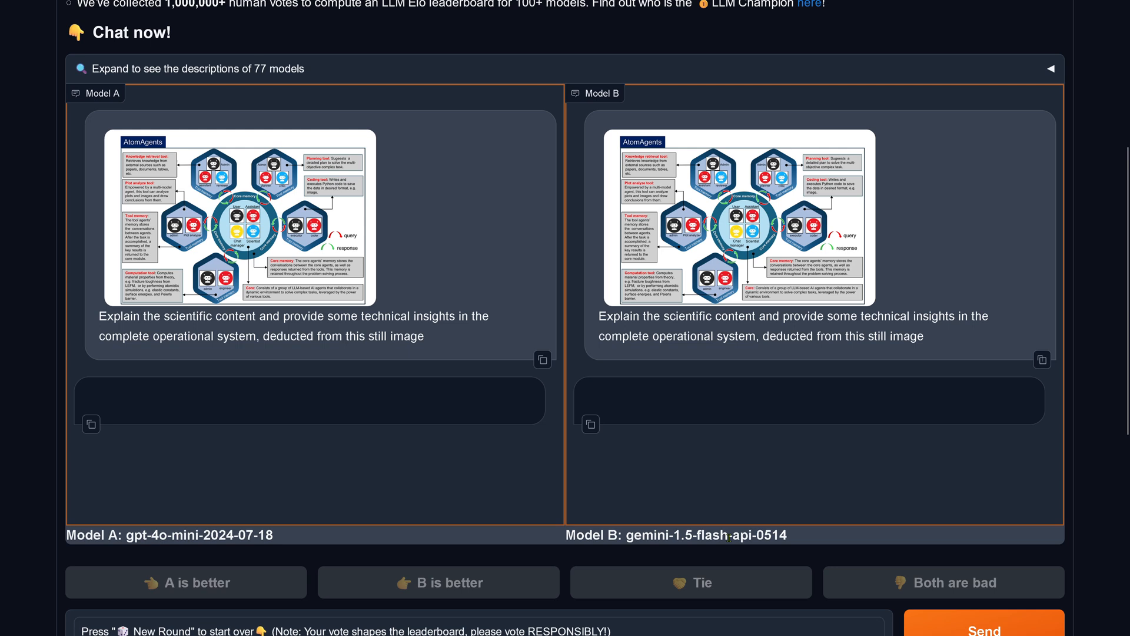
Read the regenerated AtomAgents answers, marking a passage in Model A's conclusion.
click(983, 629)
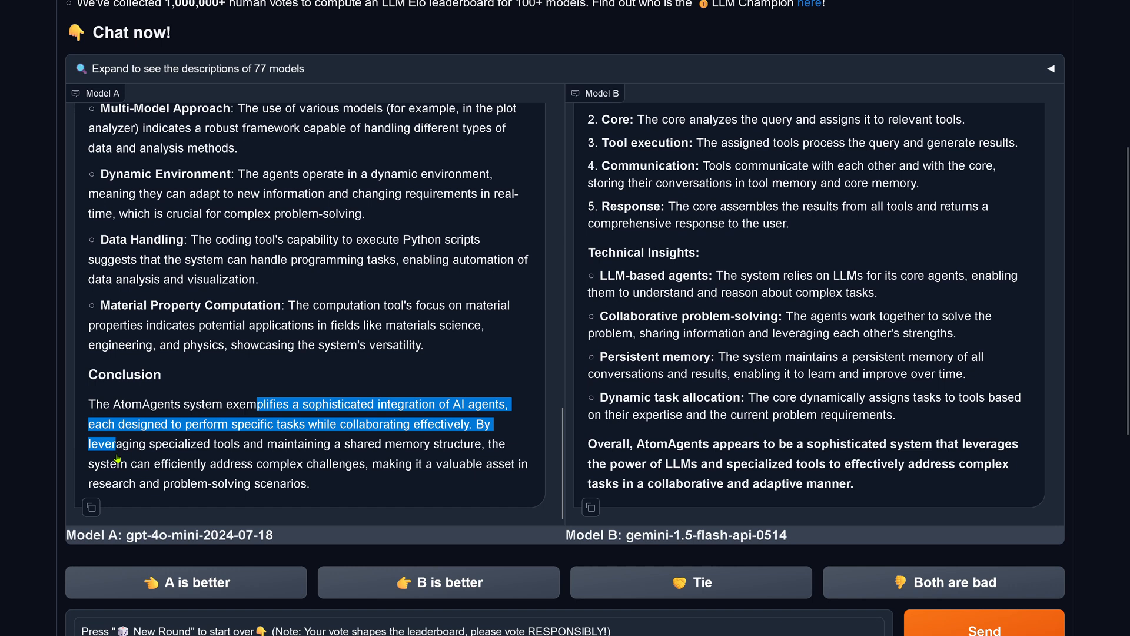
drag(112, 443, 404, 444)
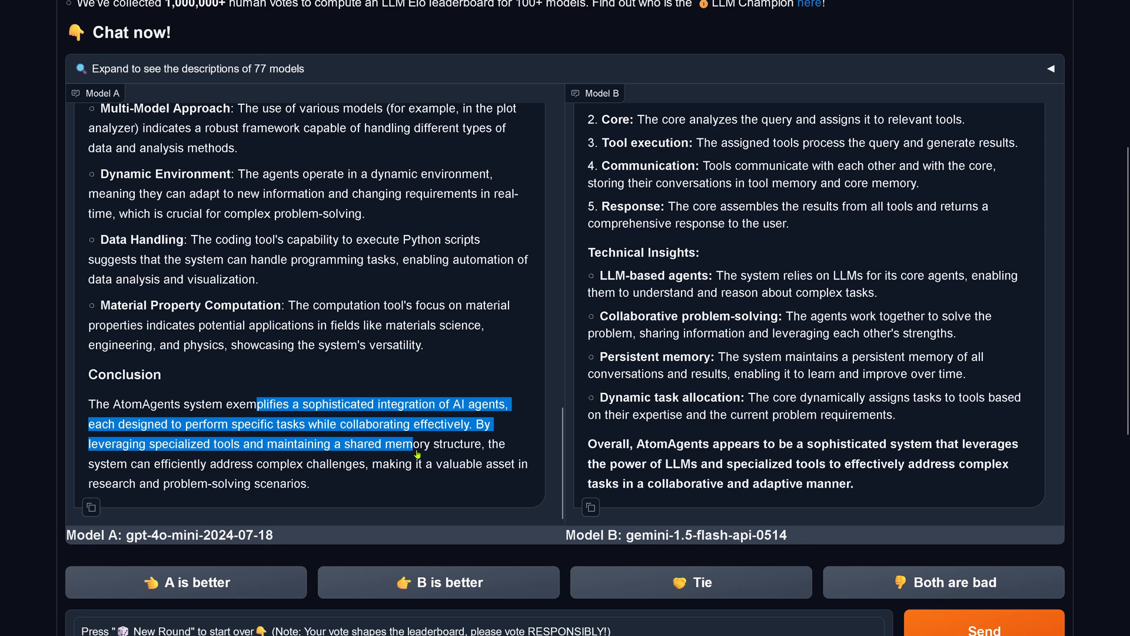
drag(414, 443, 212, 463)
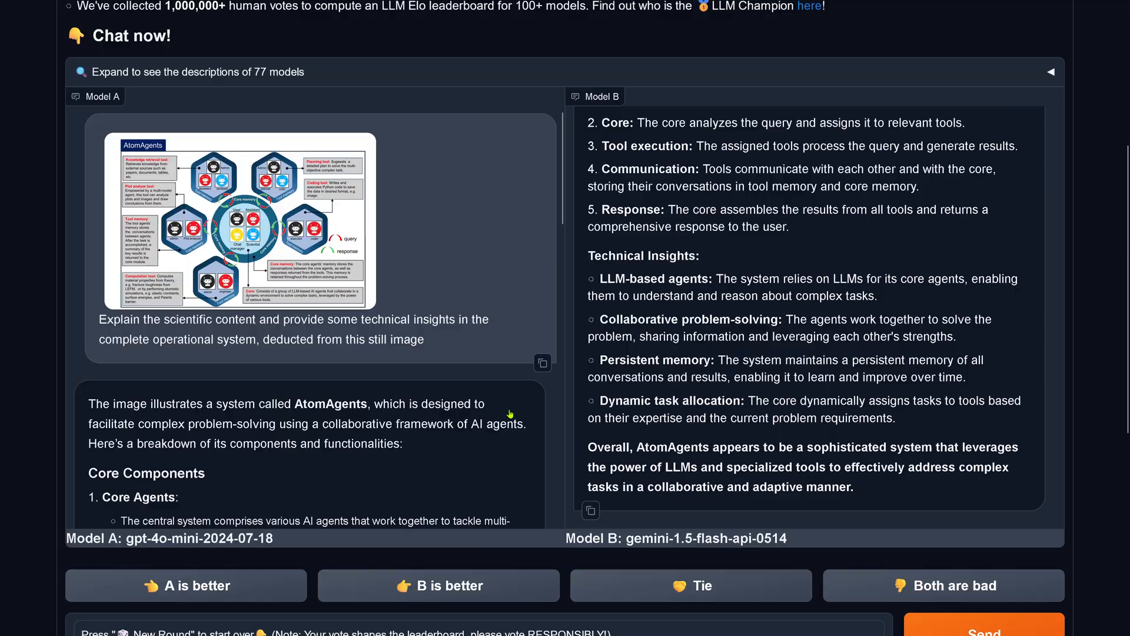
scroll(down, 3)
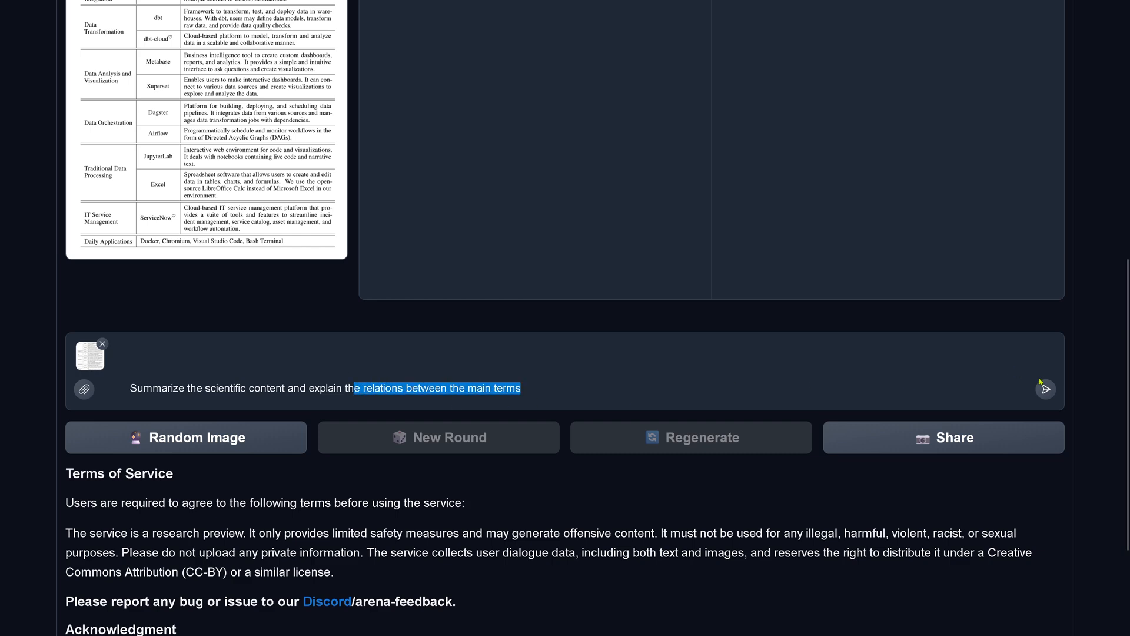
Send the data-tools table image and summarize prompt, then follow both answers.
click(1046, 389)
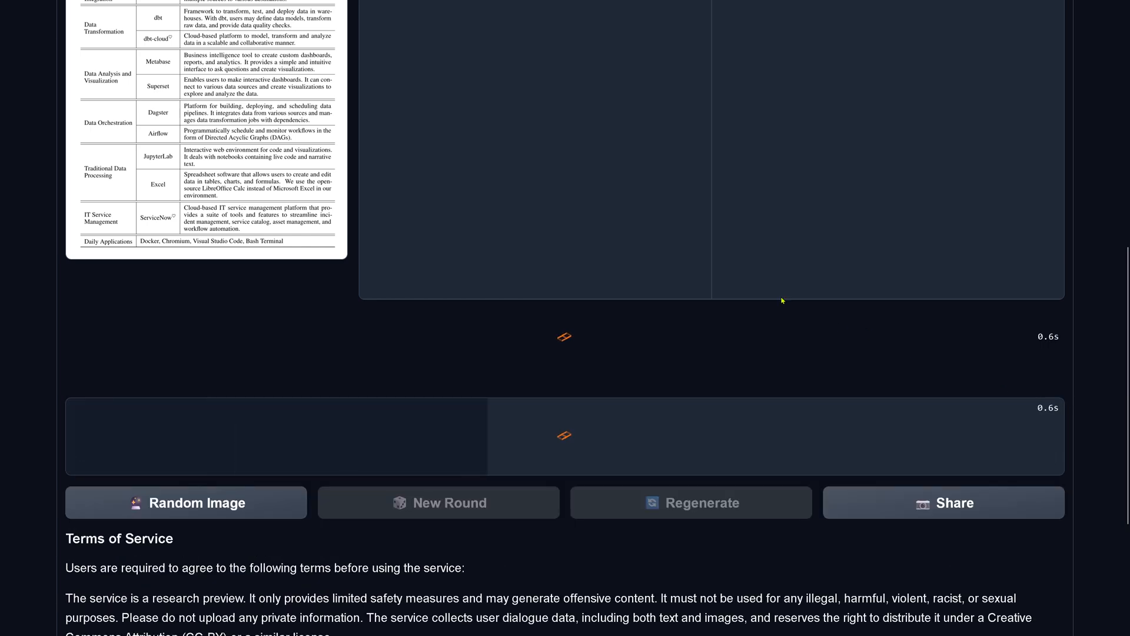
scroll(down, 3)
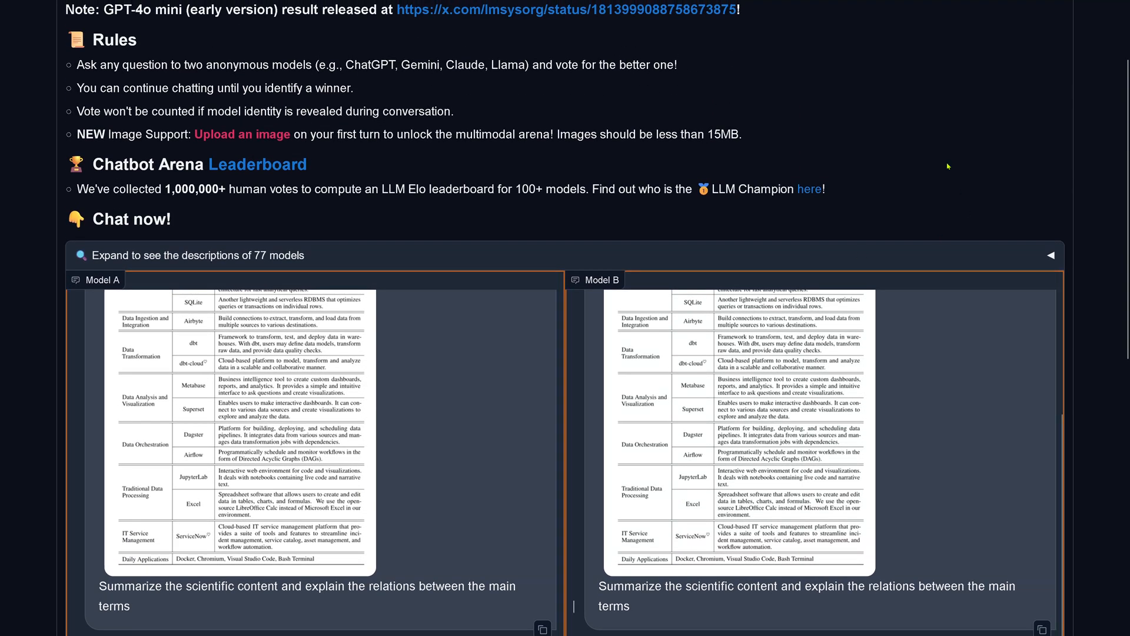
scroll(down, 3)
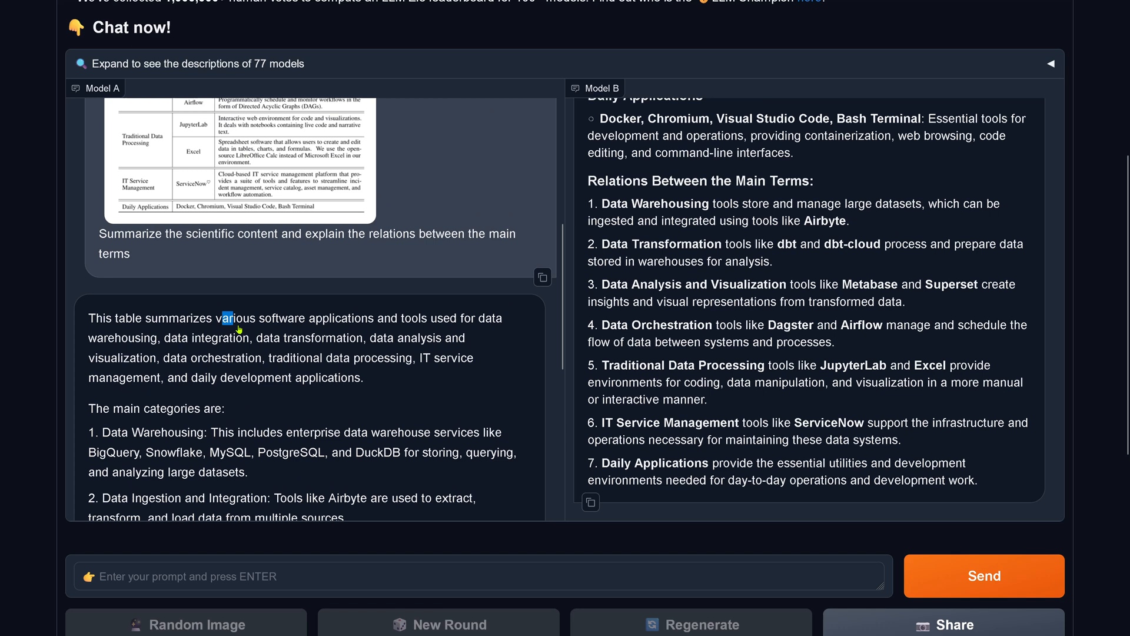
drag(224, 318, 231, 338)
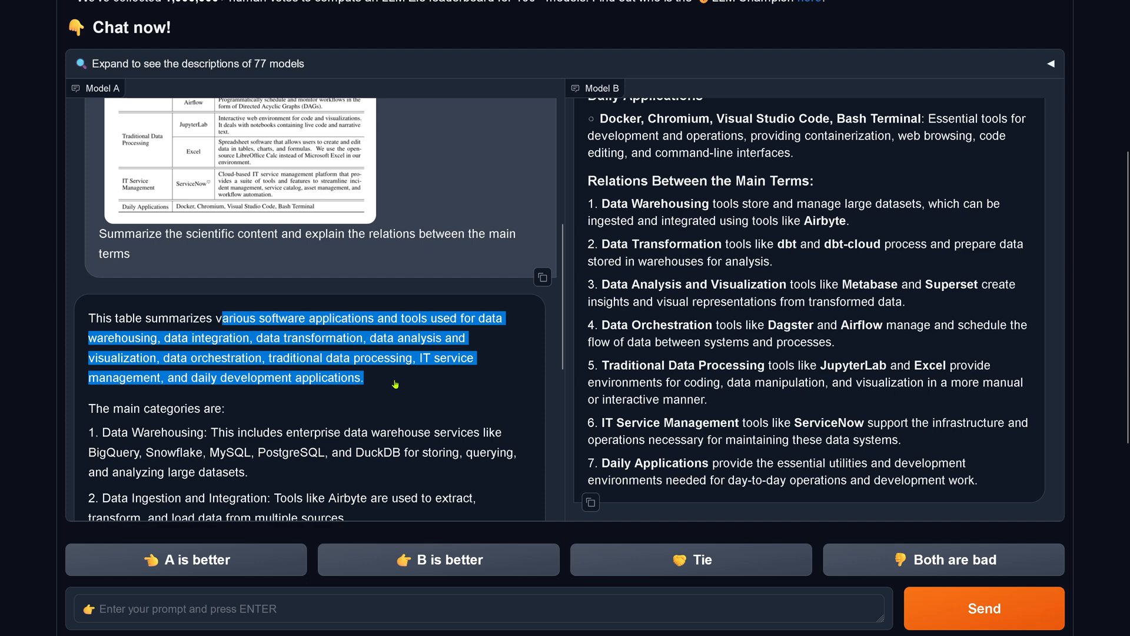
scroll(down, 3)
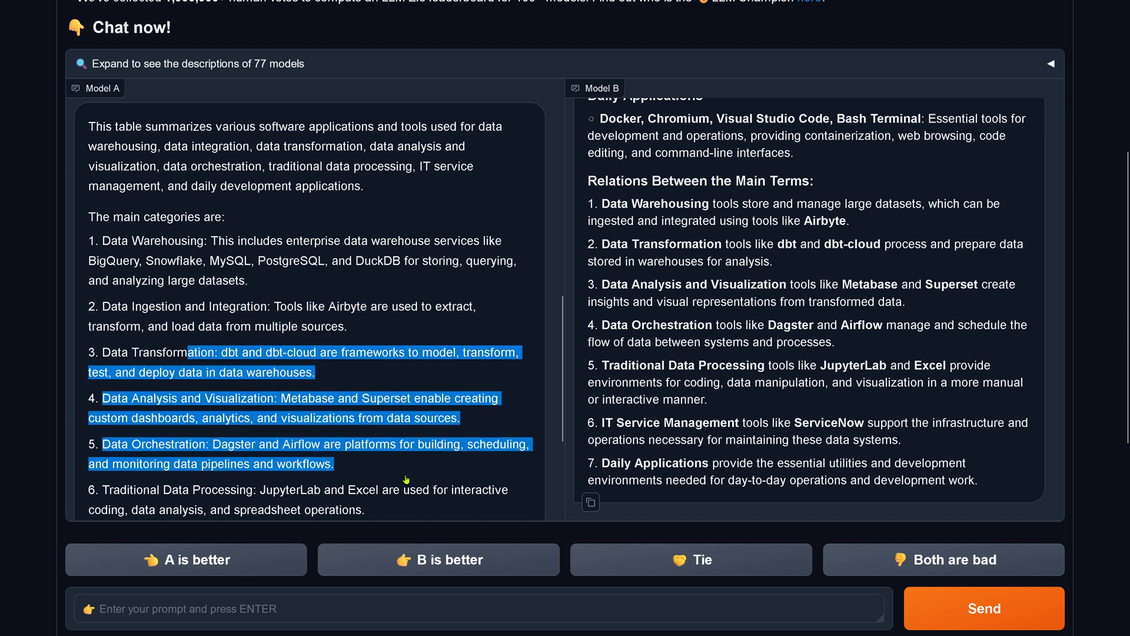
scroll(down, 3)
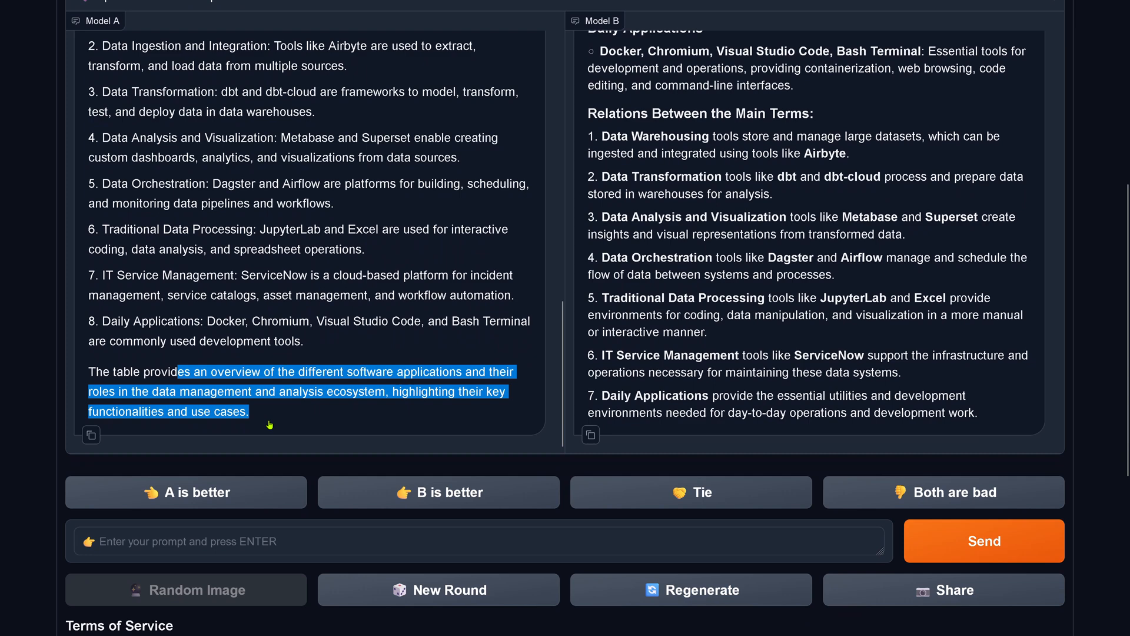
mouse_move(357, 394)
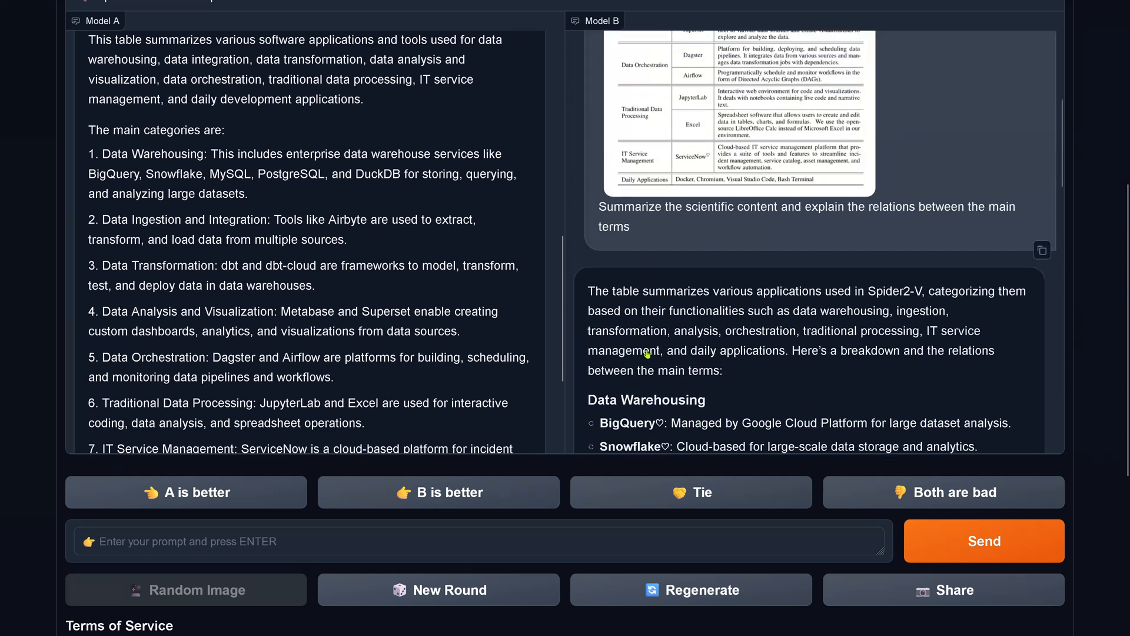
Mark Model B's Spider2-V and Data Warehousing passages, then dismiss the thanks-for-voting notice.
scroll(down, 3)
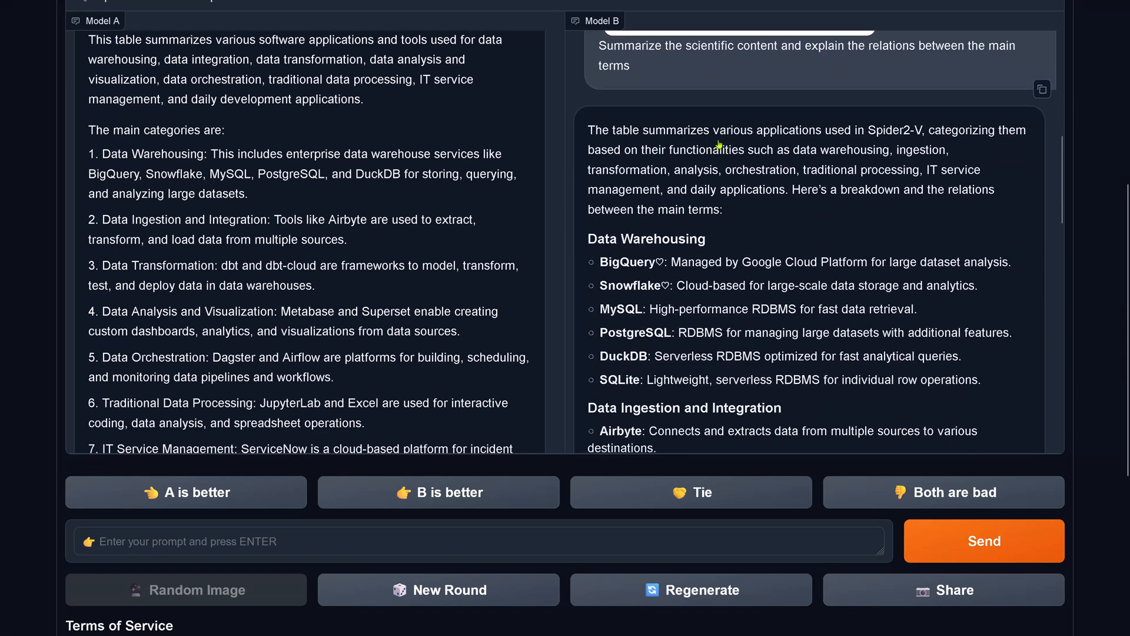
drag(720, 130, 928, 131)
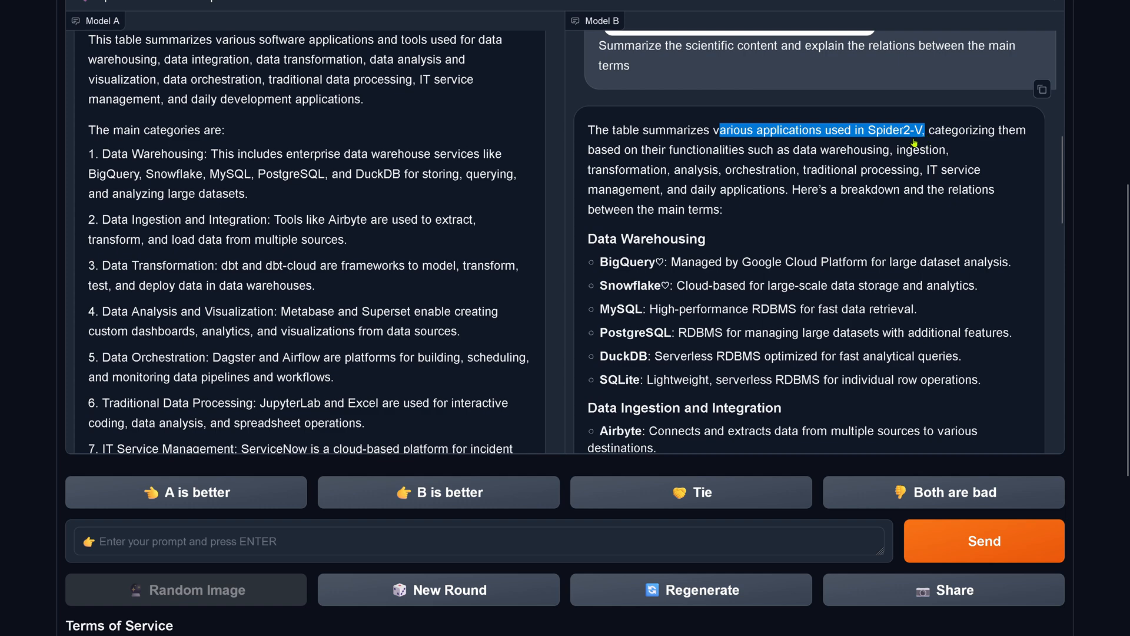
mouse_move(412, 248)
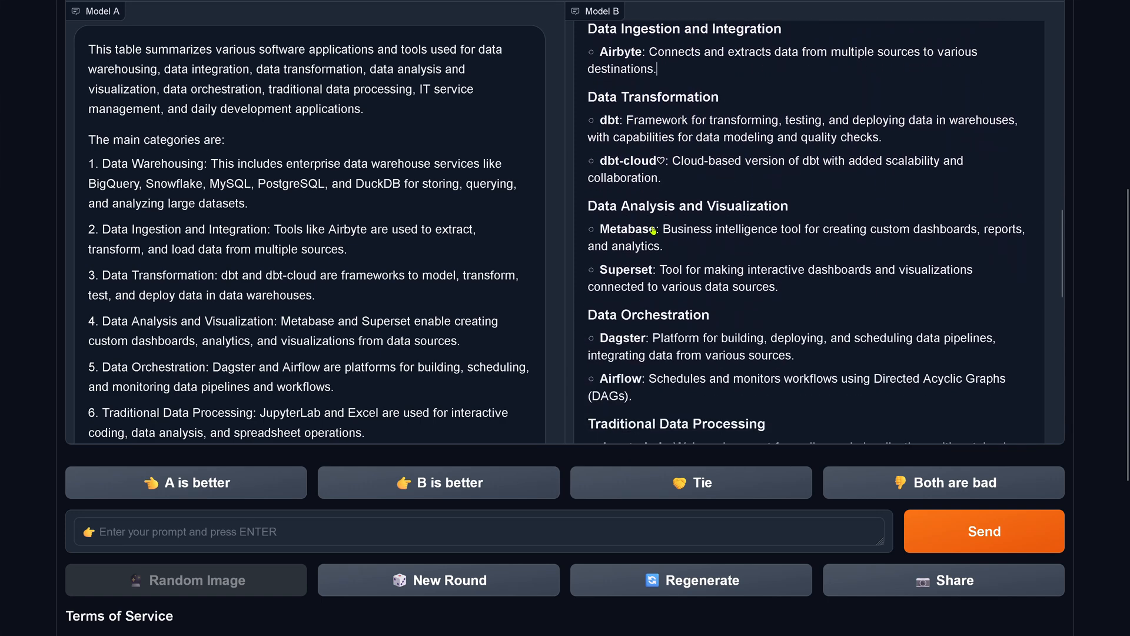
scroll(down, 3)
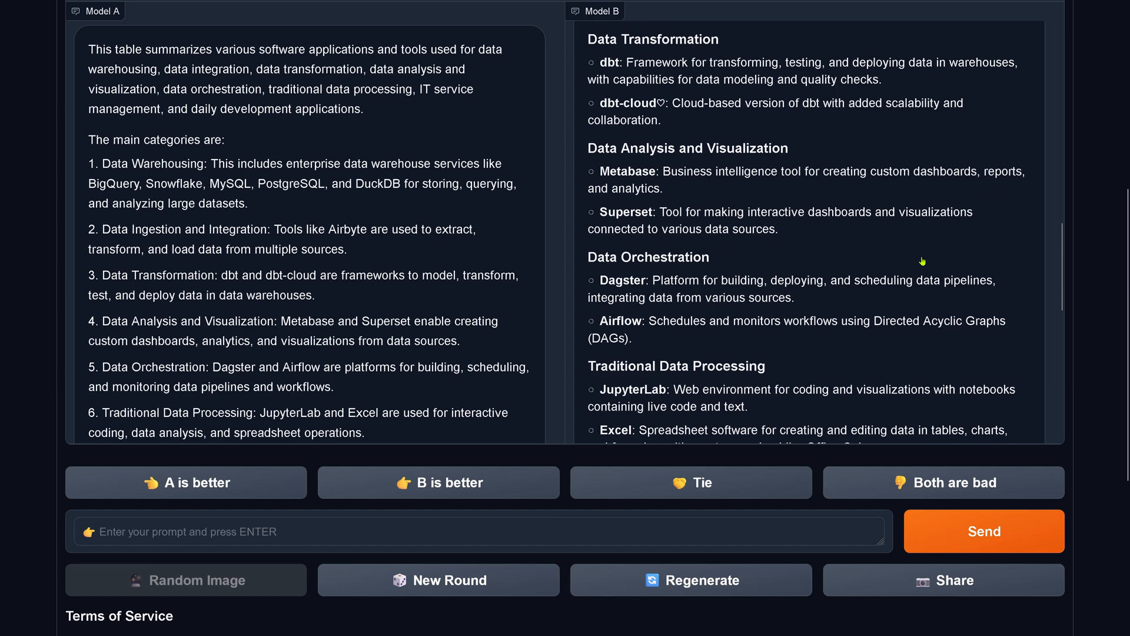
scroll(down, 3)
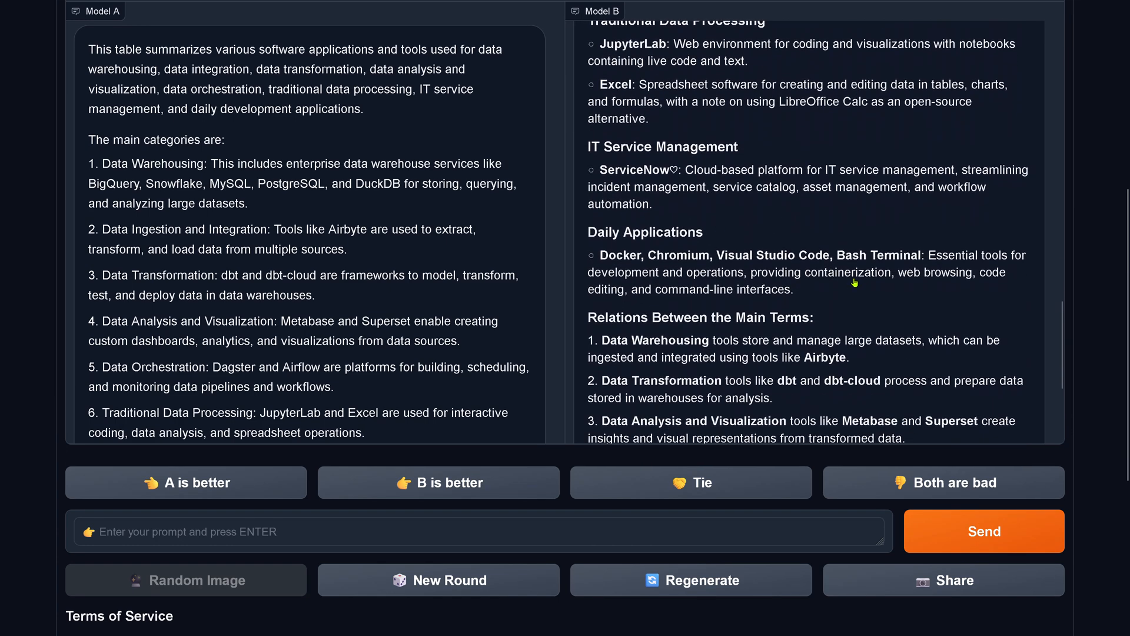
scroll(down, 3)
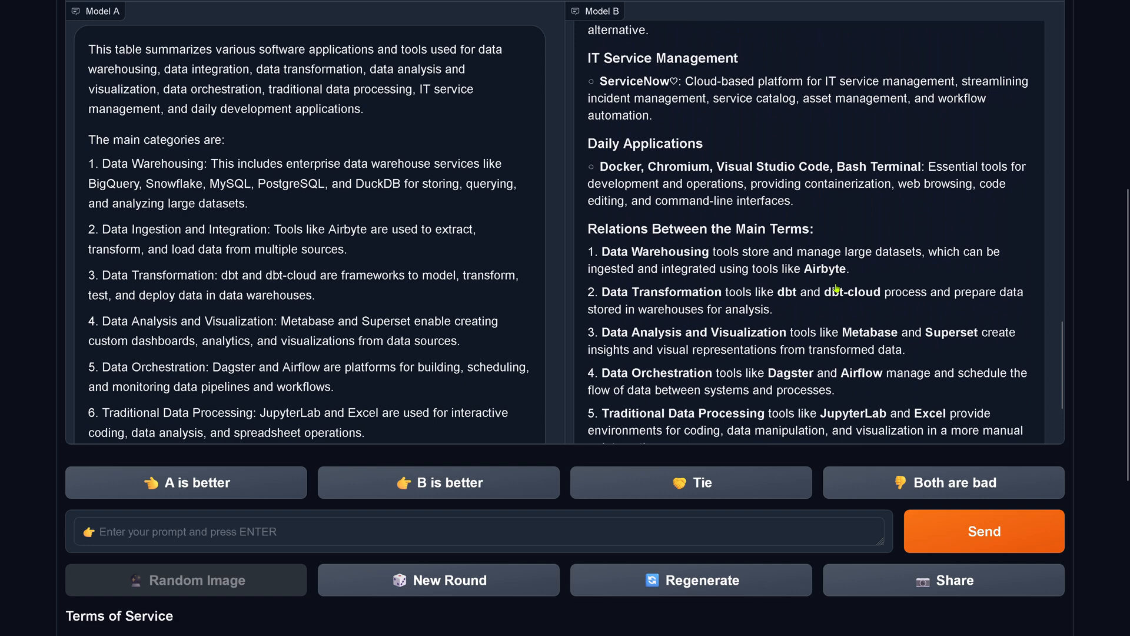
scroll(down, 3)
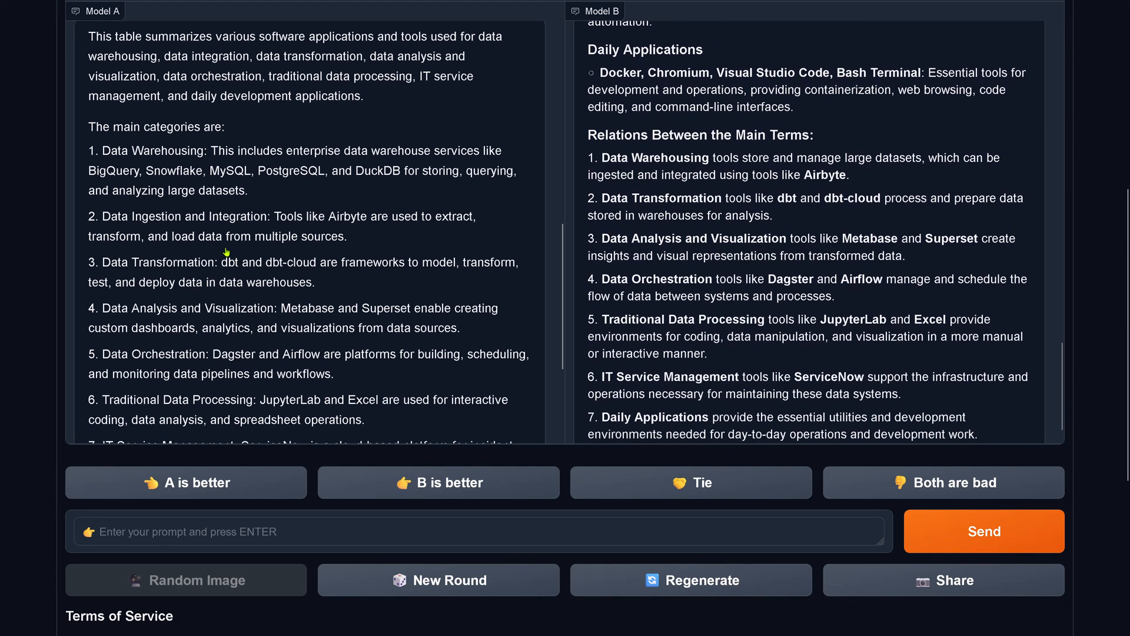
scroll(down, 3)
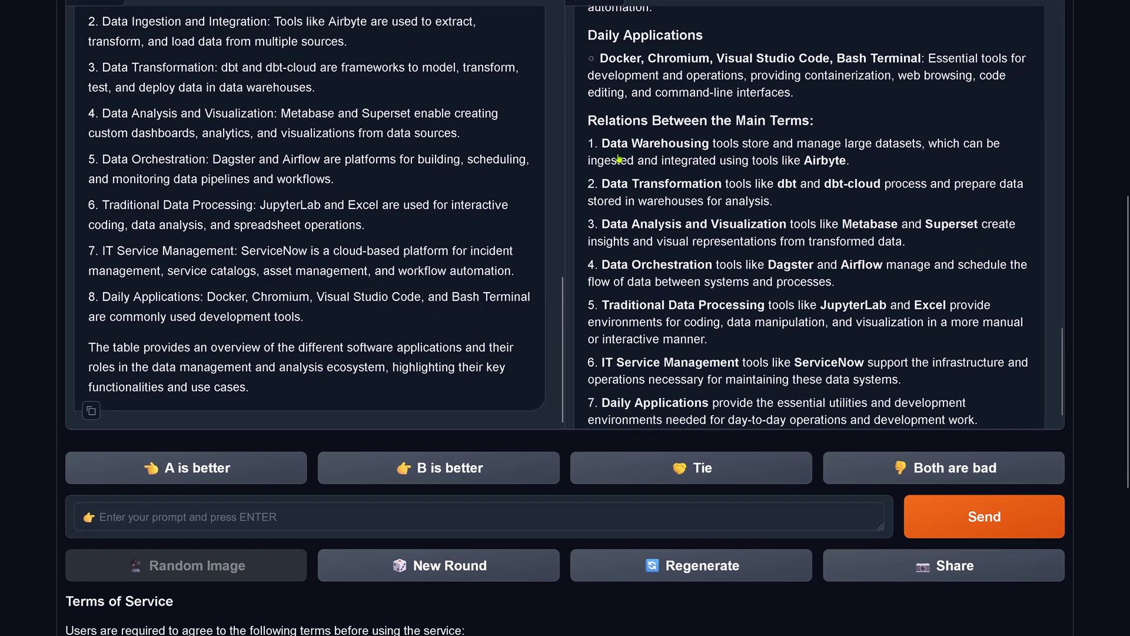
drag(636, 142, 851, 159)
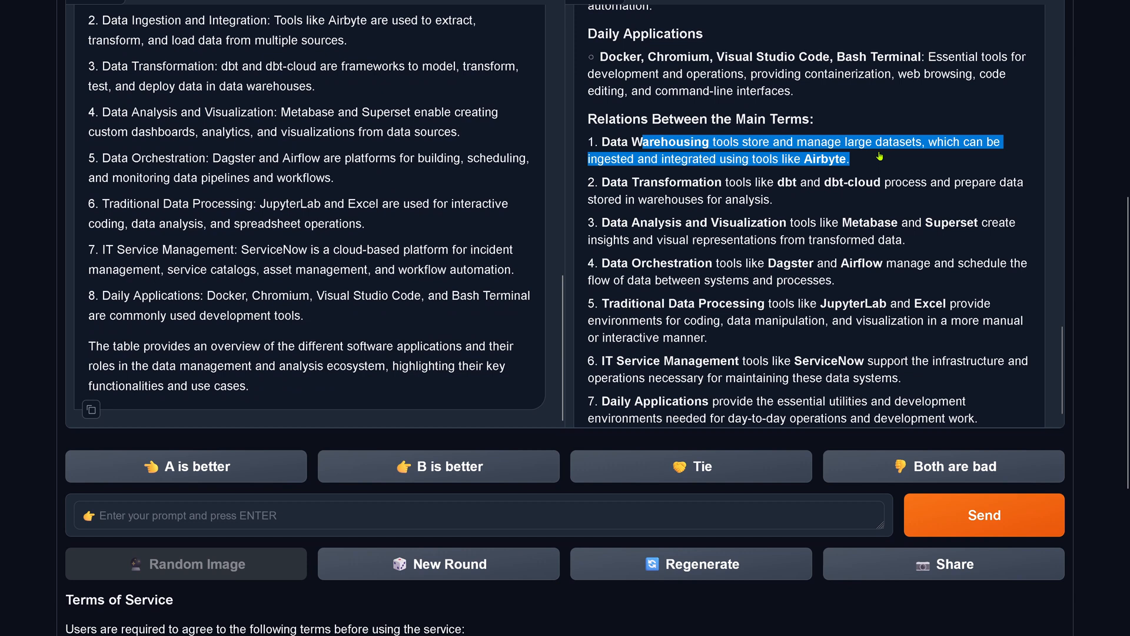
mouse_move(883, 167)
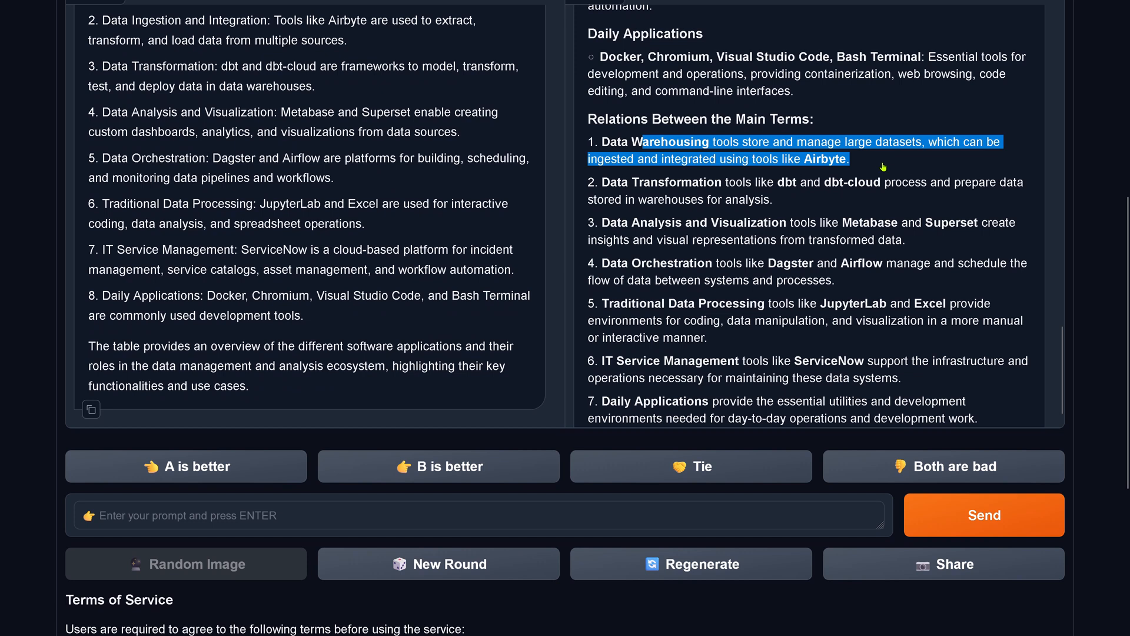
mouse_move(720, 209)
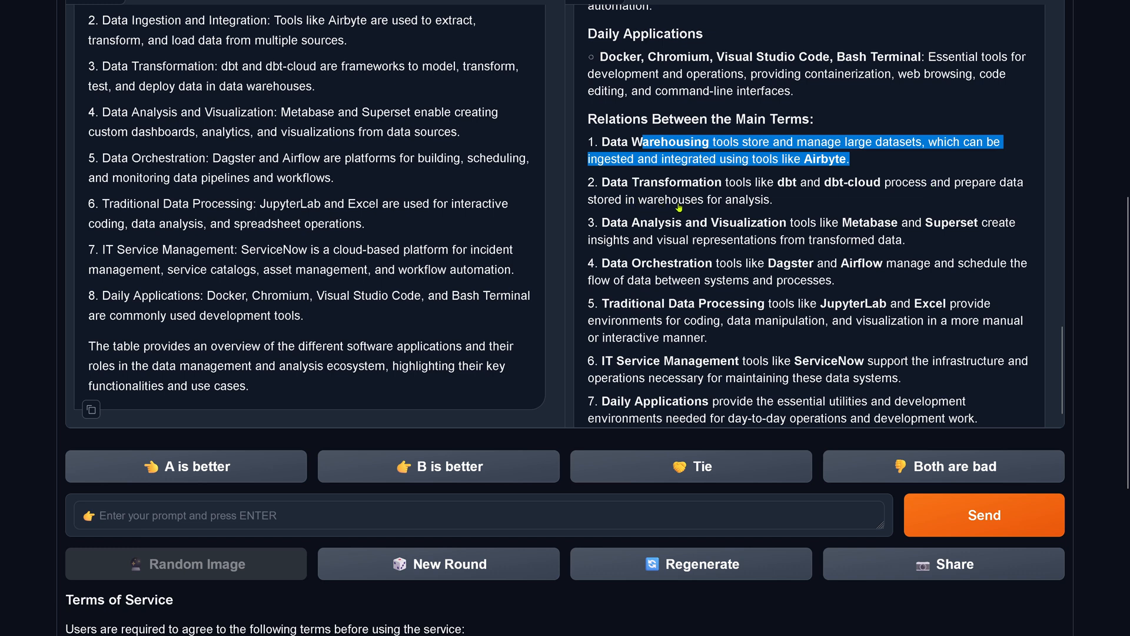
mouse_move(680, 249)
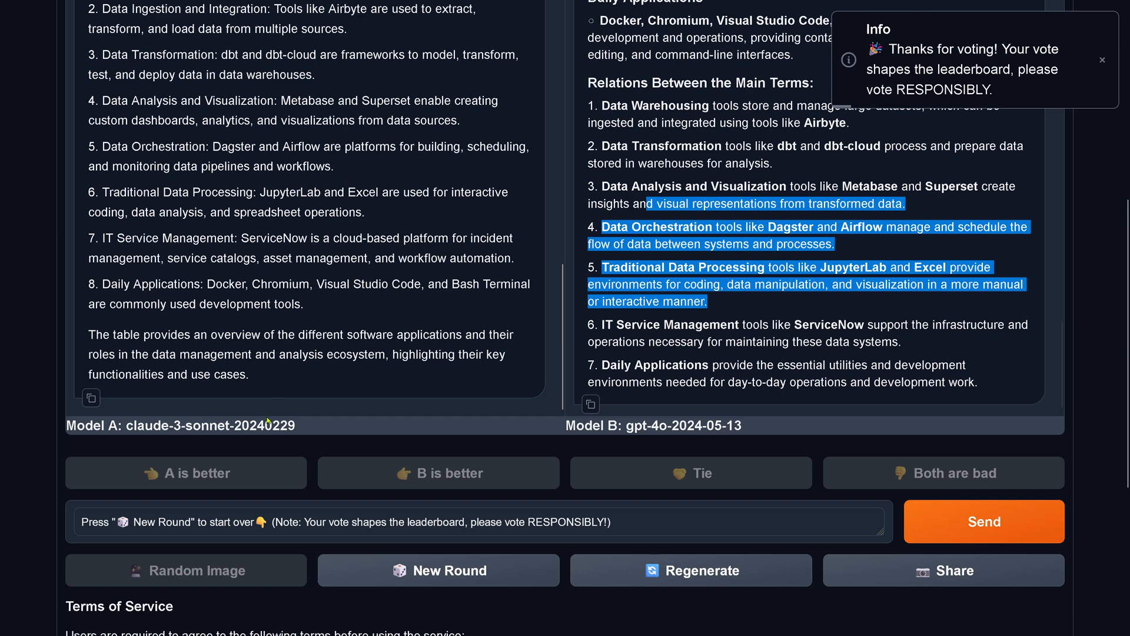
click(1102, 59)
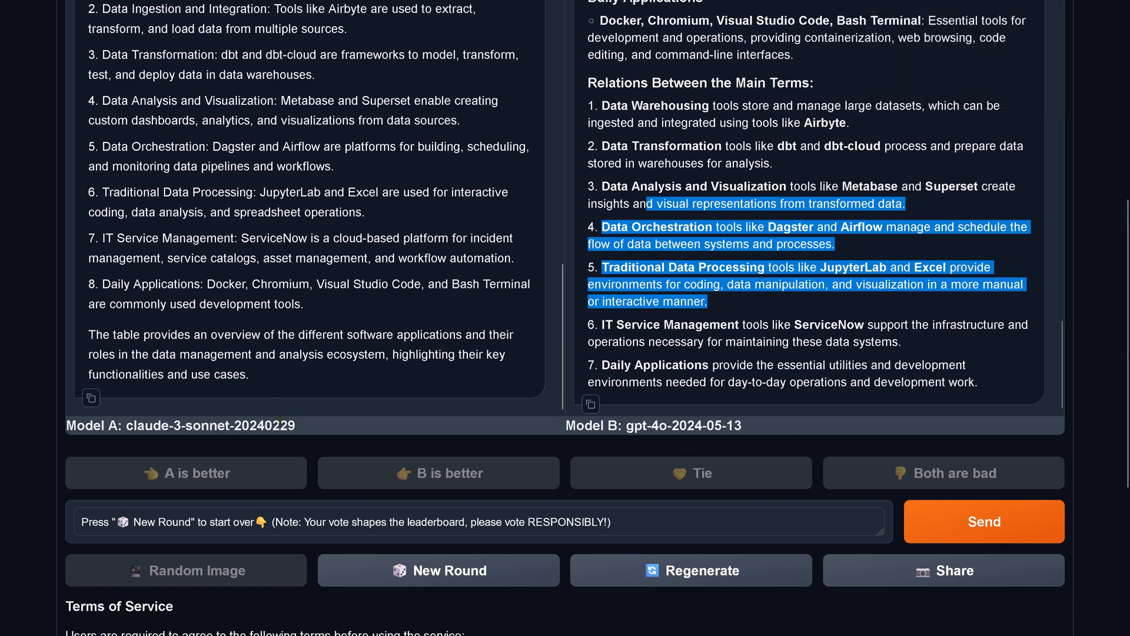